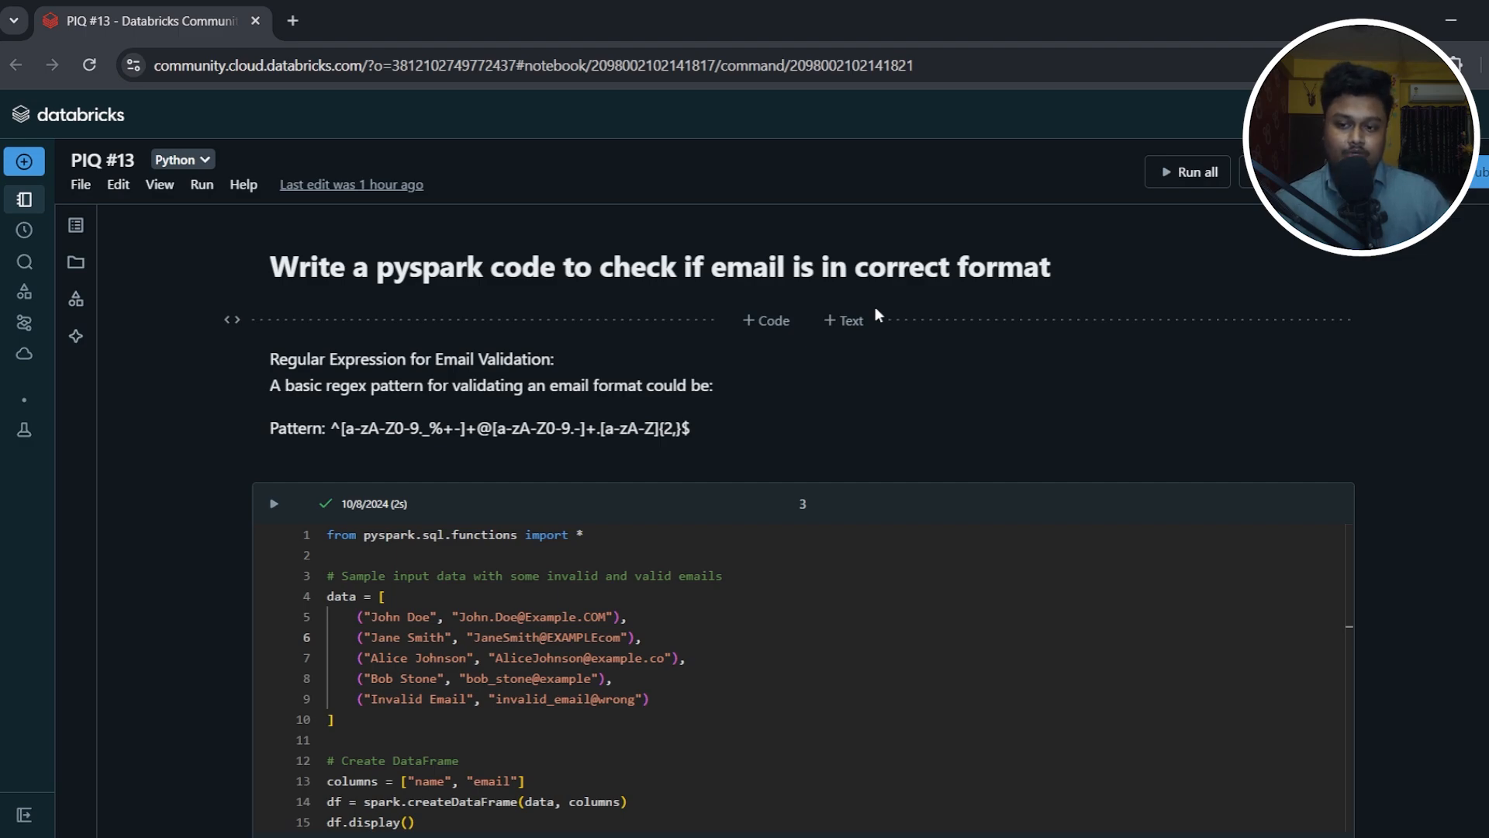
{"action": "mouse_move", "coordinate": [883, 318]}
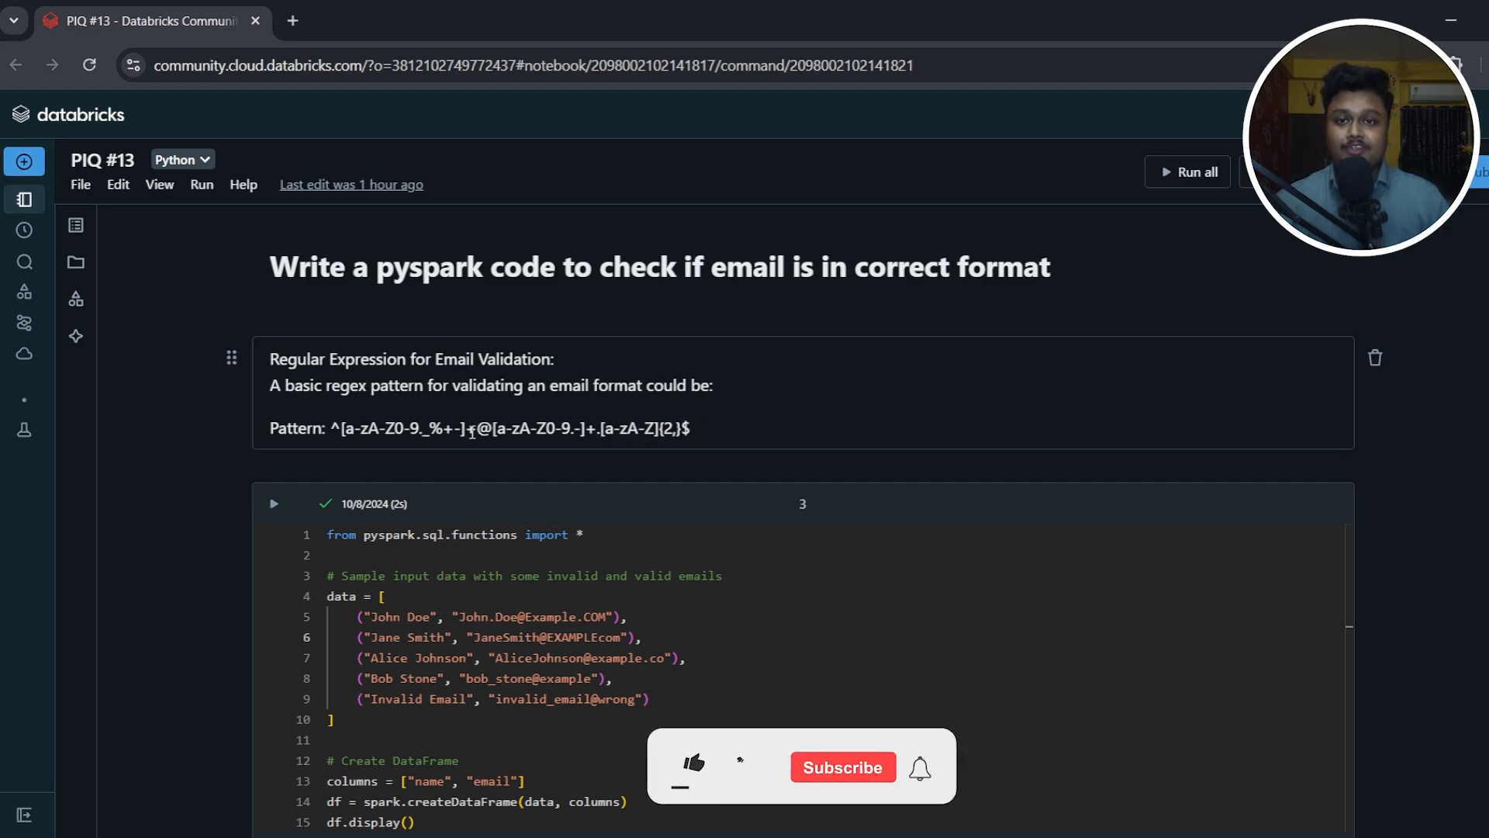
- Scroll down to cell 3's displayed table of five sample names and emails
{"action": "left_click", "coordinate": [693, 766]}
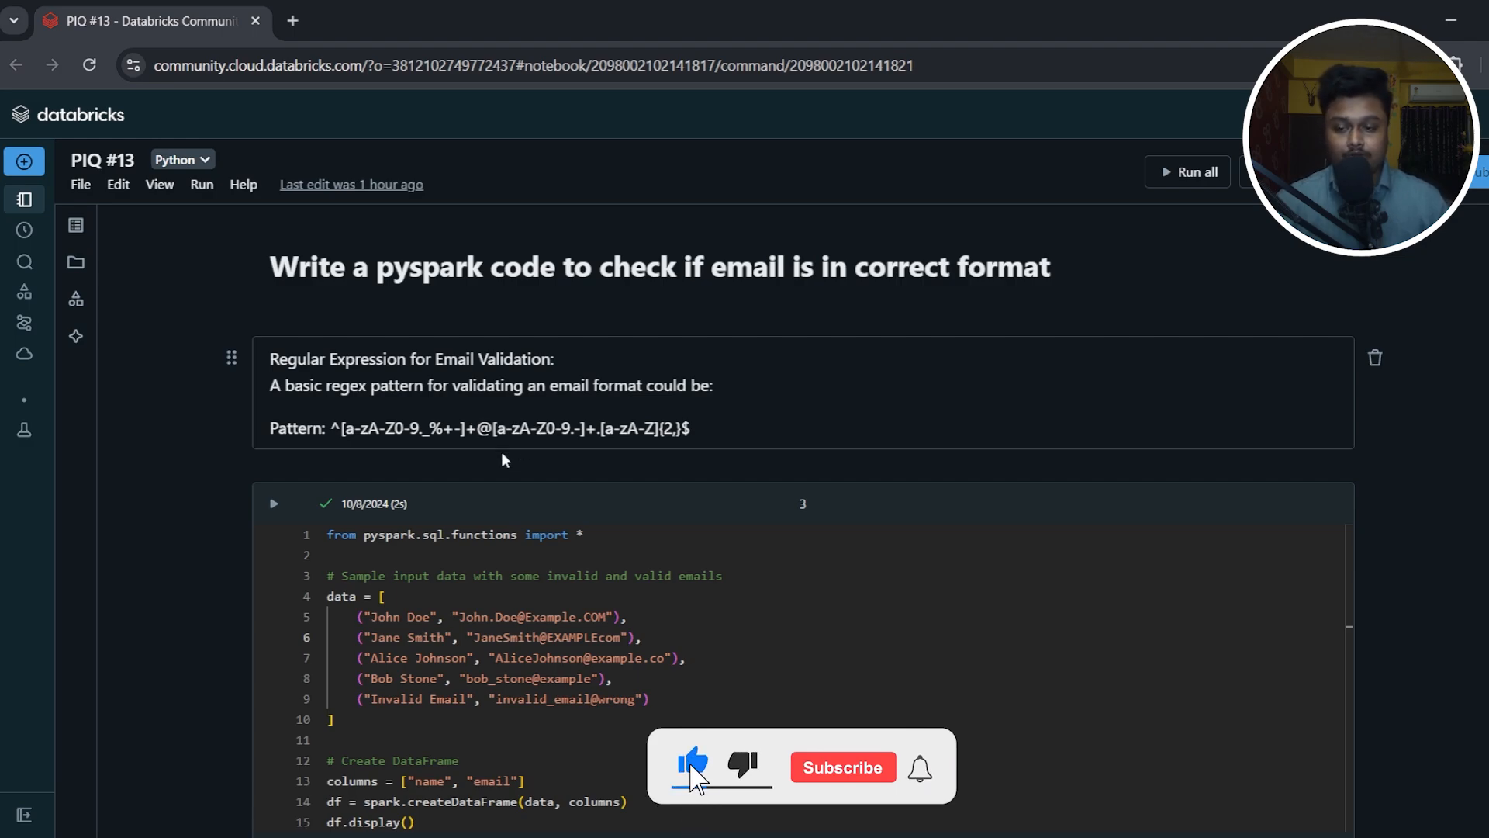
{"action": "left_click", "coordinate": [841, 766]}
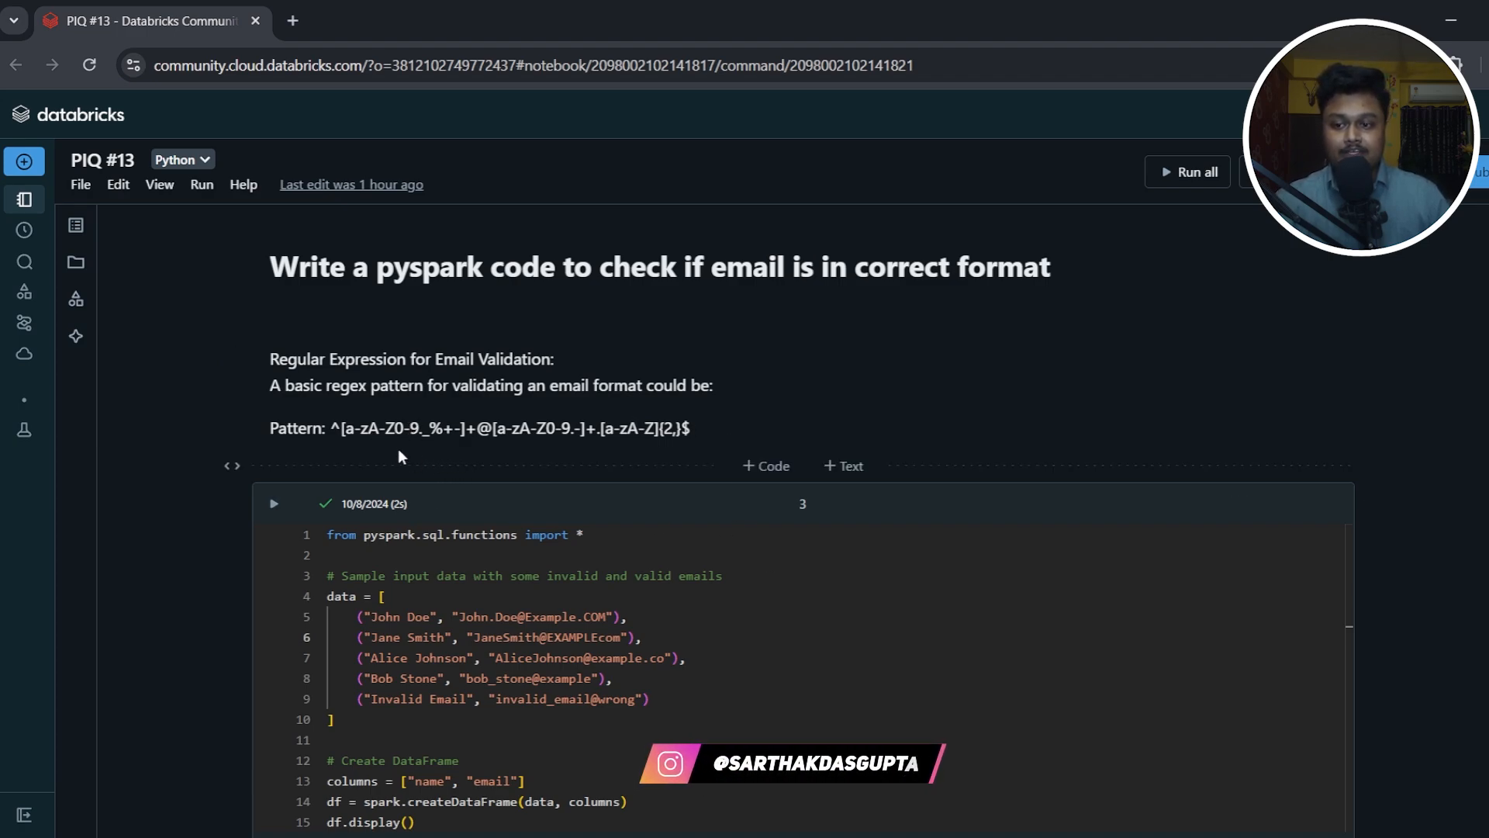
{"action": "left_click", "coordinate": [427, 436]}
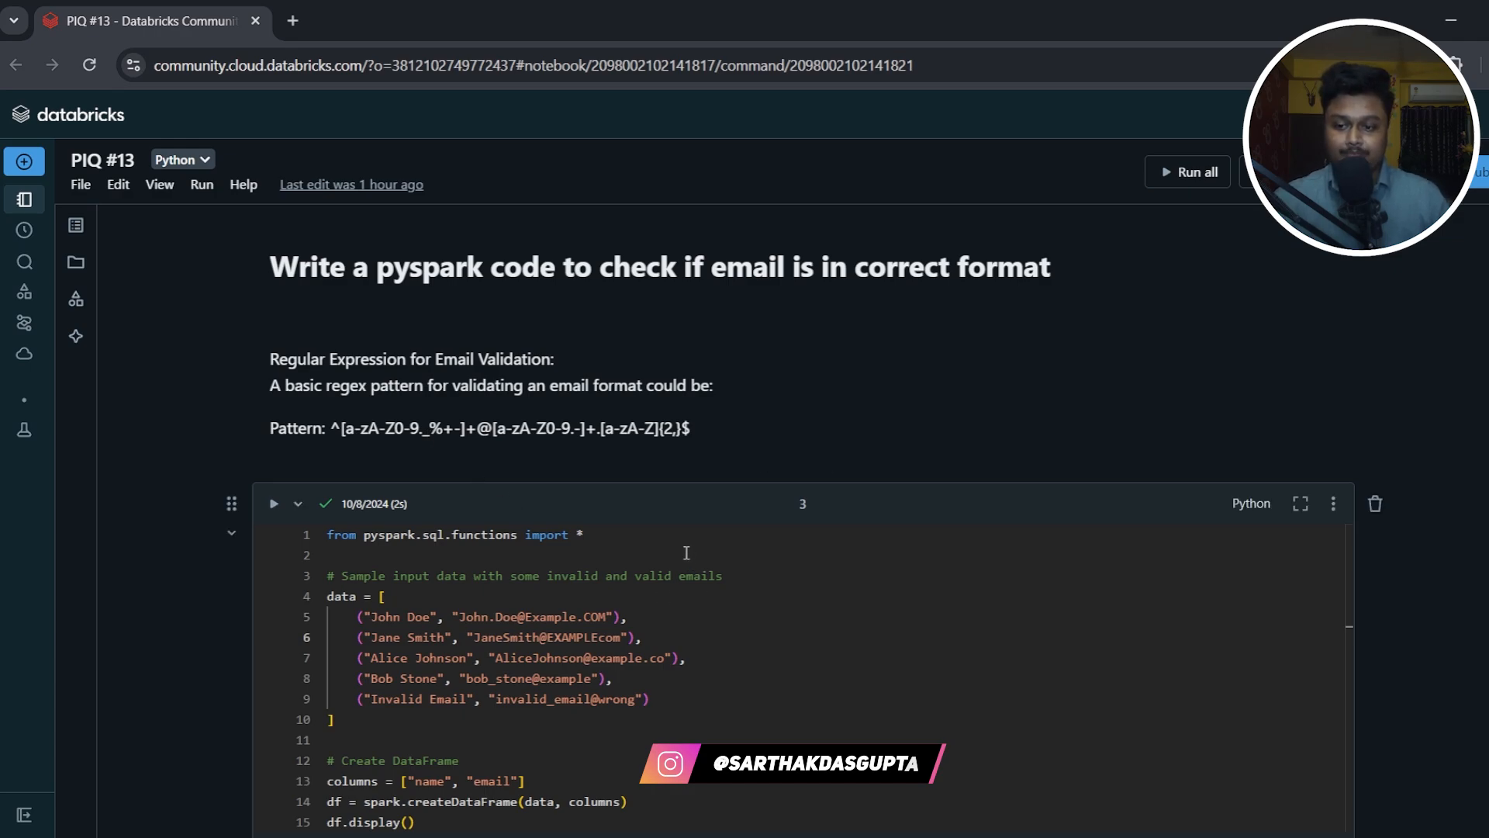
{"action": "scroll", "scroll_direction": "down", "scroll_amount": 3}
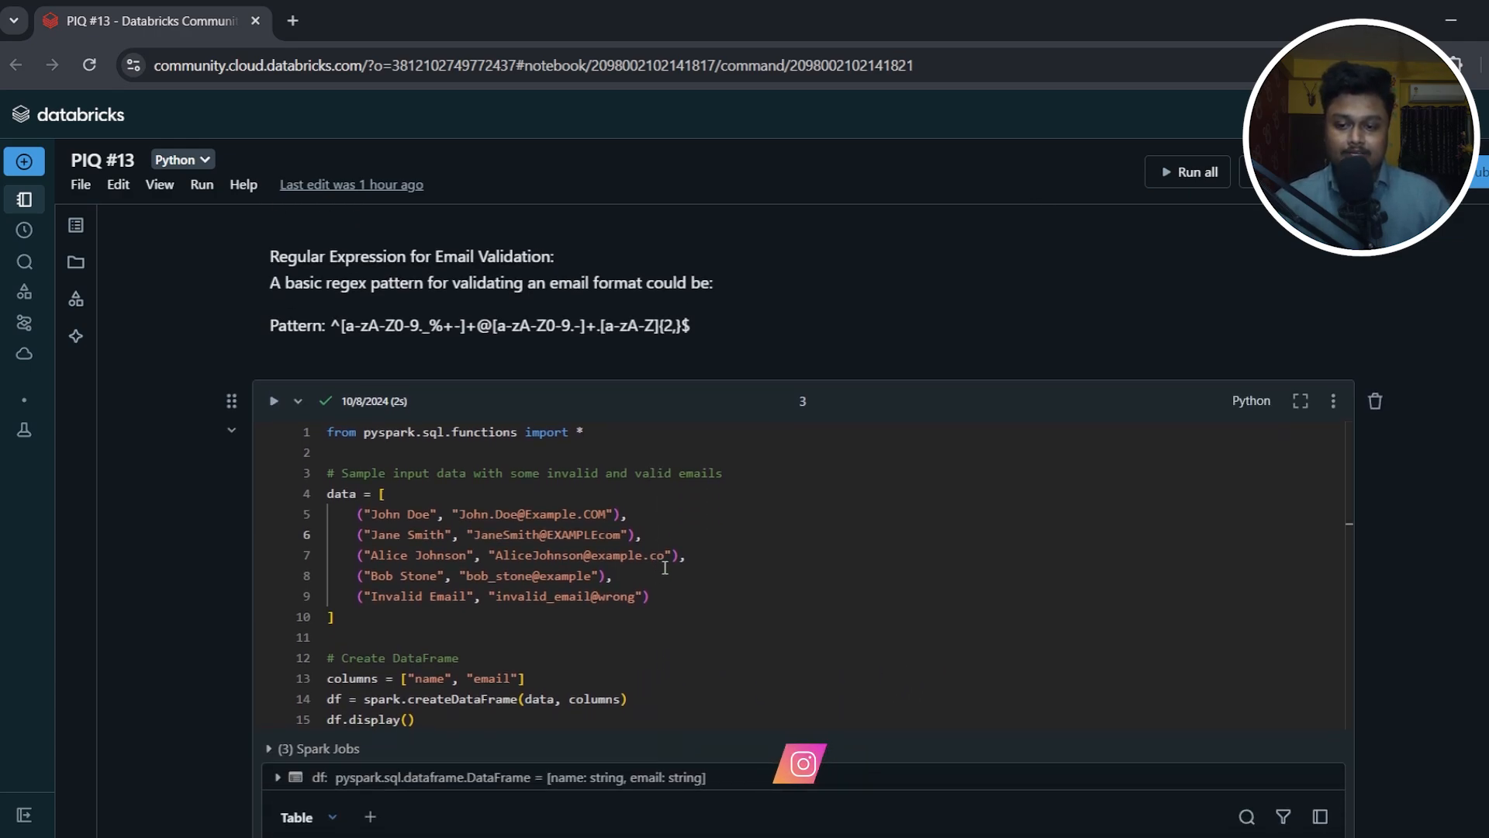
{"action": "scroll", "scroll_direction": "down", "scroll_amount": 3}
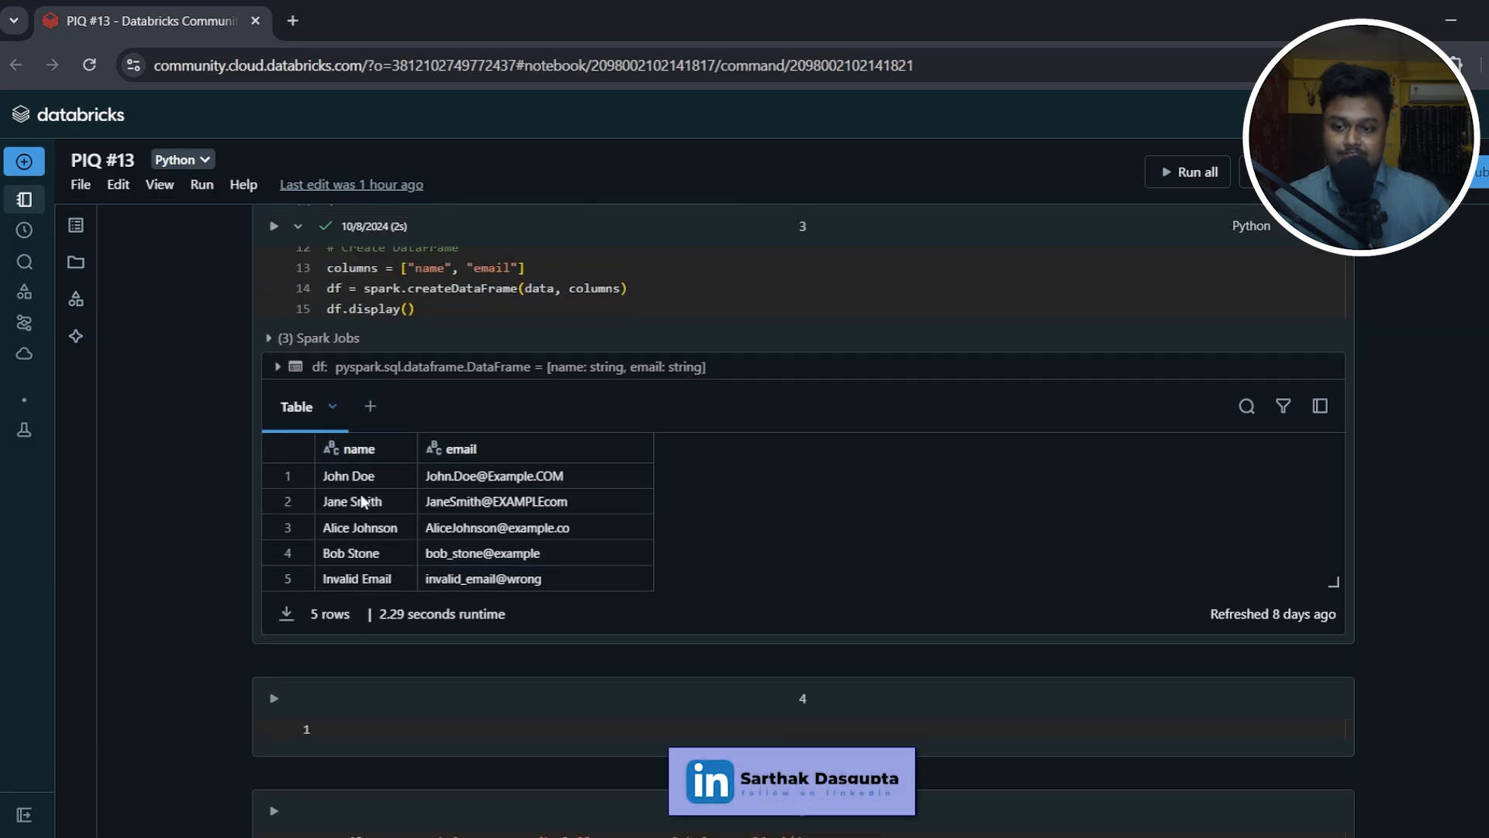
{"action": "mouse_move", "coordinate": [463, 461]}
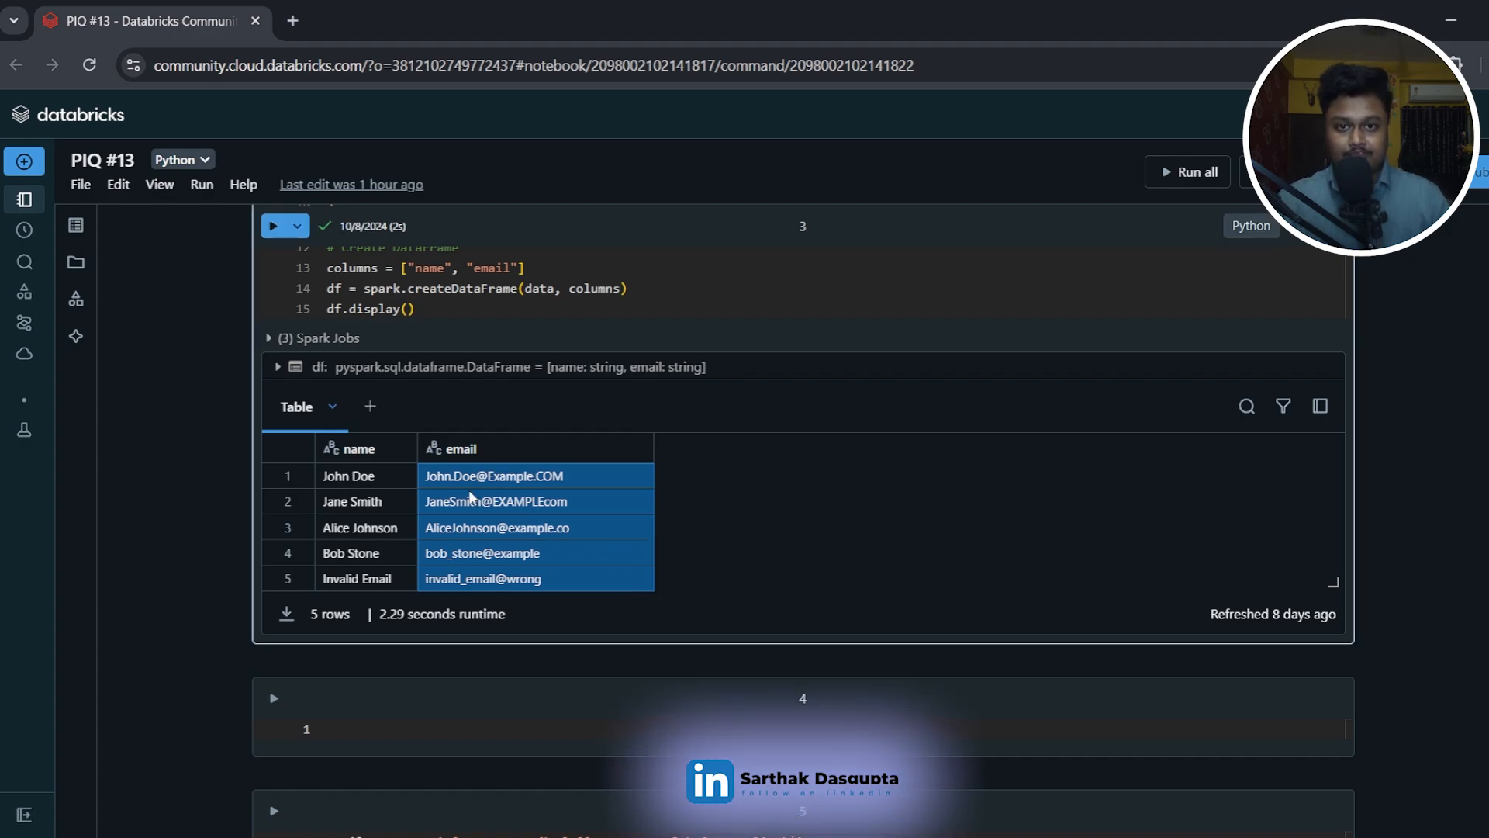
- Point out the malformed JaneSmith@EXAMPLEcom and invalid_email@wrong entries in the table
{"action": "left_click", "coordinate": [532, 501]}
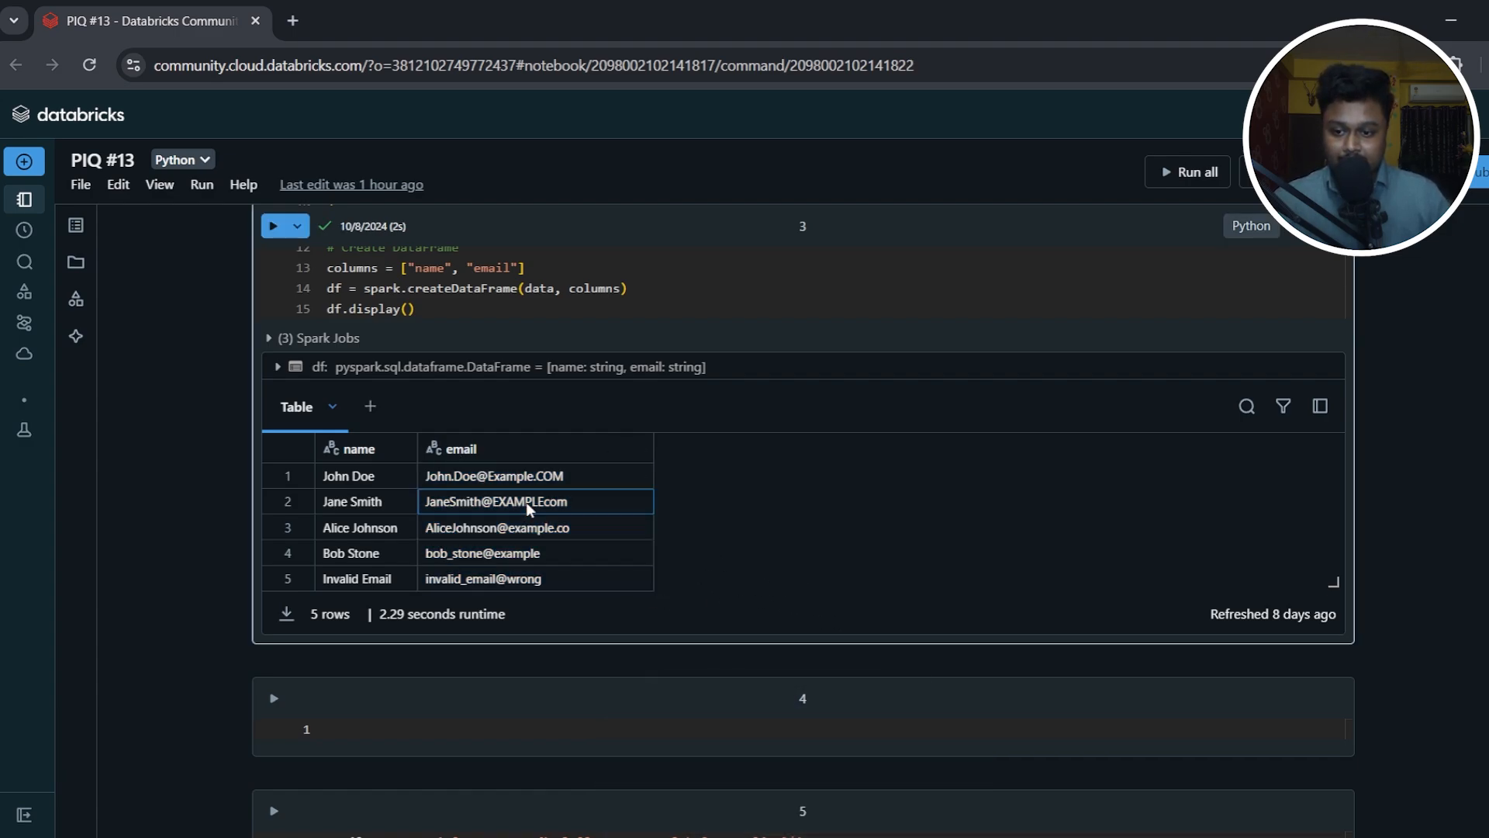
{"action": "mouse_move", "coordinate": [570, 513]}
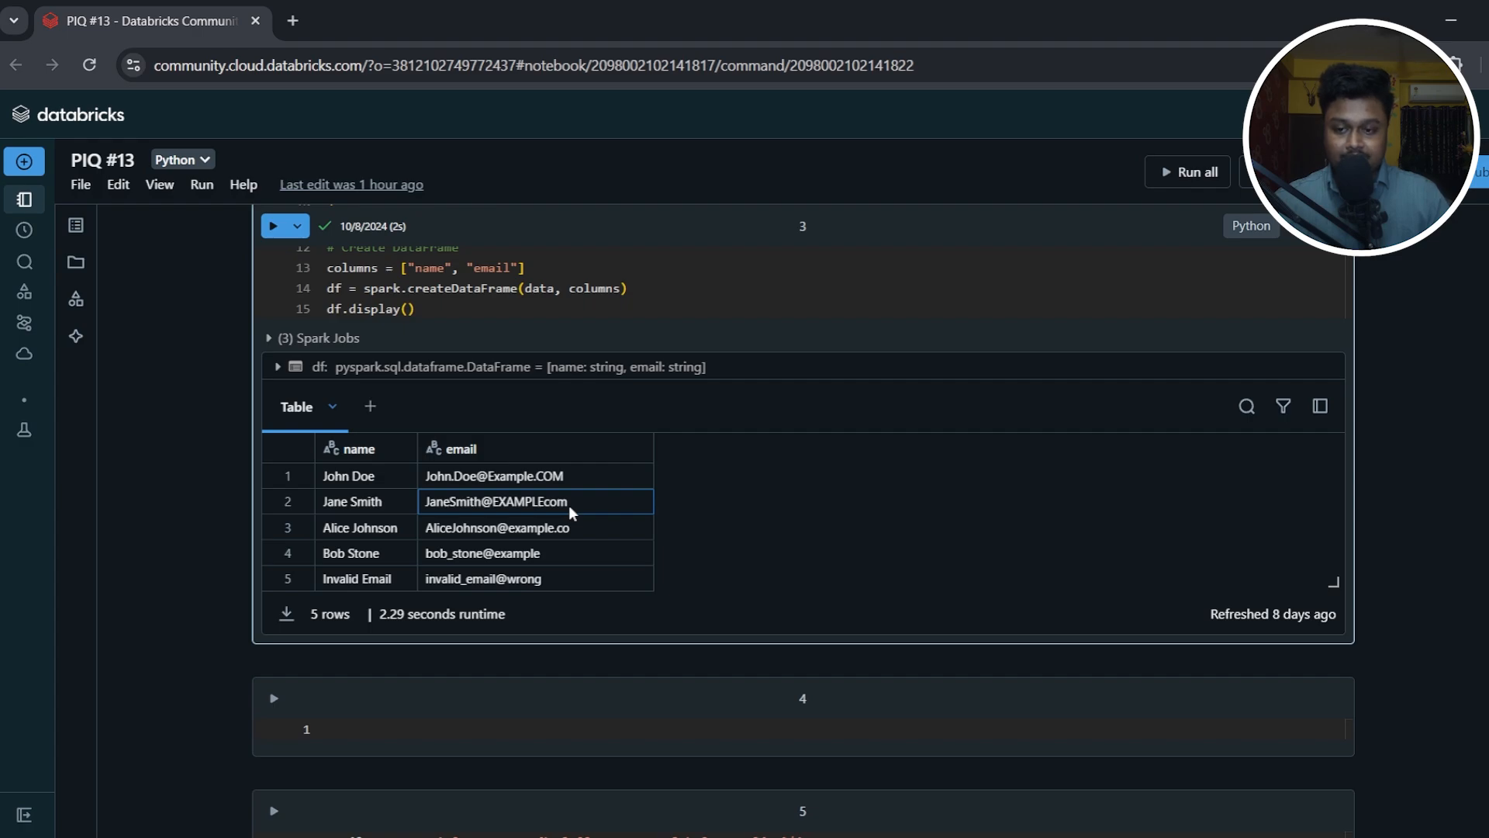
{"action": "mouse_move", "coordinate": [528, 507]}
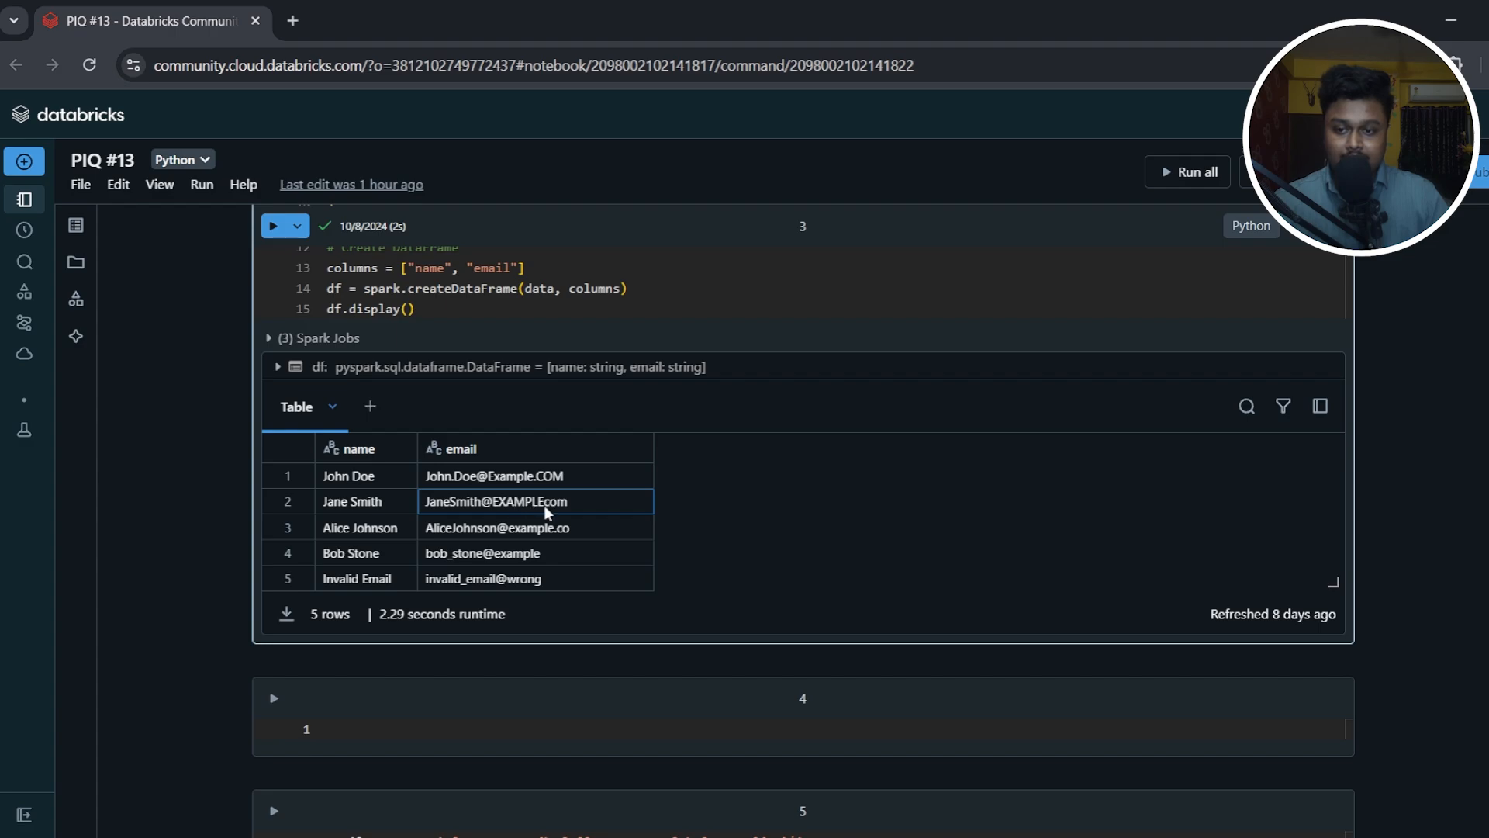
{"action": "mouse_move", "coordinate": [551, 514]}
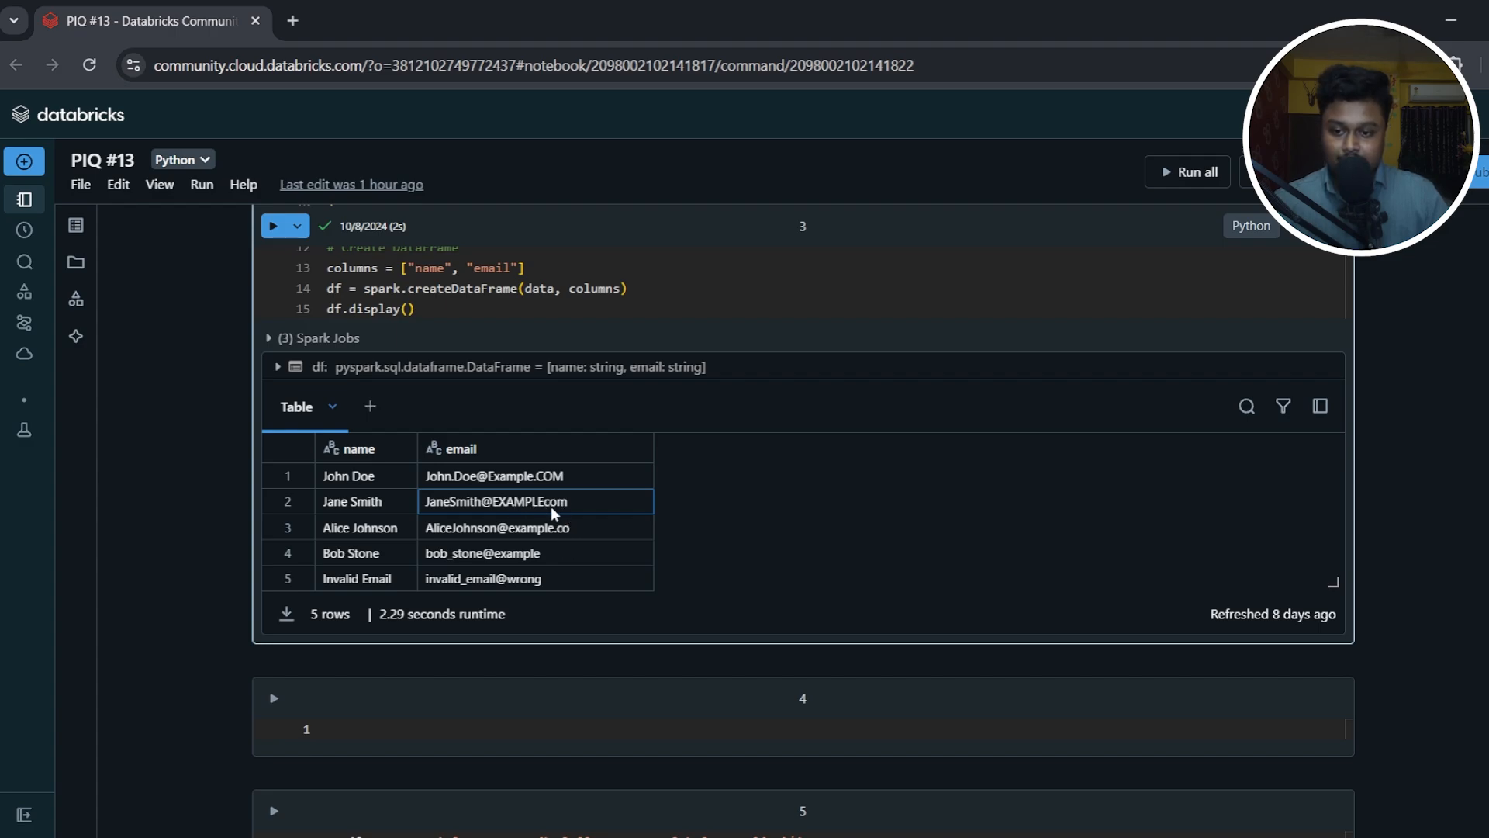
{"action": "mouse_move", "coordinate": [454, 569]}
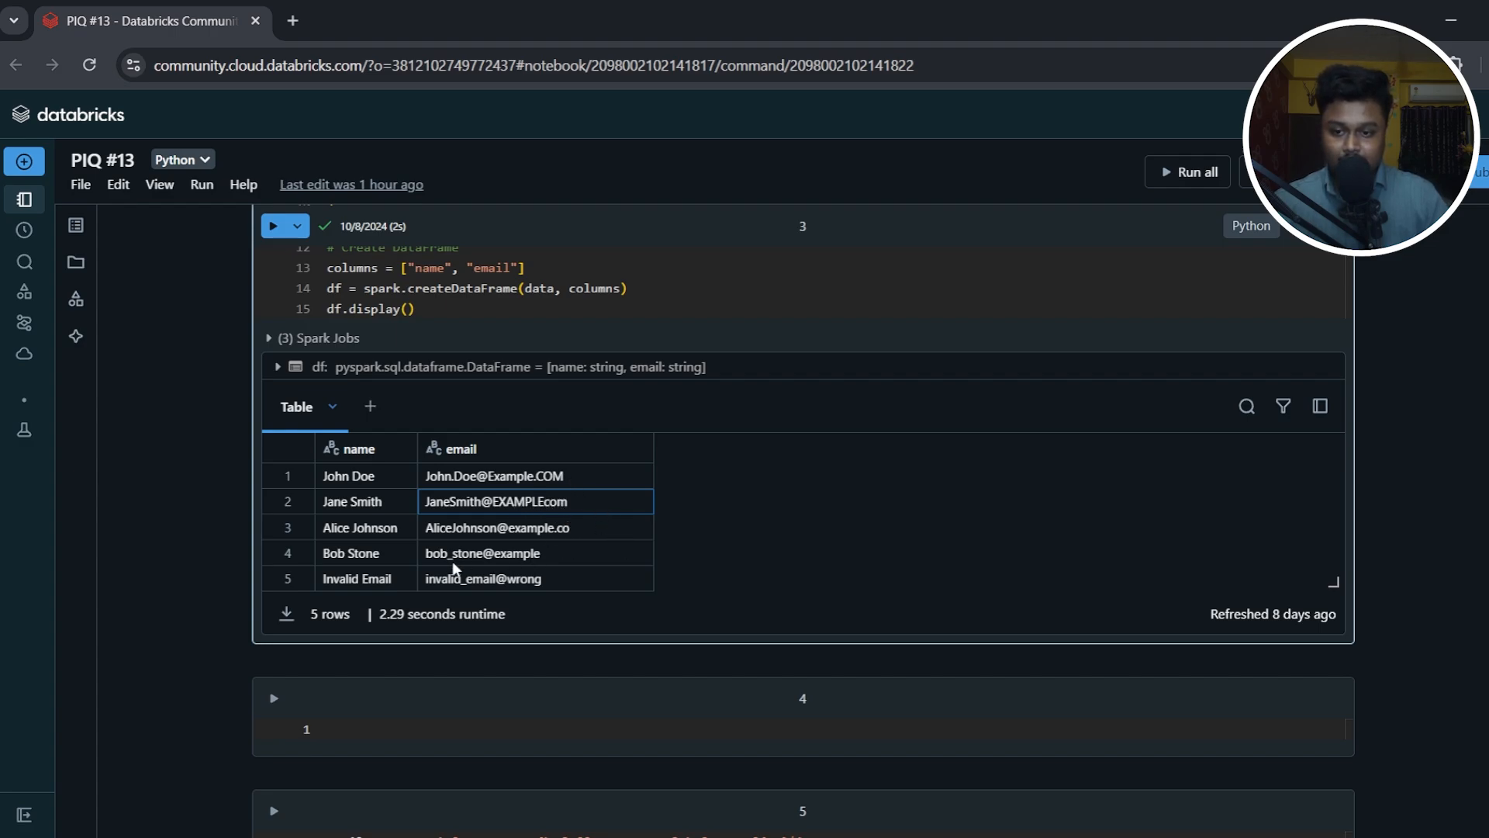
{"action": "left_click", "coordinate": [532, 577]}
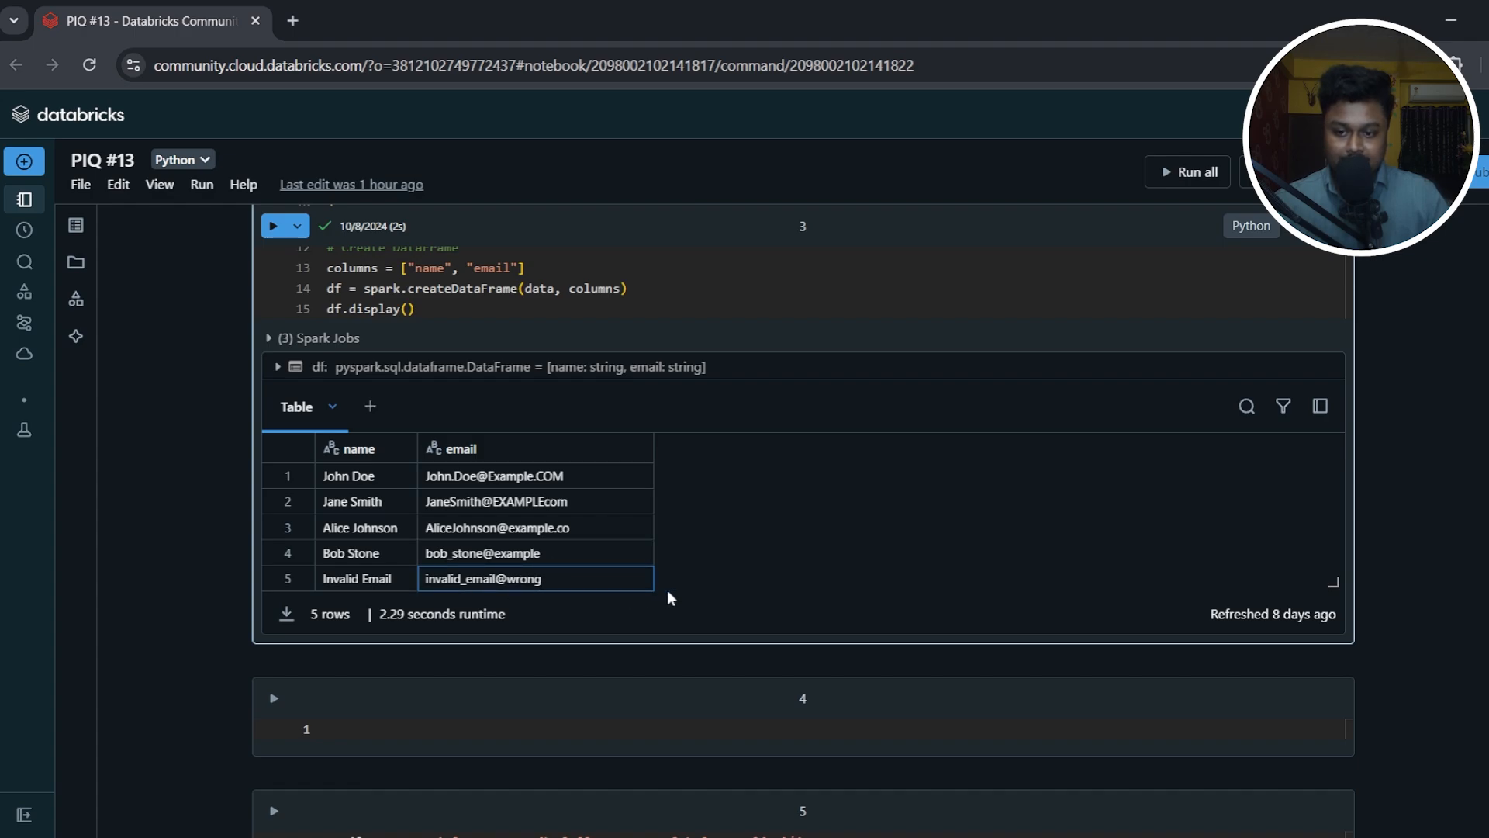
{"action": "mouse_move", "coordinate": [608, 606]}
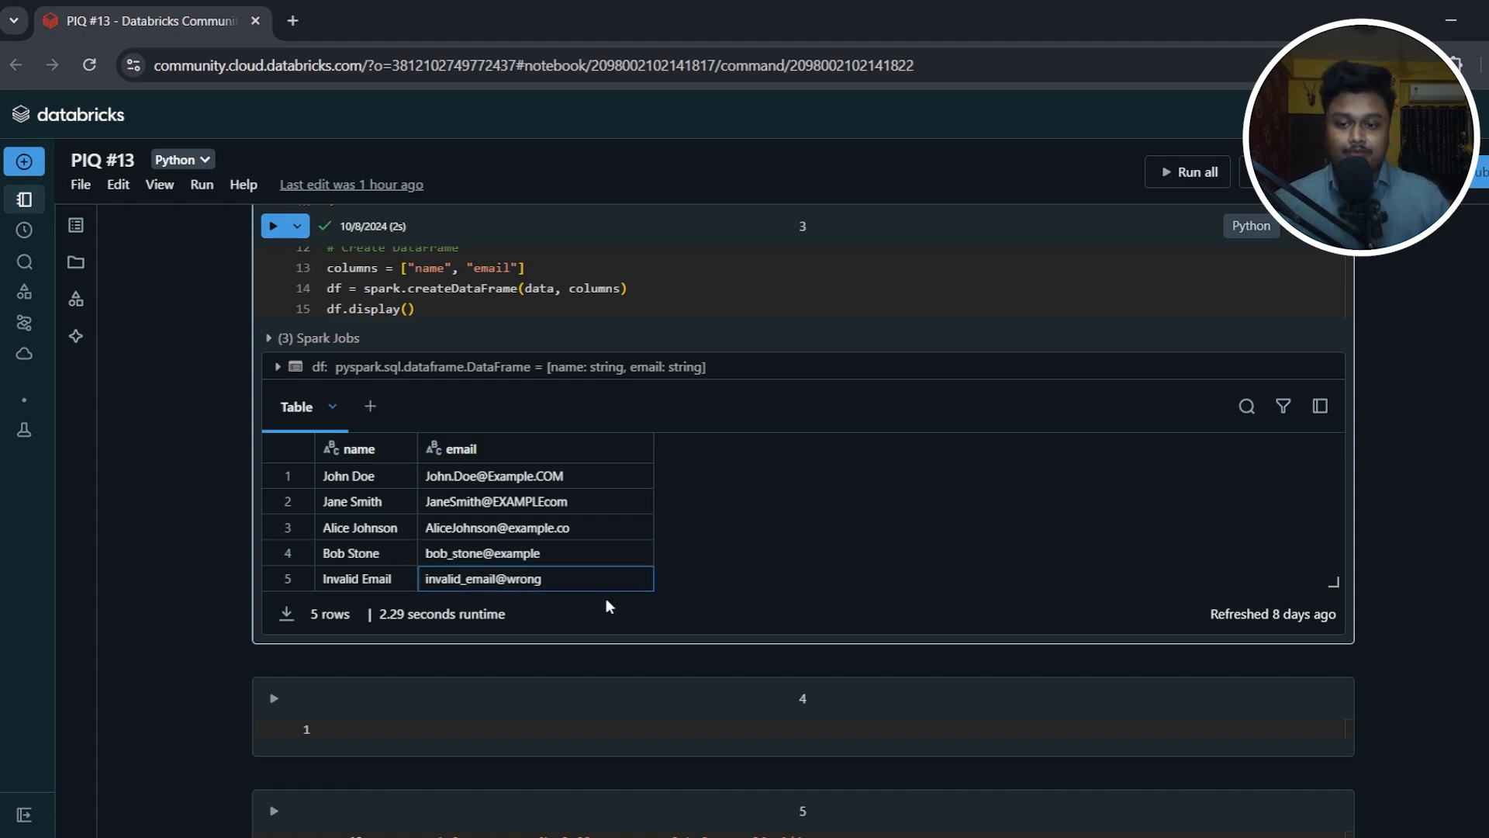
{"action": "mouse_move", "coordinate": [648, 528]}
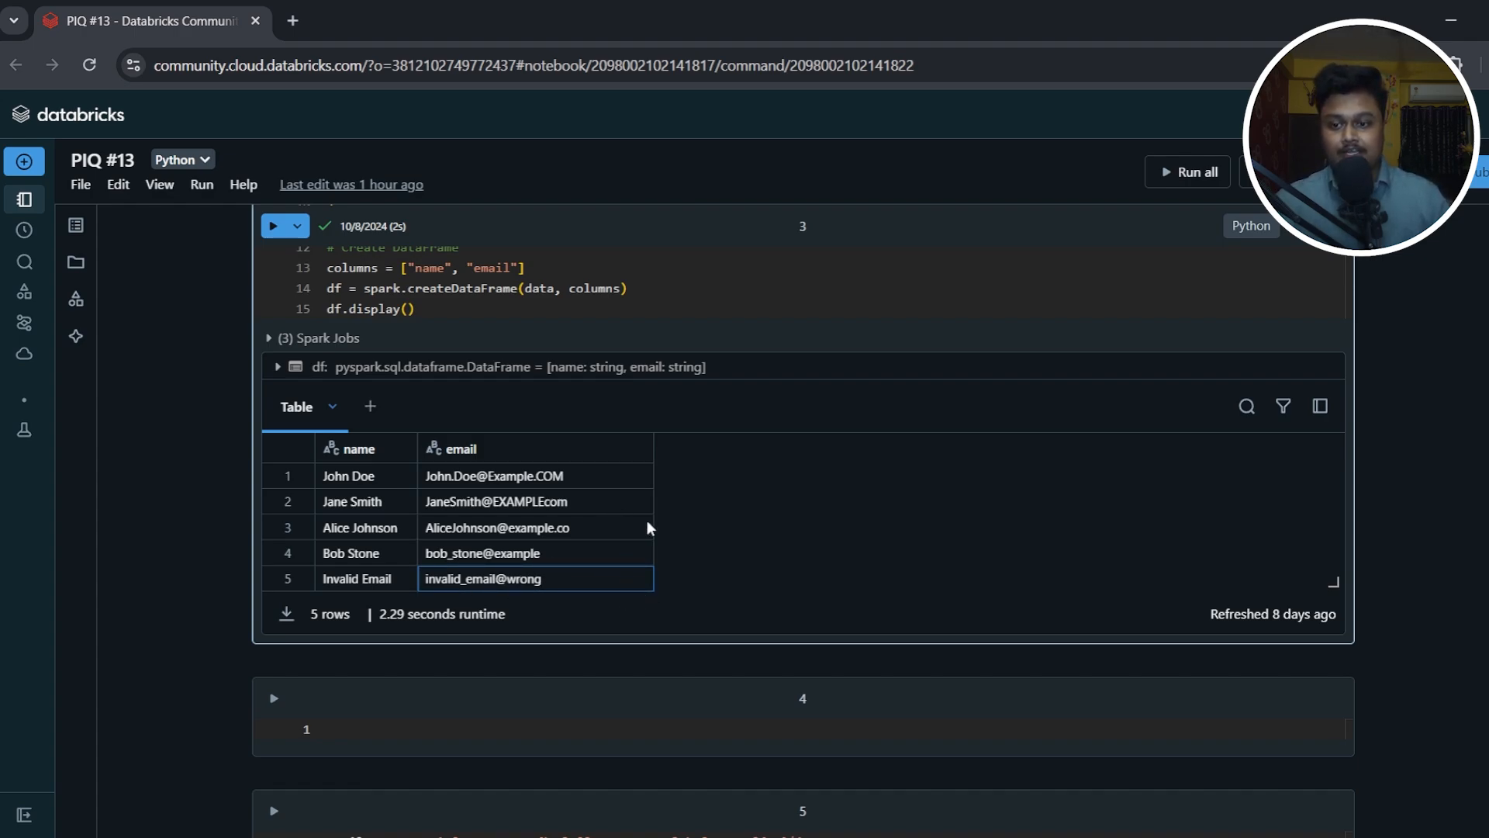
{"action": "mouse_move", "coordinate": [833, 522]}
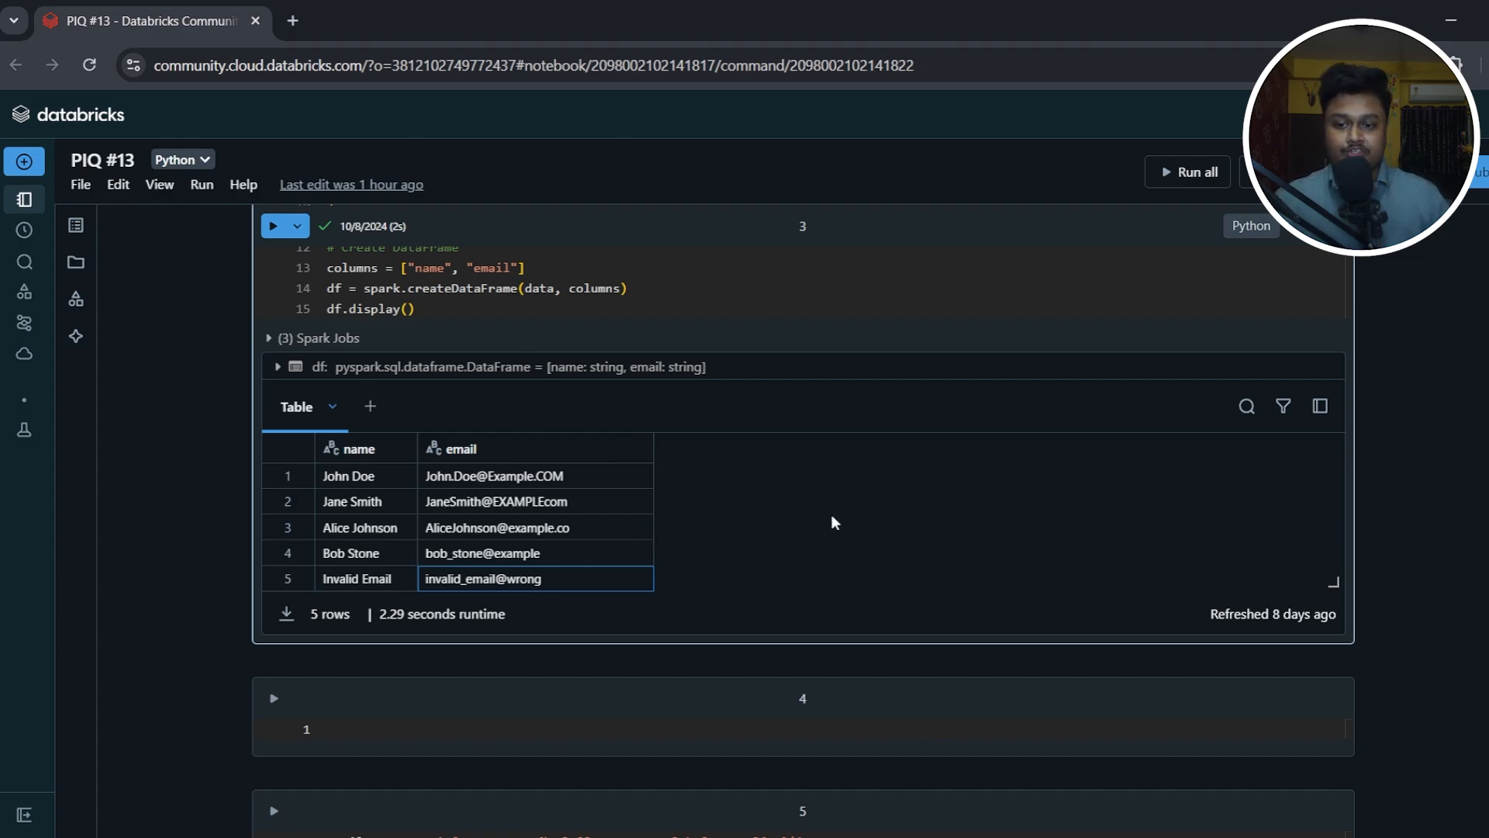
{"action": "mouse_move", "coordinate": [1441, 584]}
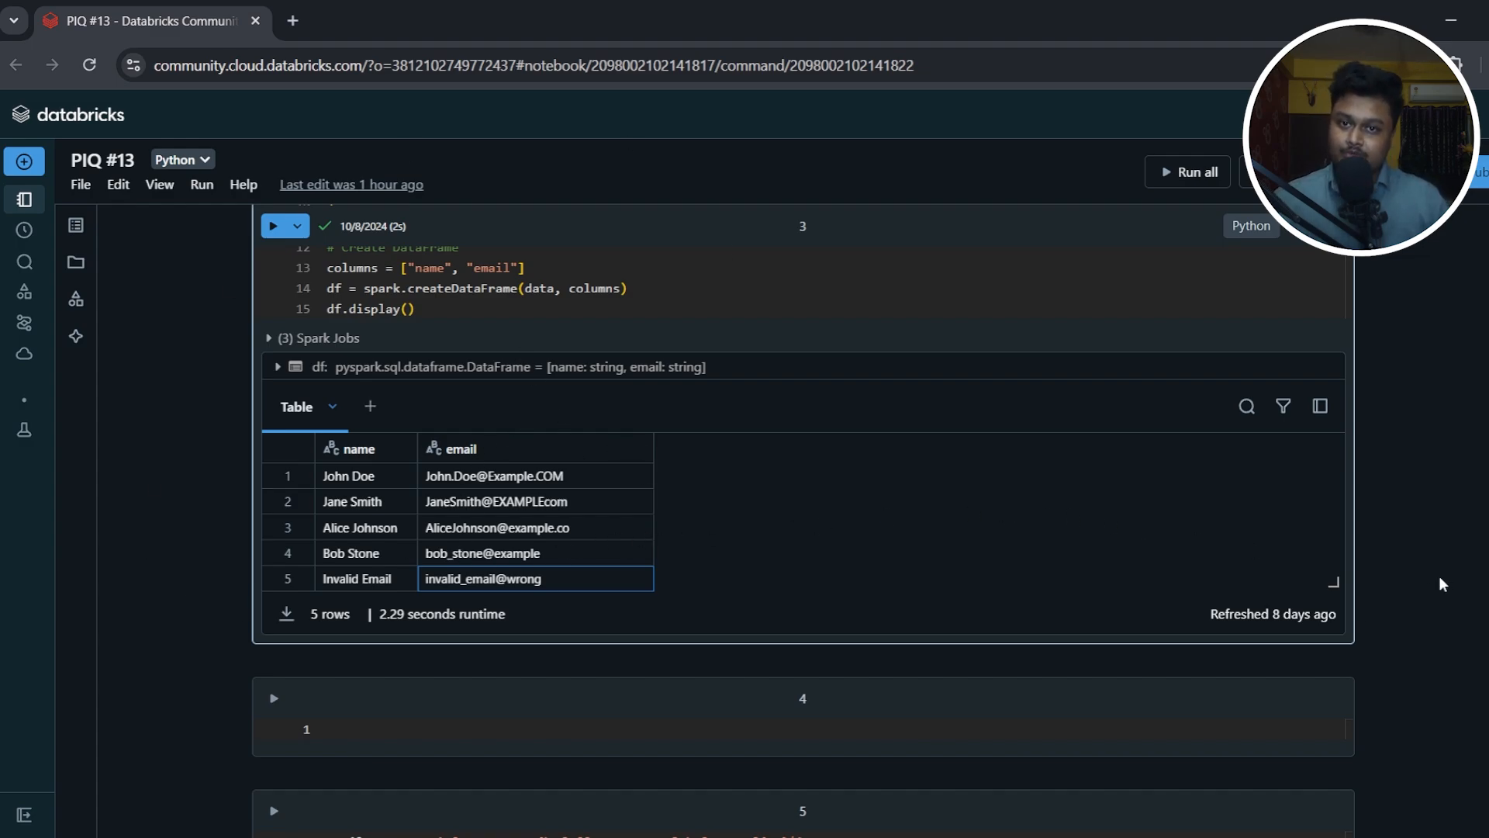
- Scroll to cell 5 and highlight the email_regex pattern string
{"action": "scroll", "scroll_direction": "down", "scroll_amount": 3}
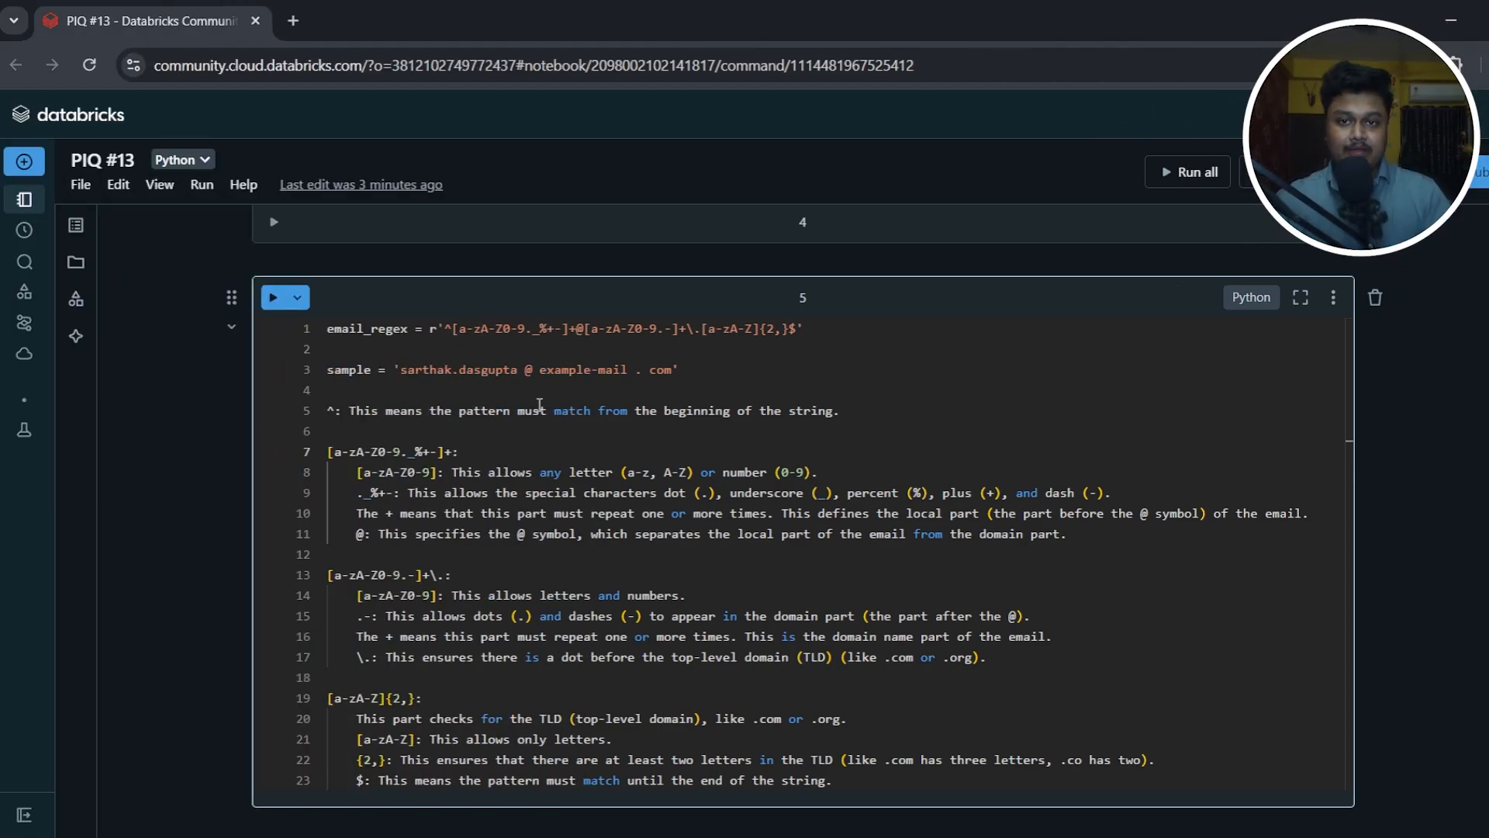
{"action": "left_click_drag", "start_coordinate": [445, 329], "coordinate": [804, 329]}
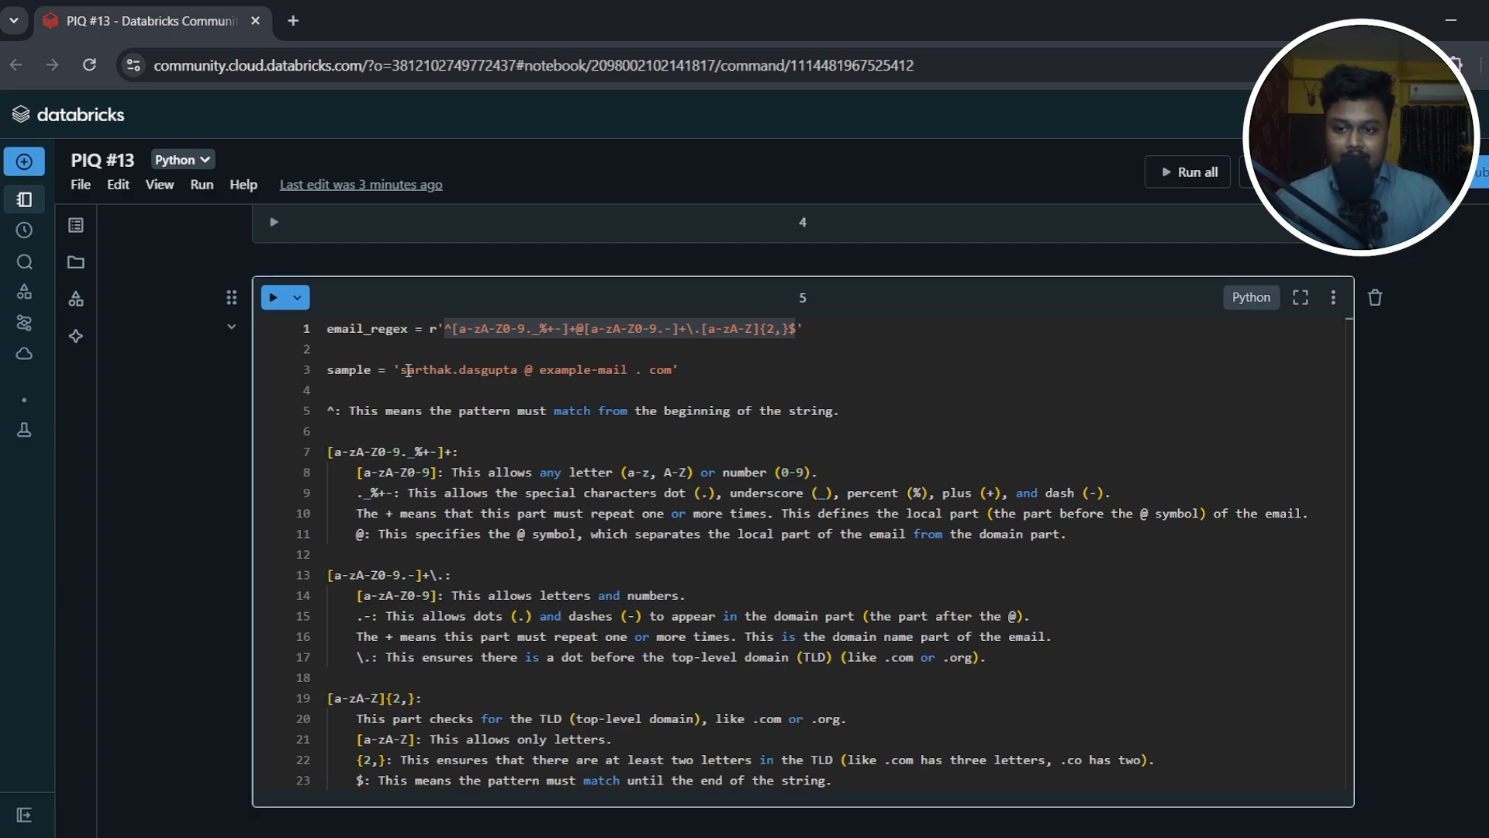
{"action": "left_click_drag", "start_coordinate": [402, 369], "coordinate": [676, 369]}
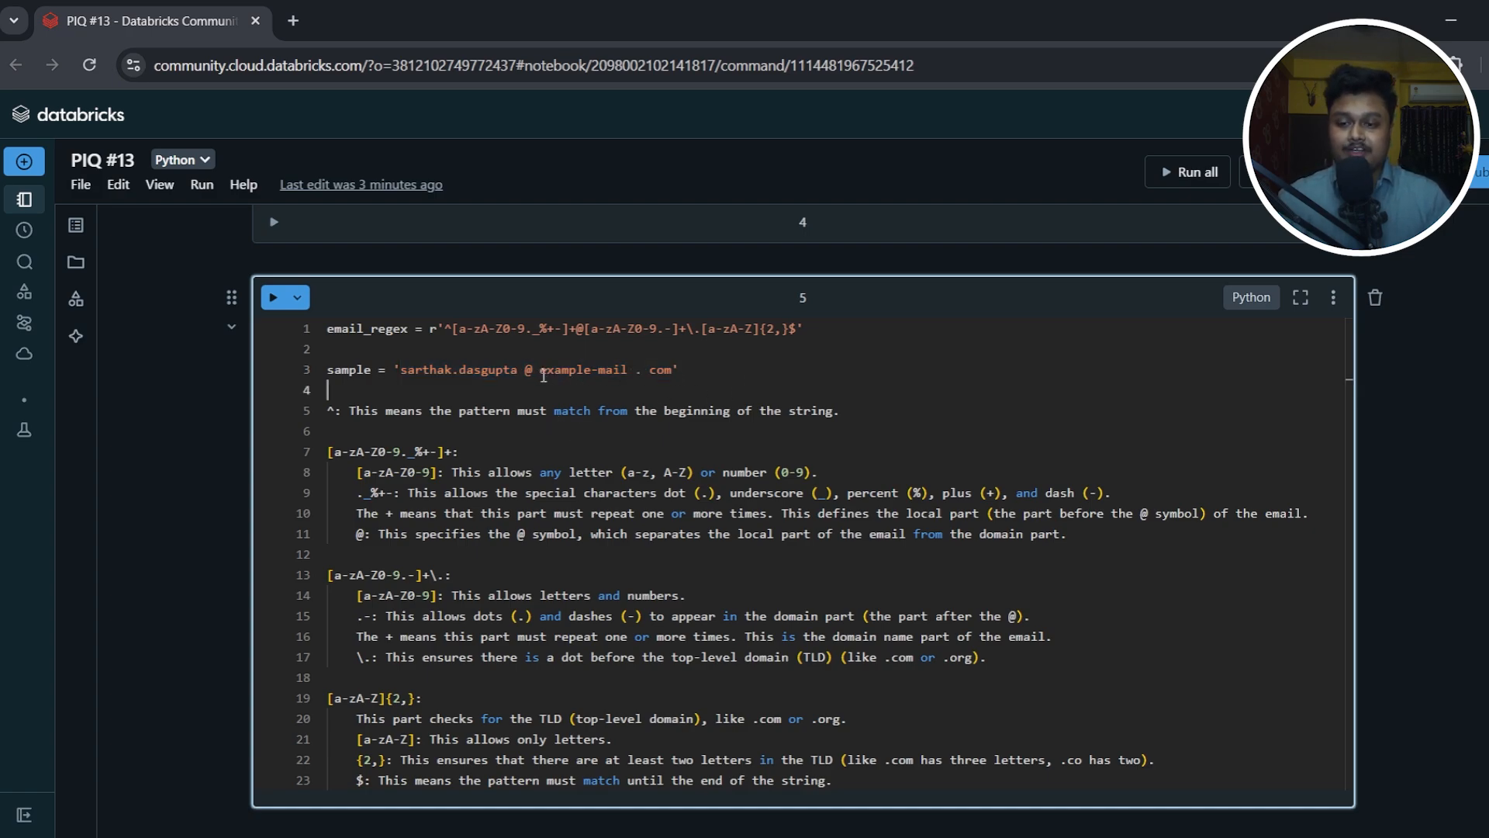
- Select parts of the spaced-out sample email address to walk through them
{"action": "left_click_drag", "start_coordinate": [399, 369], "coordinate": [521, 370]}
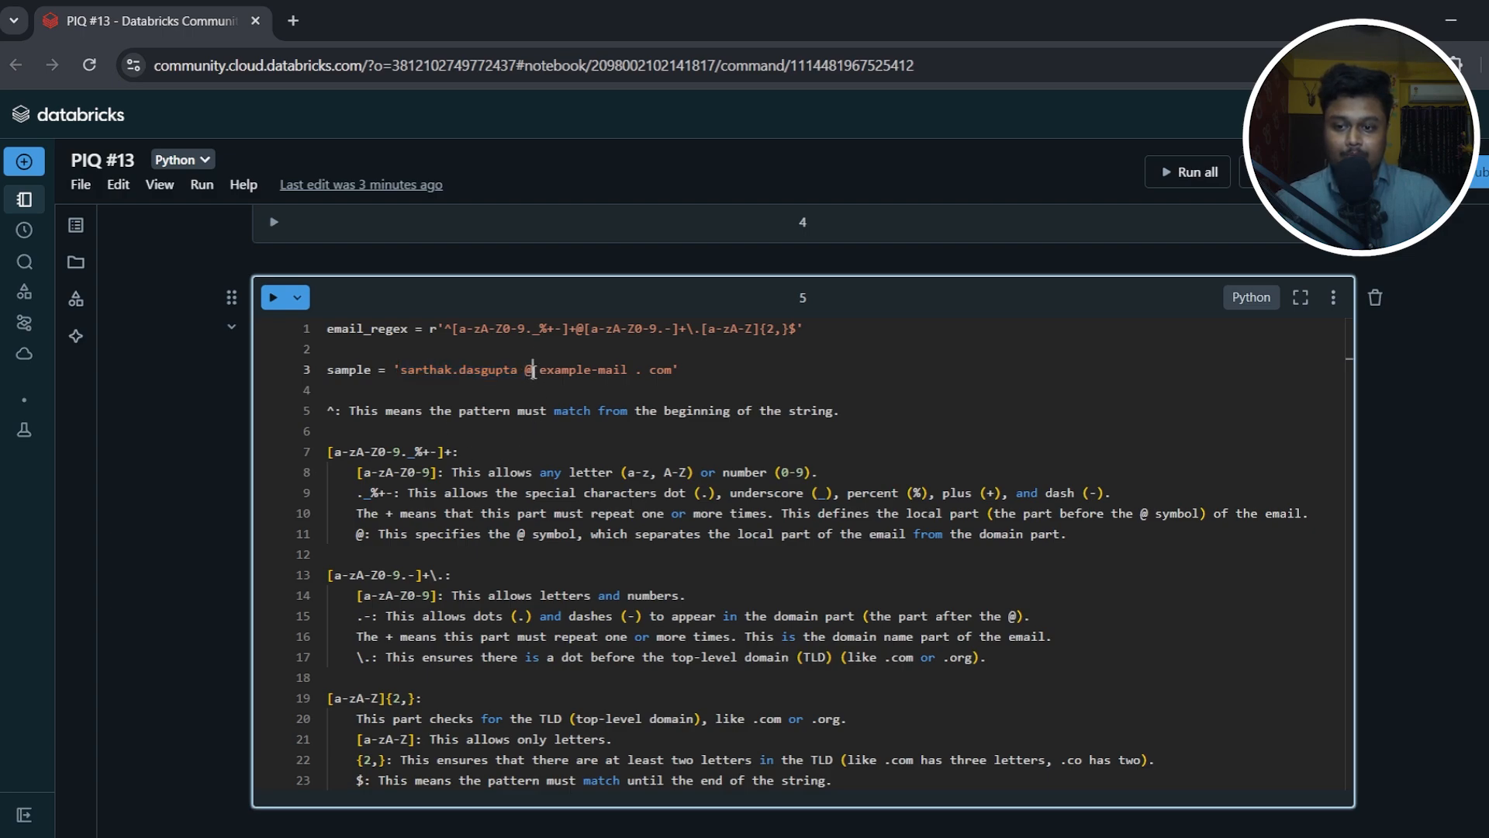
{"action": "double_click", "coordinate": [583, 369]}
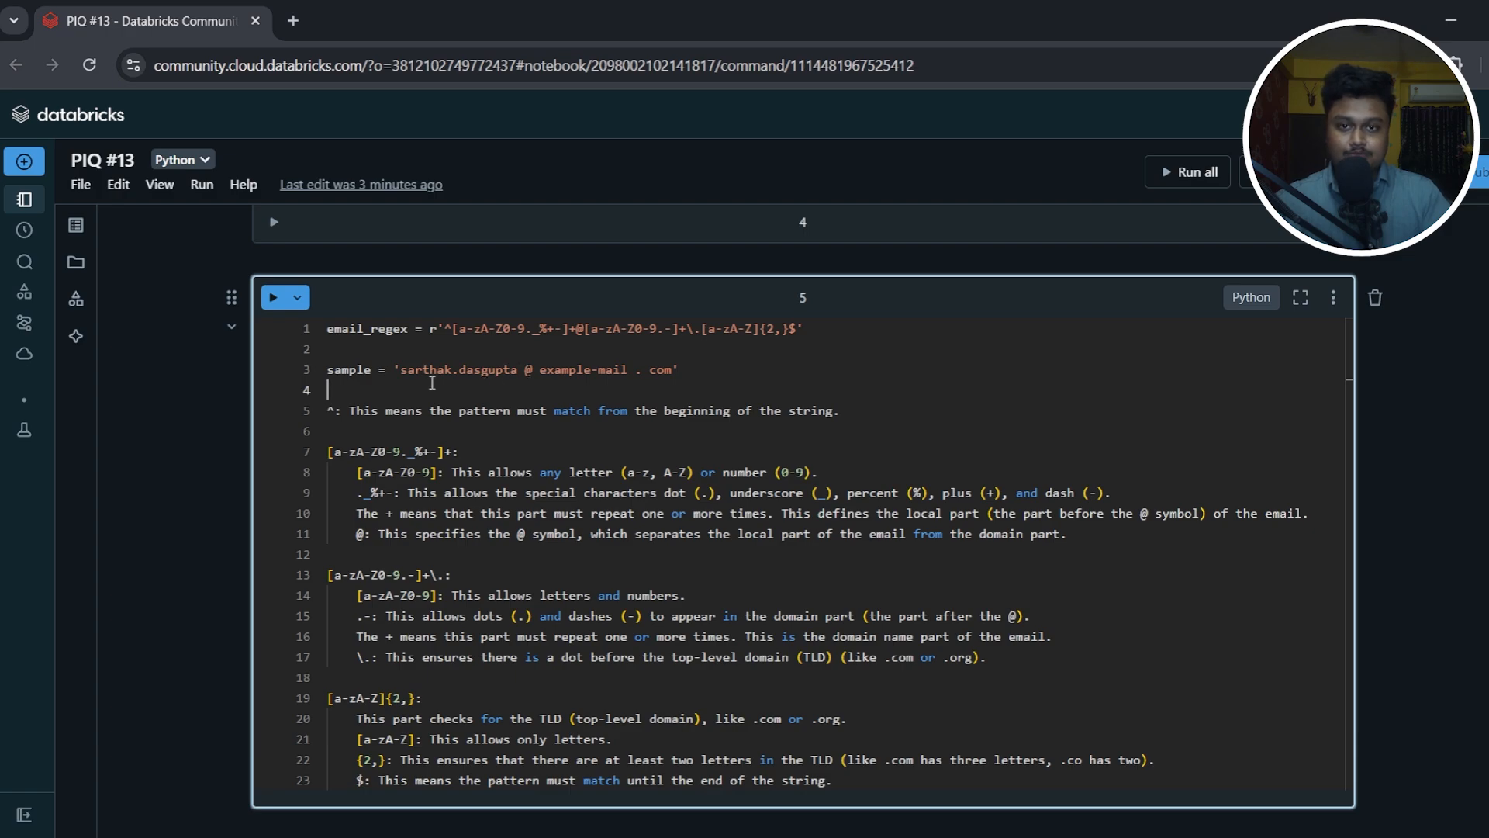
{"action": "double_click", "coordinate": [487, 369]}
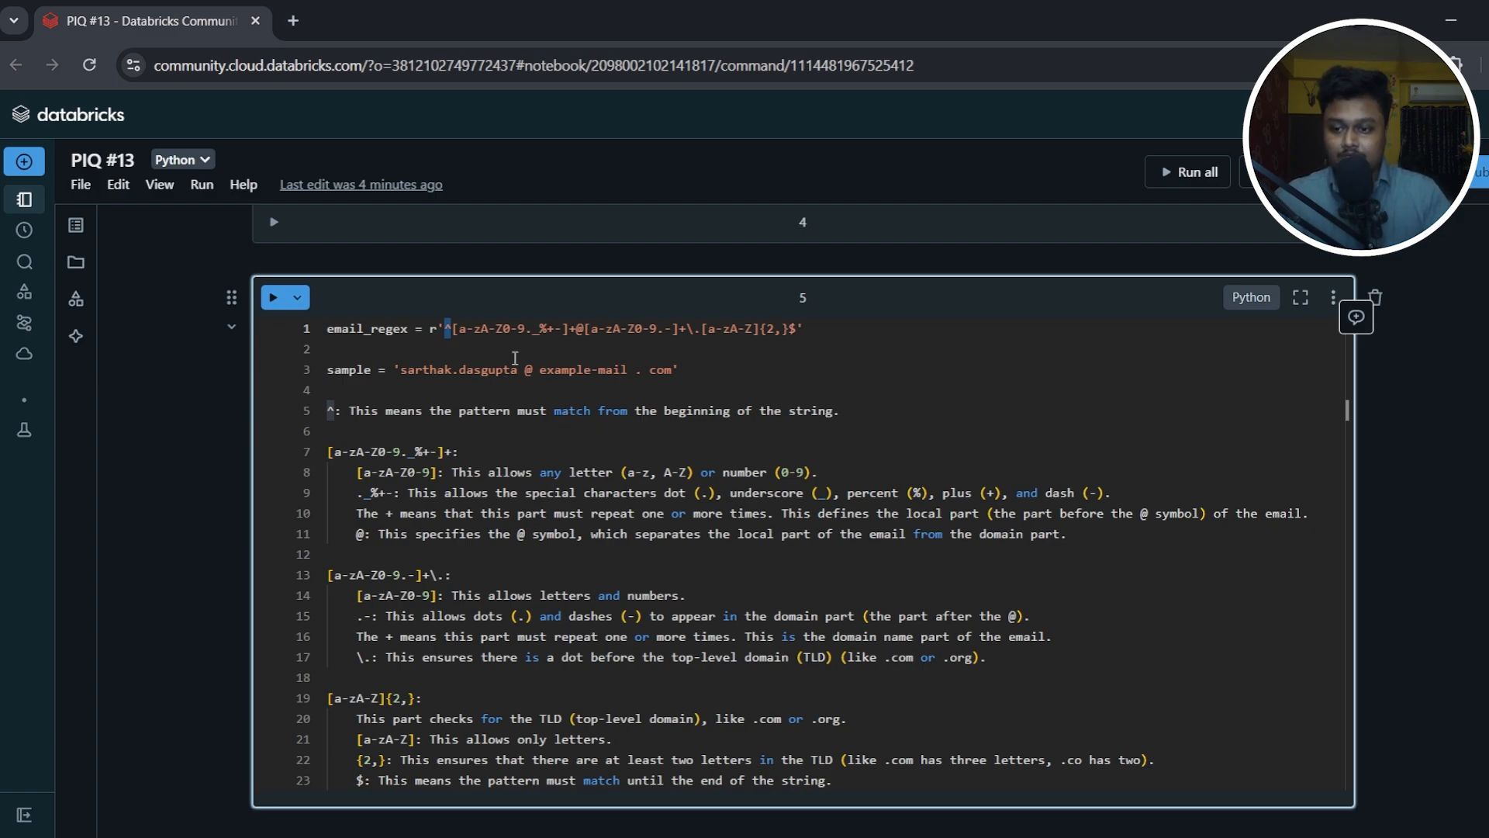
{"action": "left_click_drag", "start_coordinate": [451, 329], "coordinate": [541, 329]}
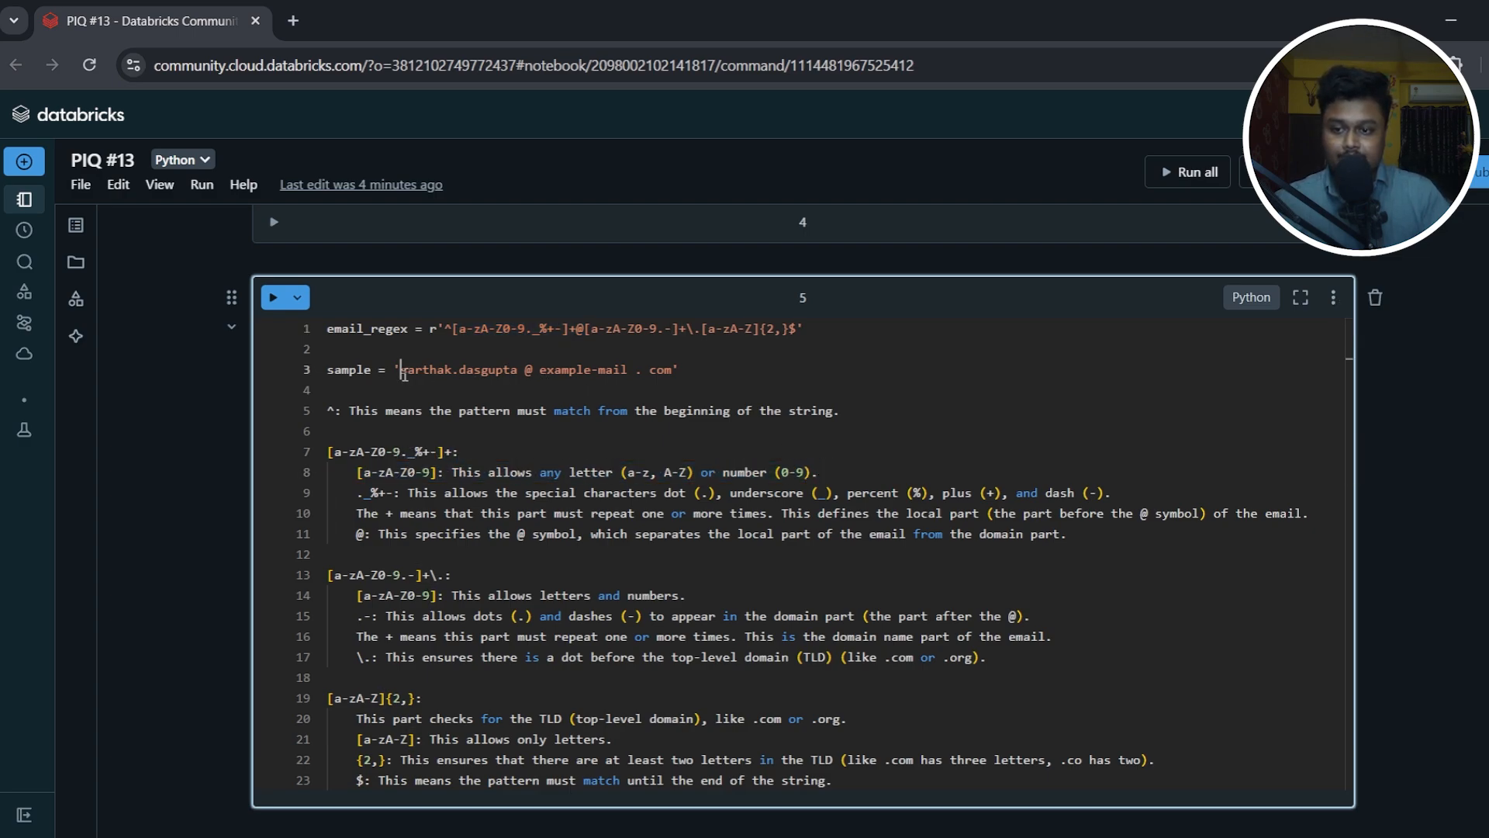
{"action": "double_click", "coordinate": [424, 369]}
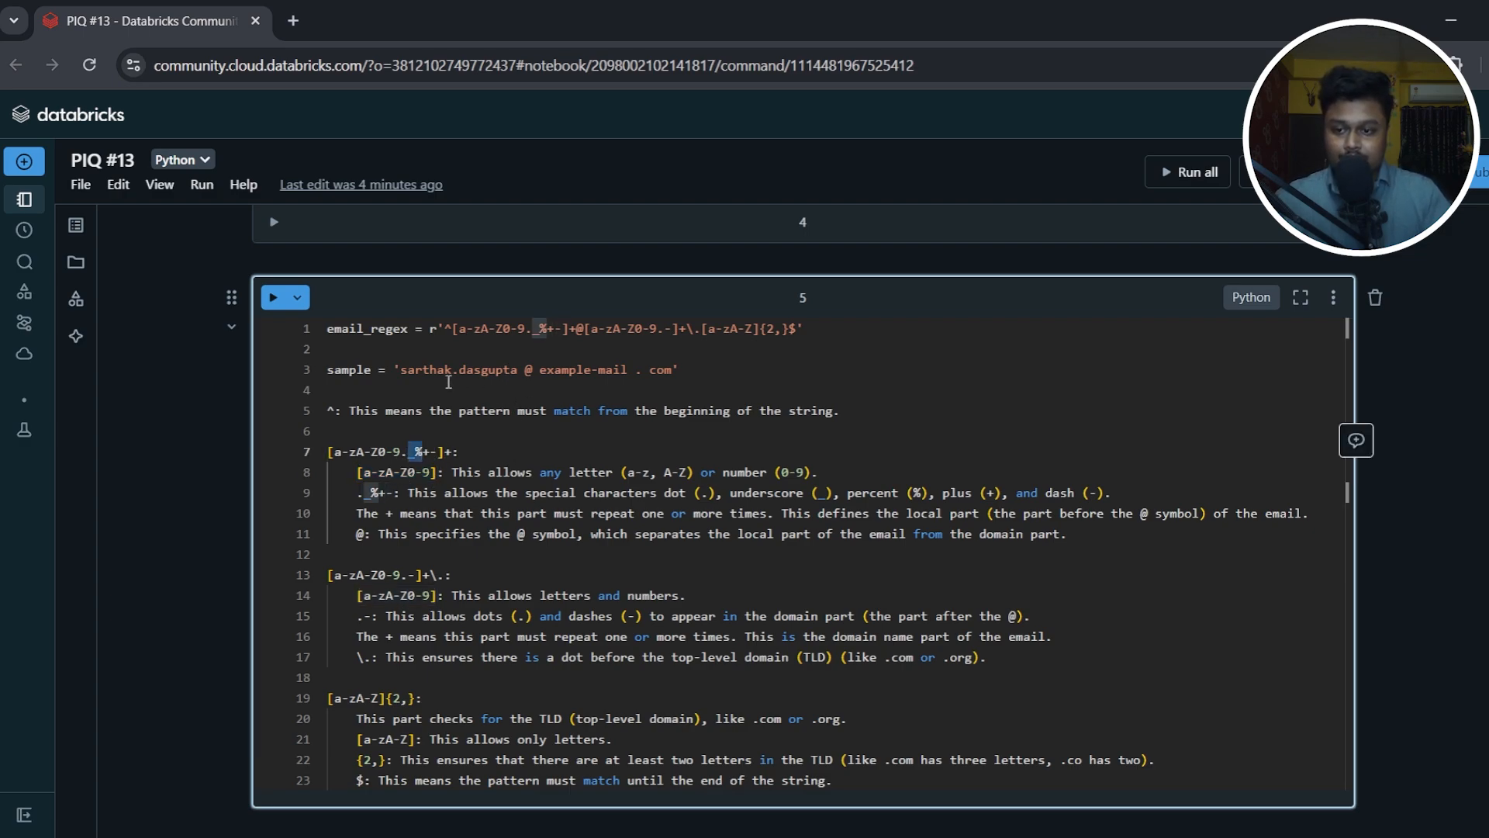
{"action": "double_click", "coordinate": [425, 369]}
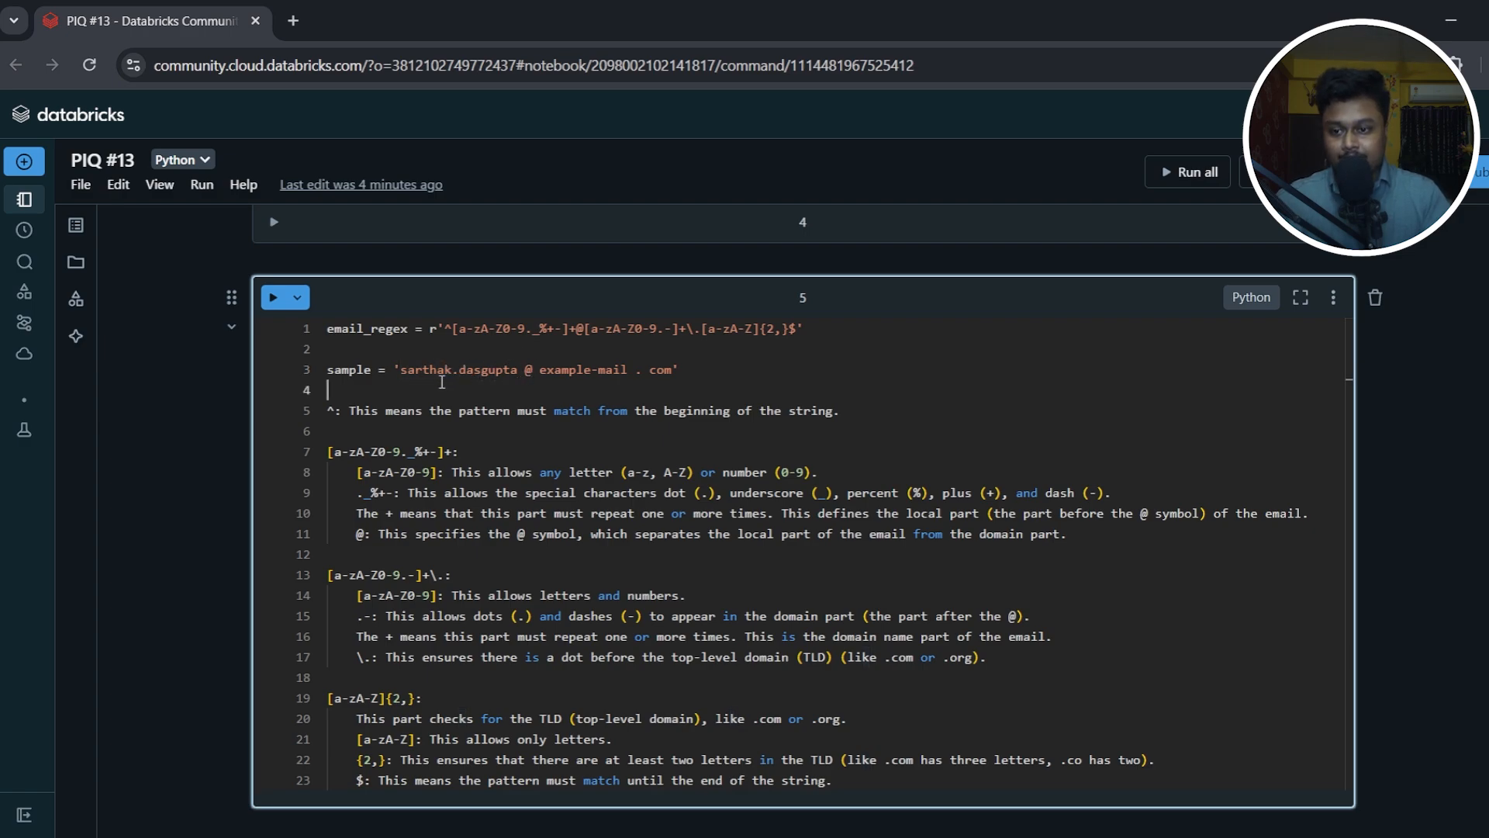
{"action": "double_click", "coordinate": [486, 369]}
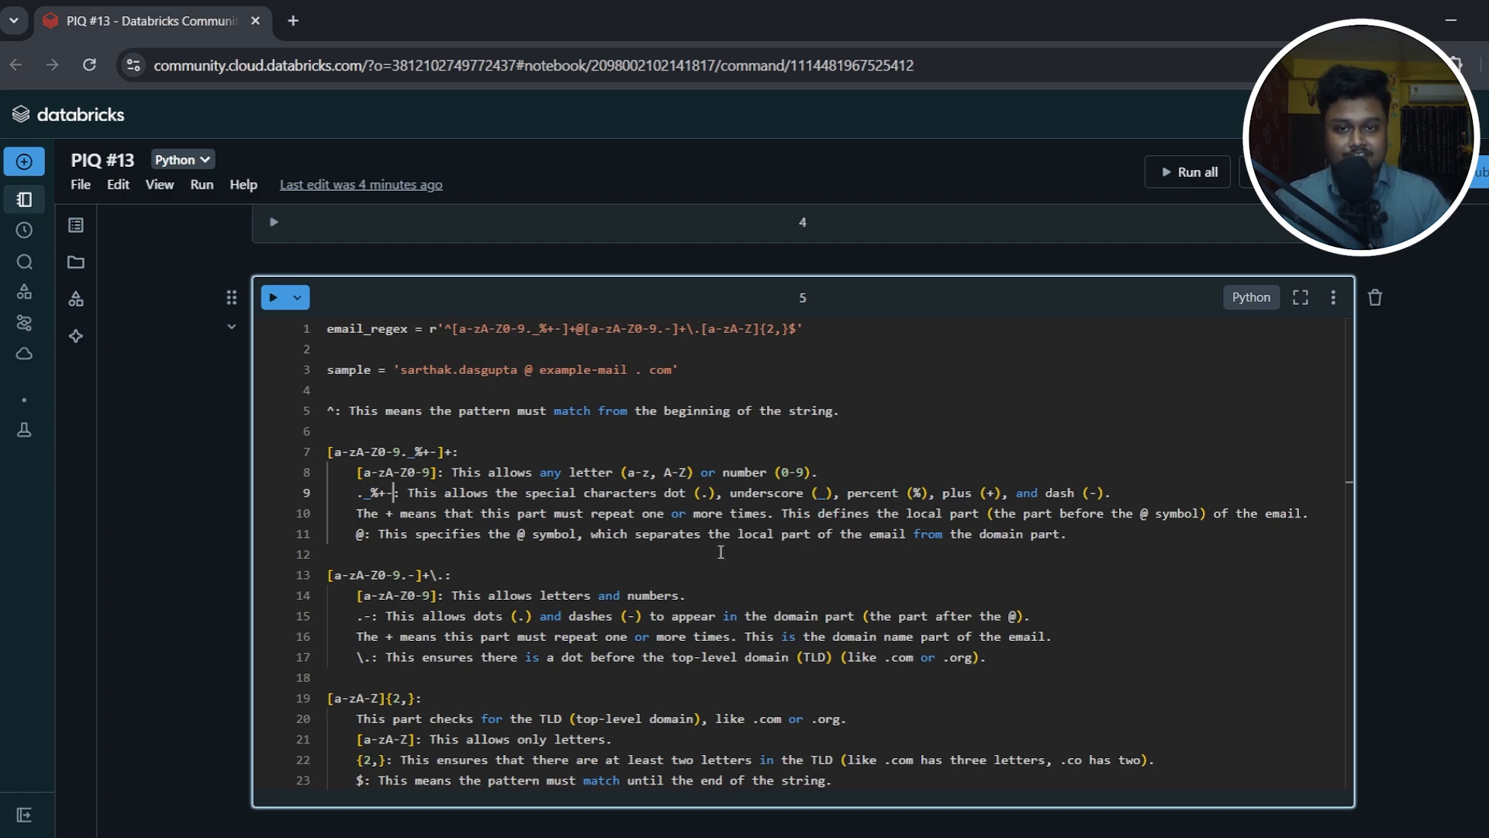
{"action": "mouse_move", "coordinate": [446, 447]}
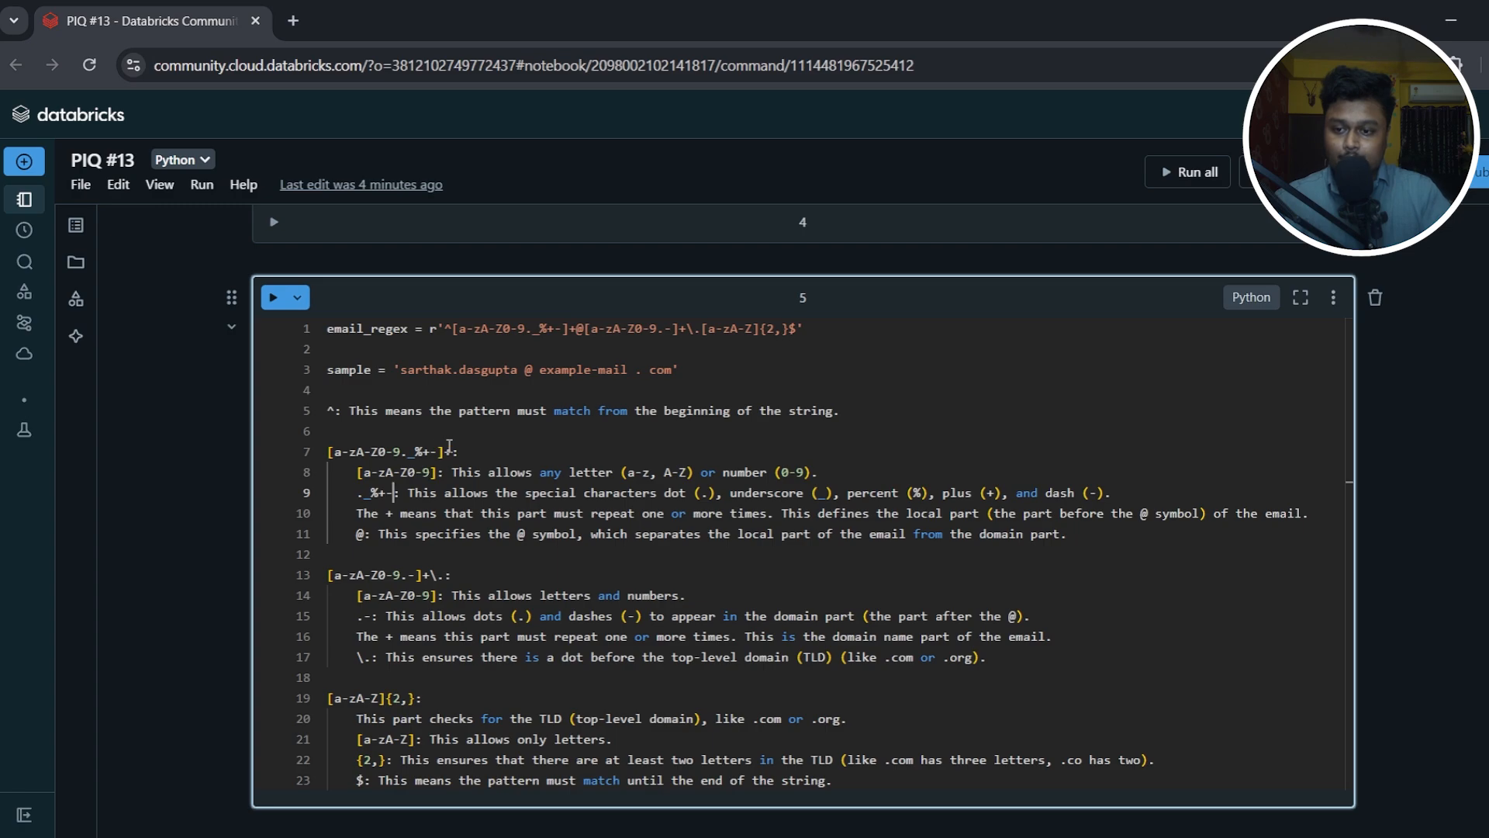
{"action": "double_click", "coordinate": [385, 451]}
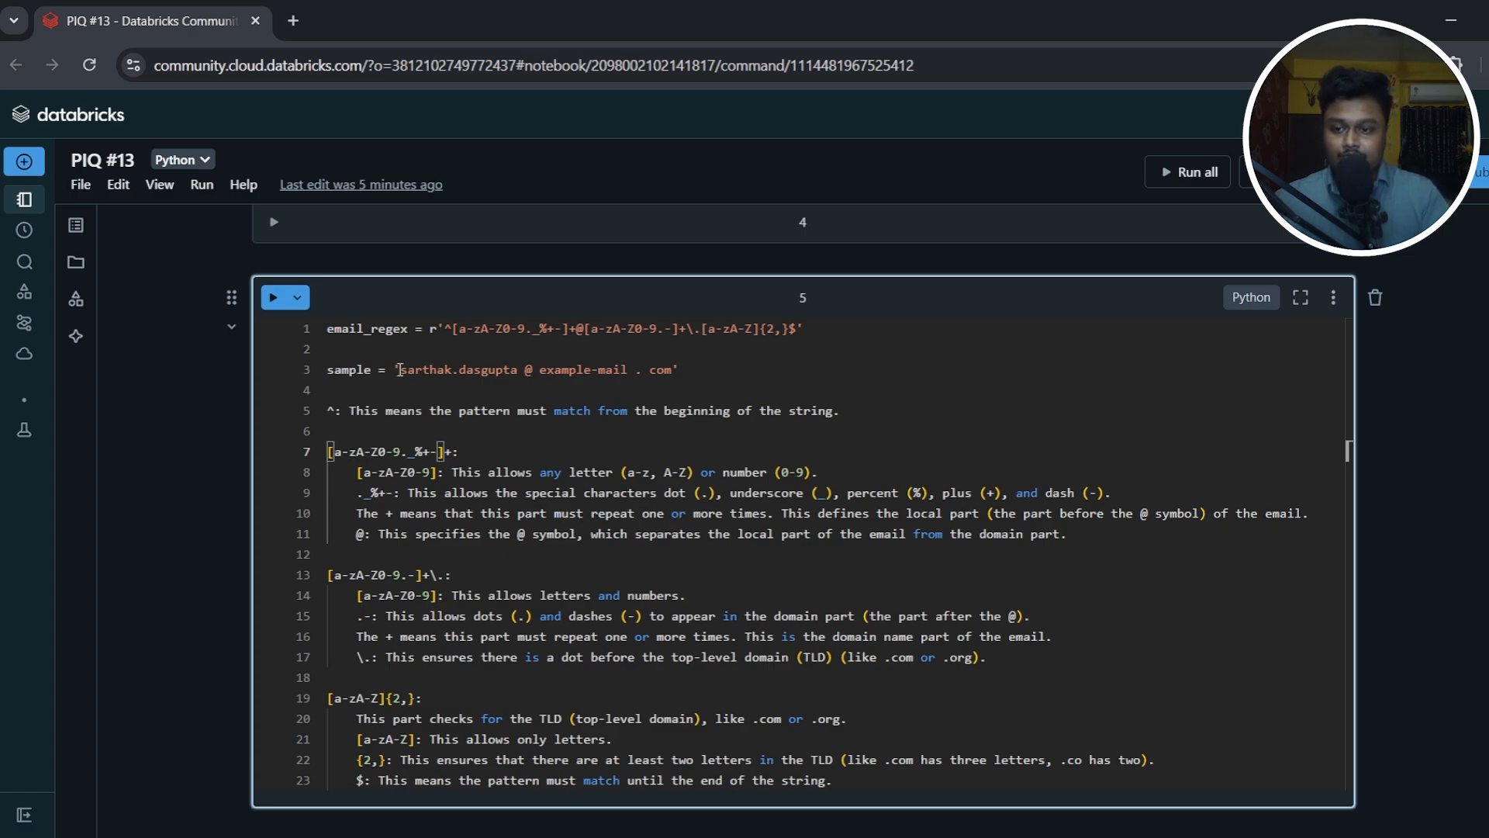
{"action": "double_click", "coordinate": [426, 369]}
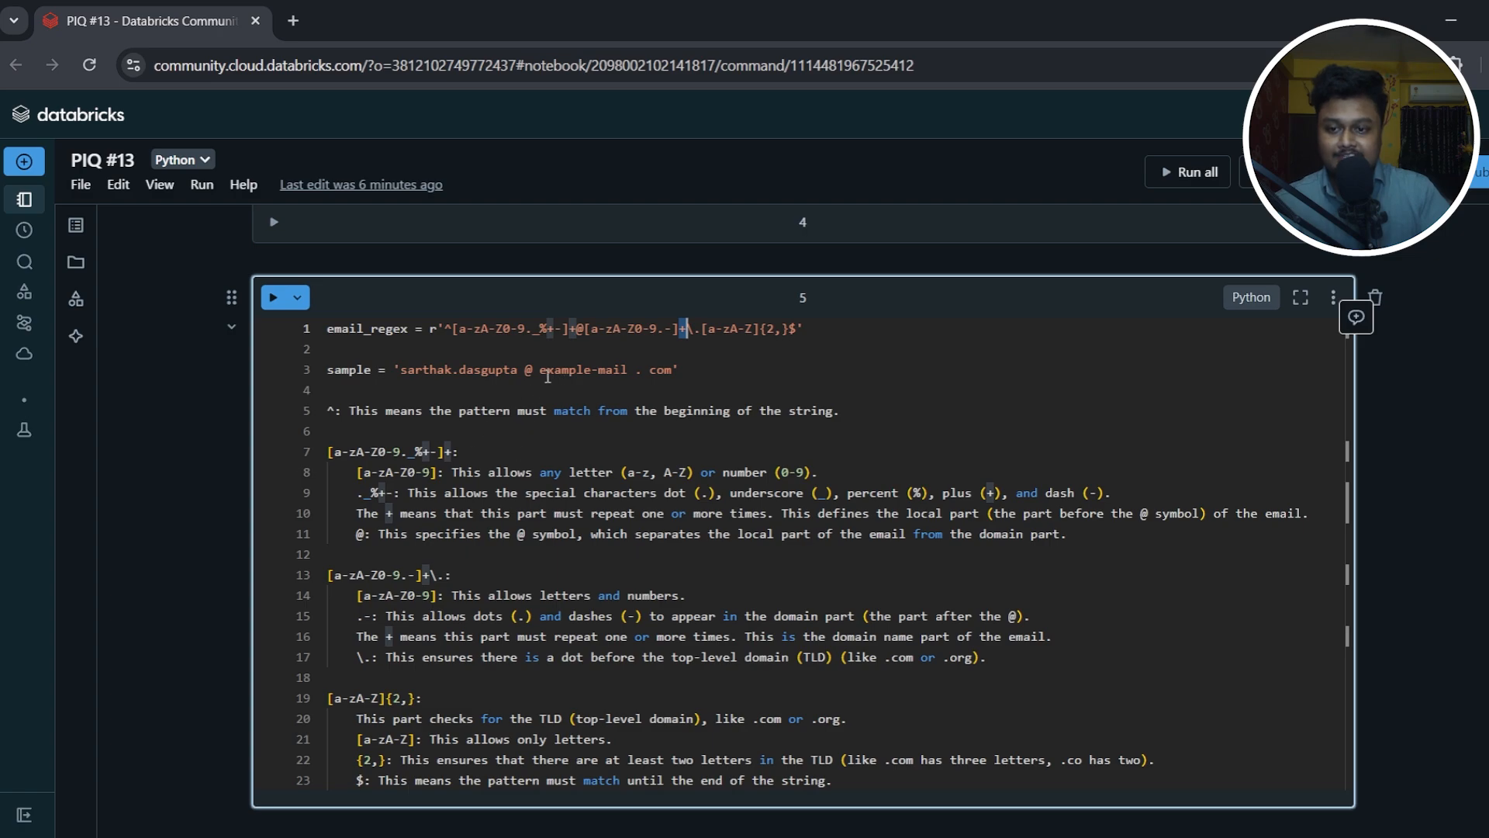
{"action": "double_click", "coordinate": [584, 369]}
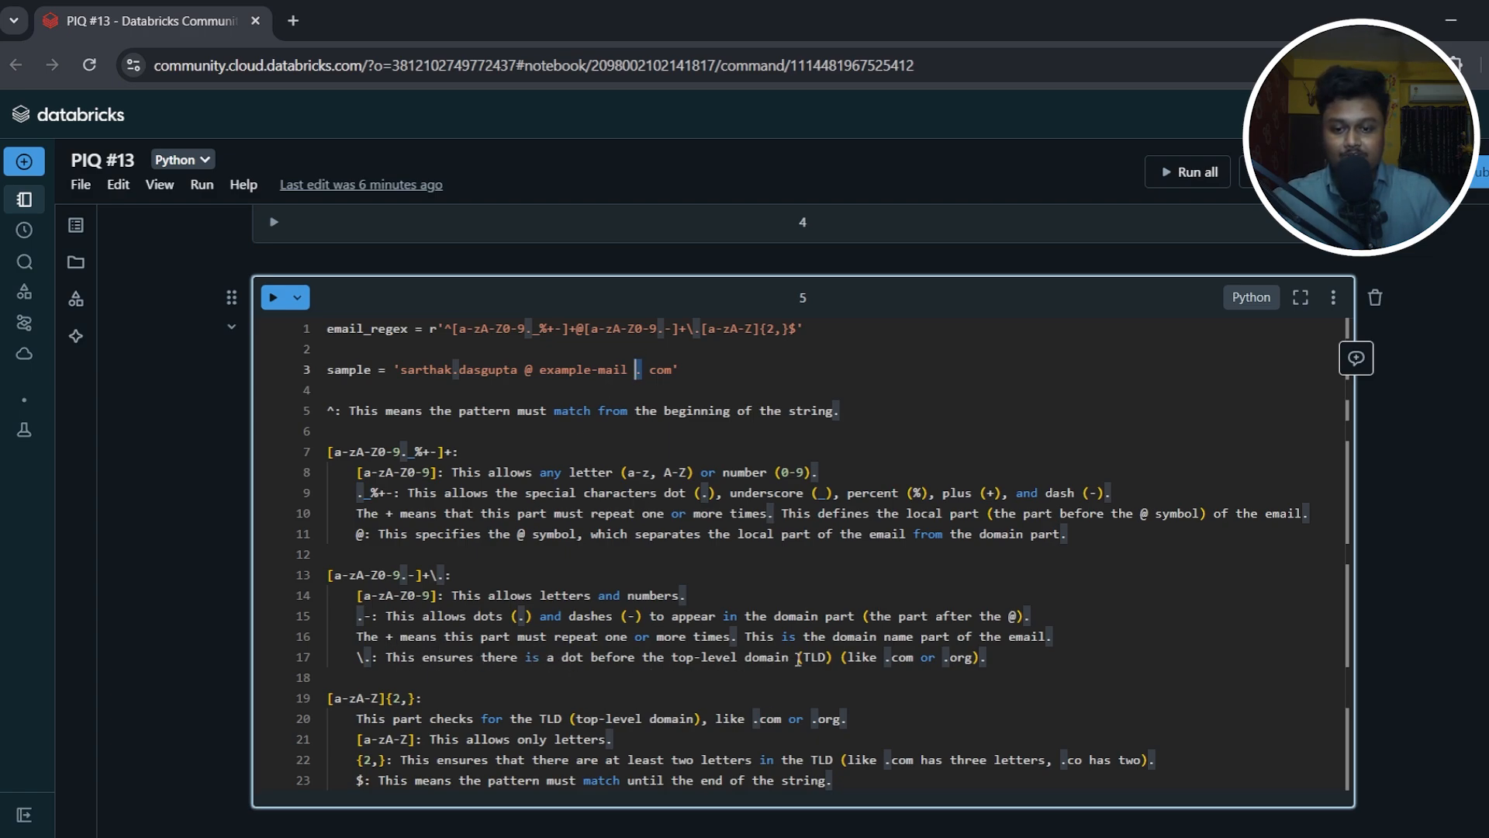
{"action": "left_click_drag", "start_coordinate": [393, 369], "coordinate": [632, 370]}
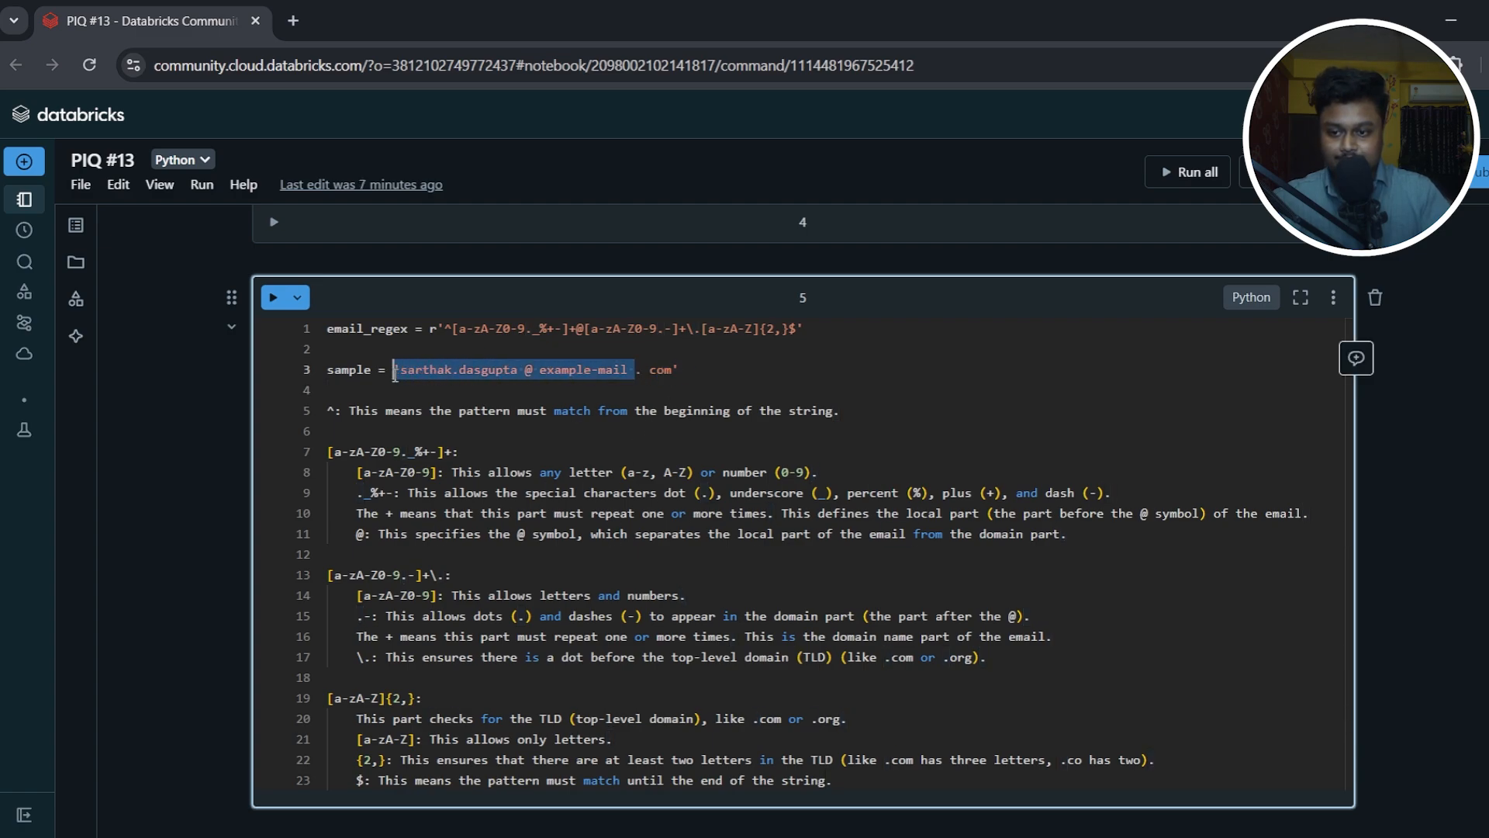
{"action": "mouse_move", "coordinate": [701, 332]}
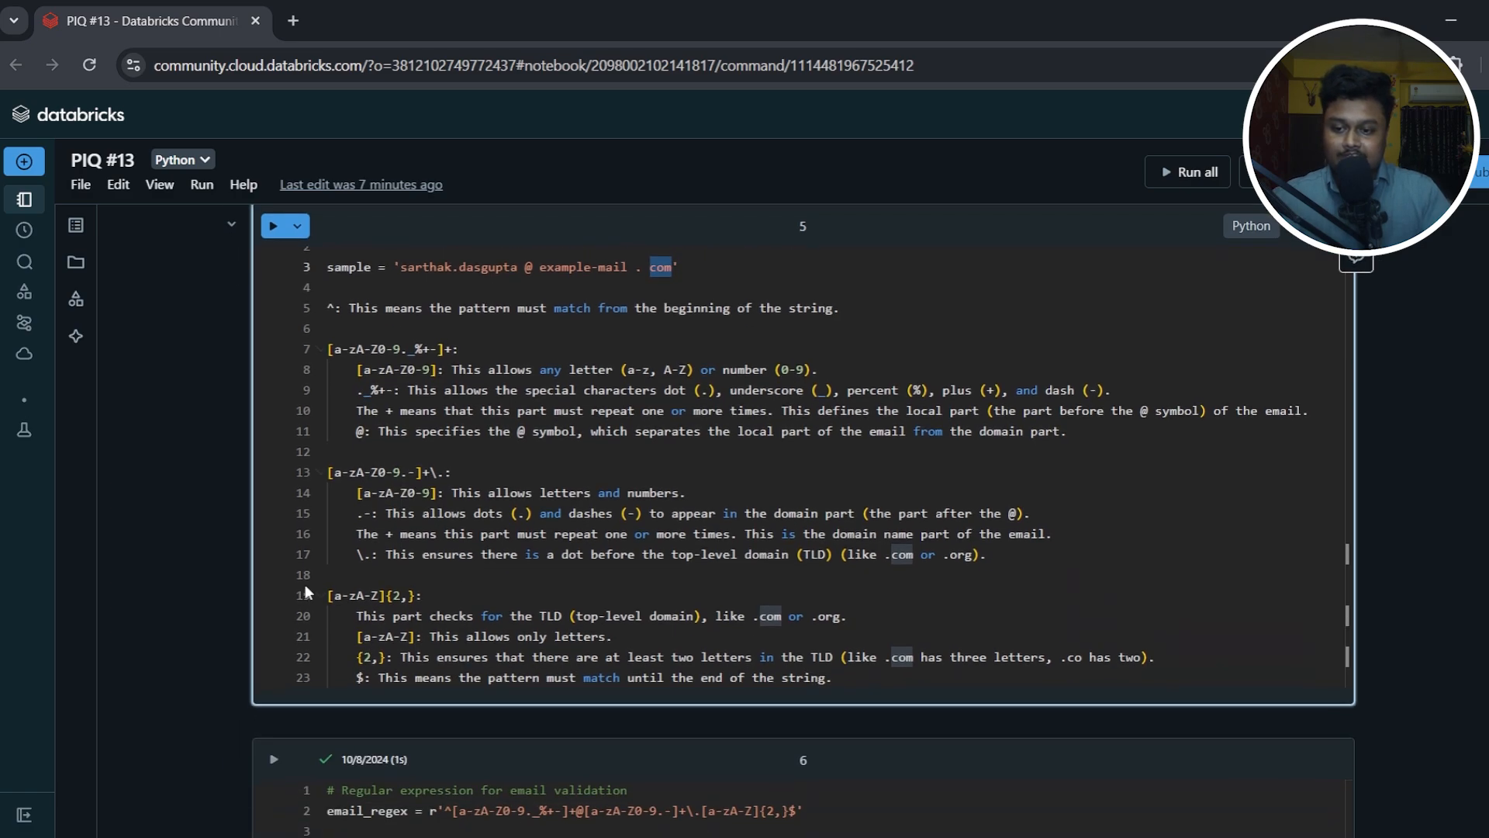
{"action": "scroll", "scroll_direction": "down", "scroll_amount": 3}
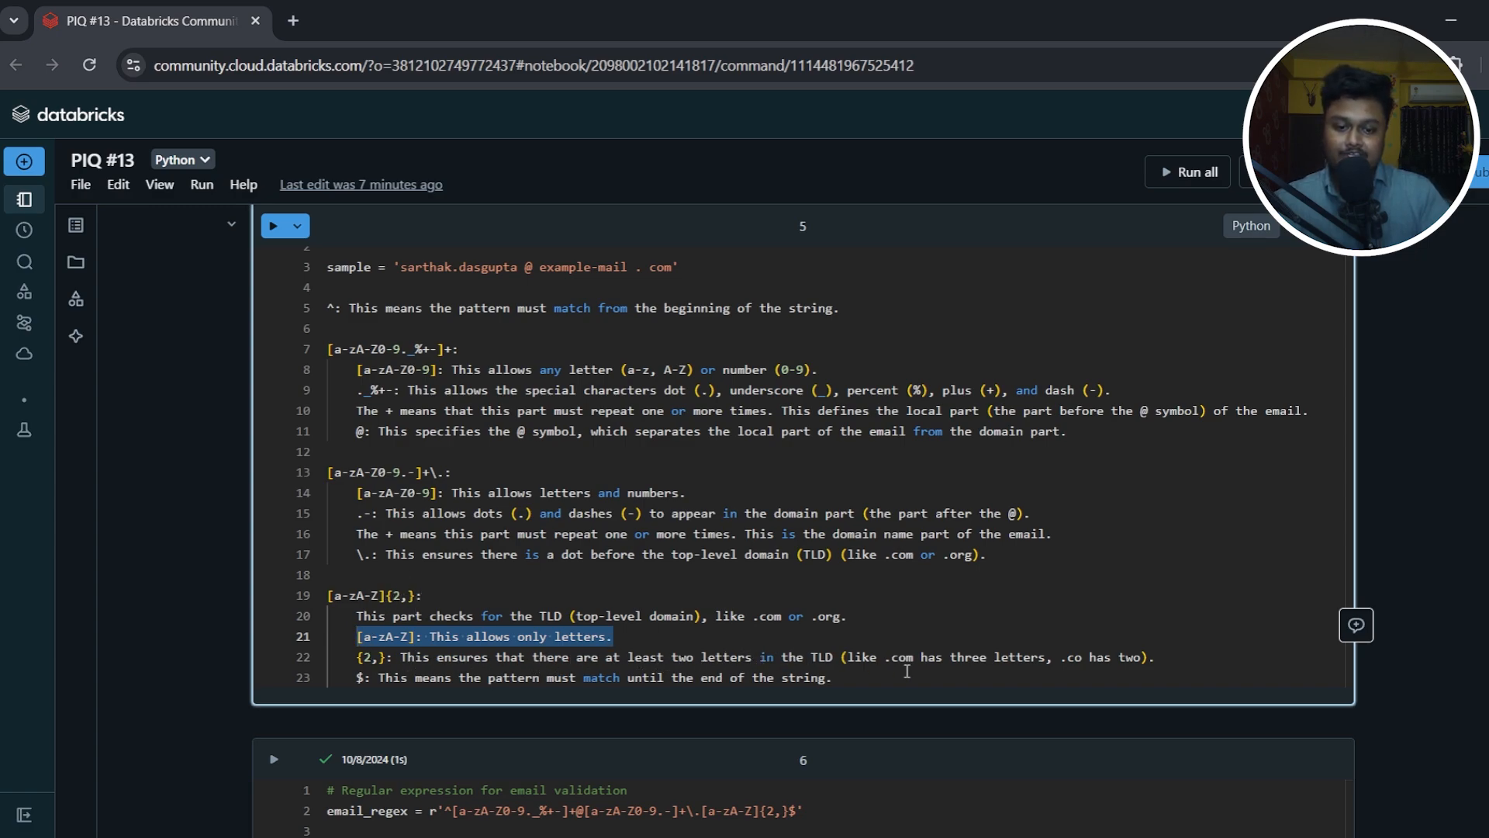
{"action": "mouse_move", "coordinate": [887, 667]}
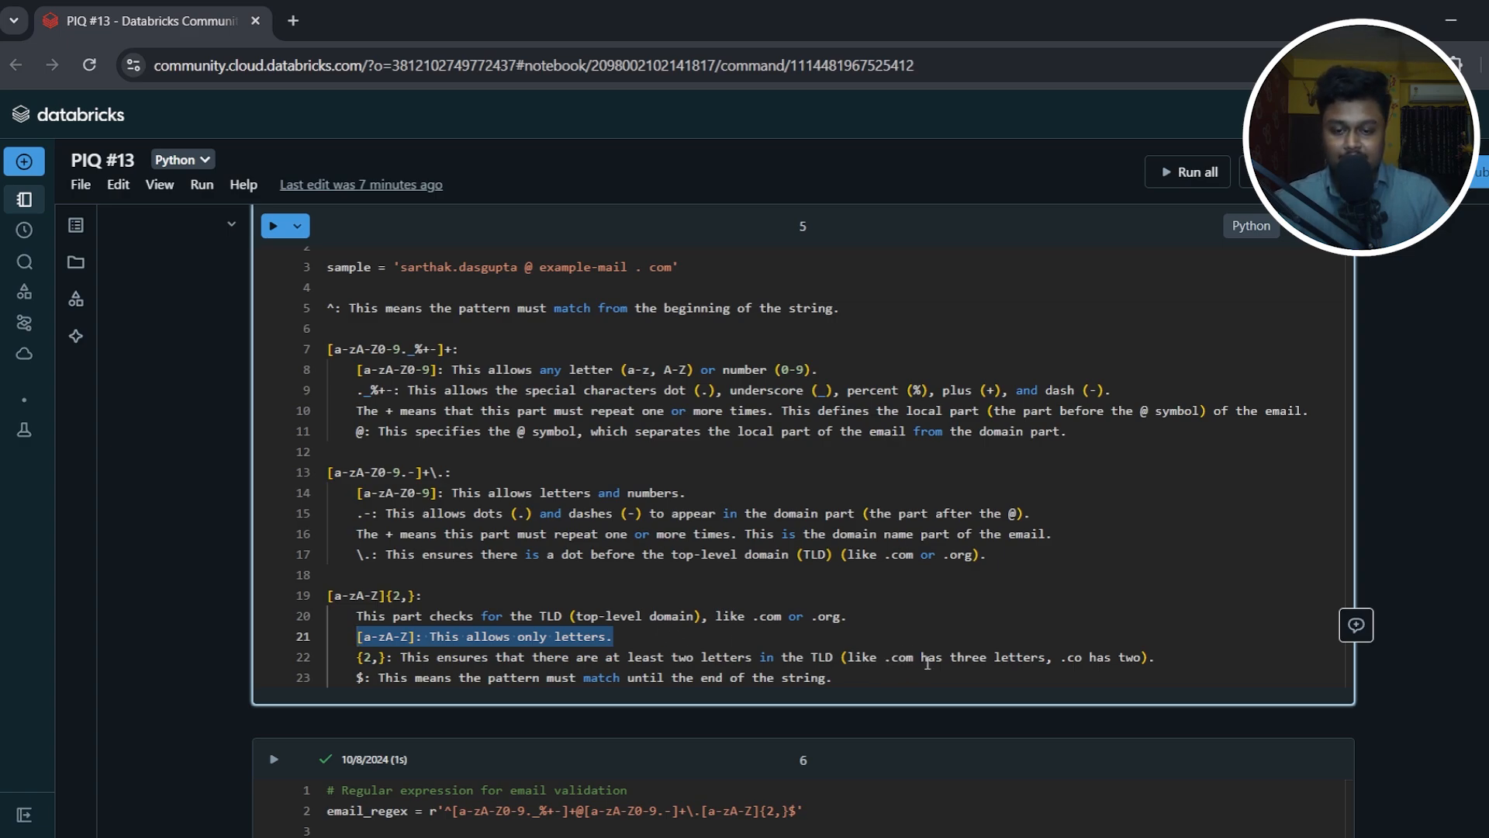
{"action": "double_click", "coordinate": [897, 656]}
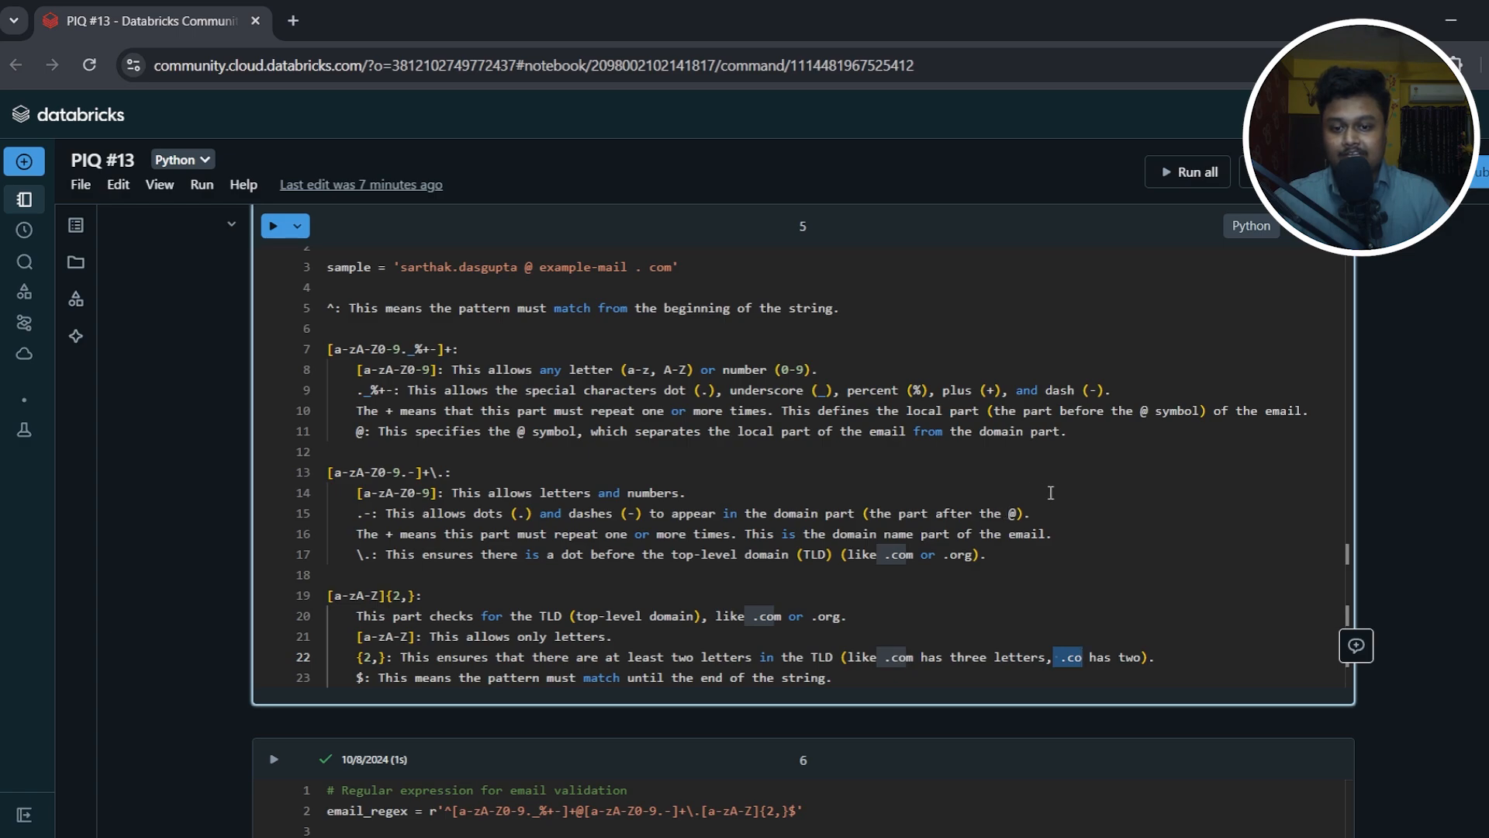
{"action": "mouse_move", "coordinate": [1072, 478]}
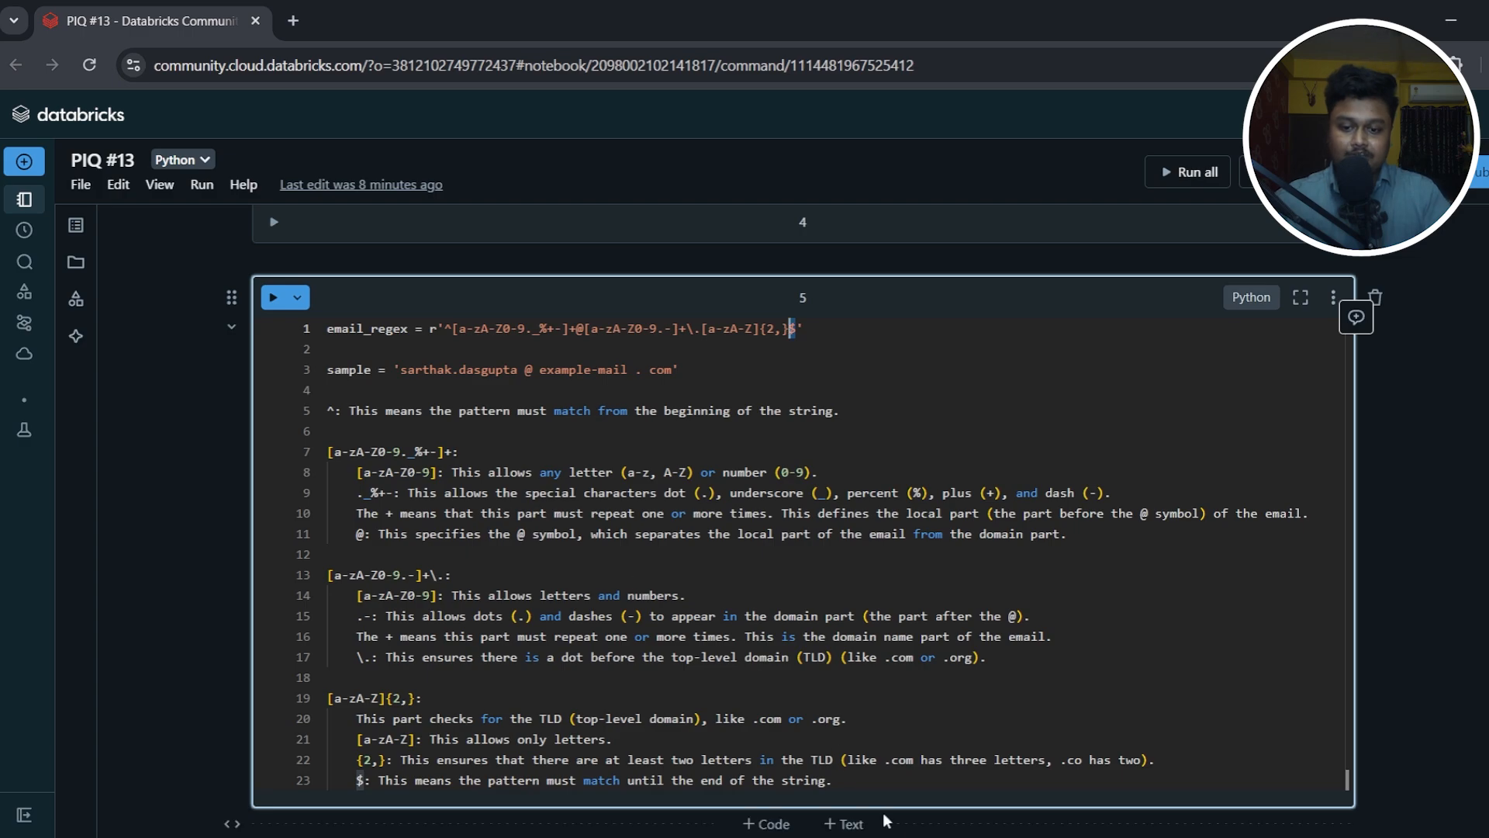
{"action": "key", "text": "ctrl+a"}
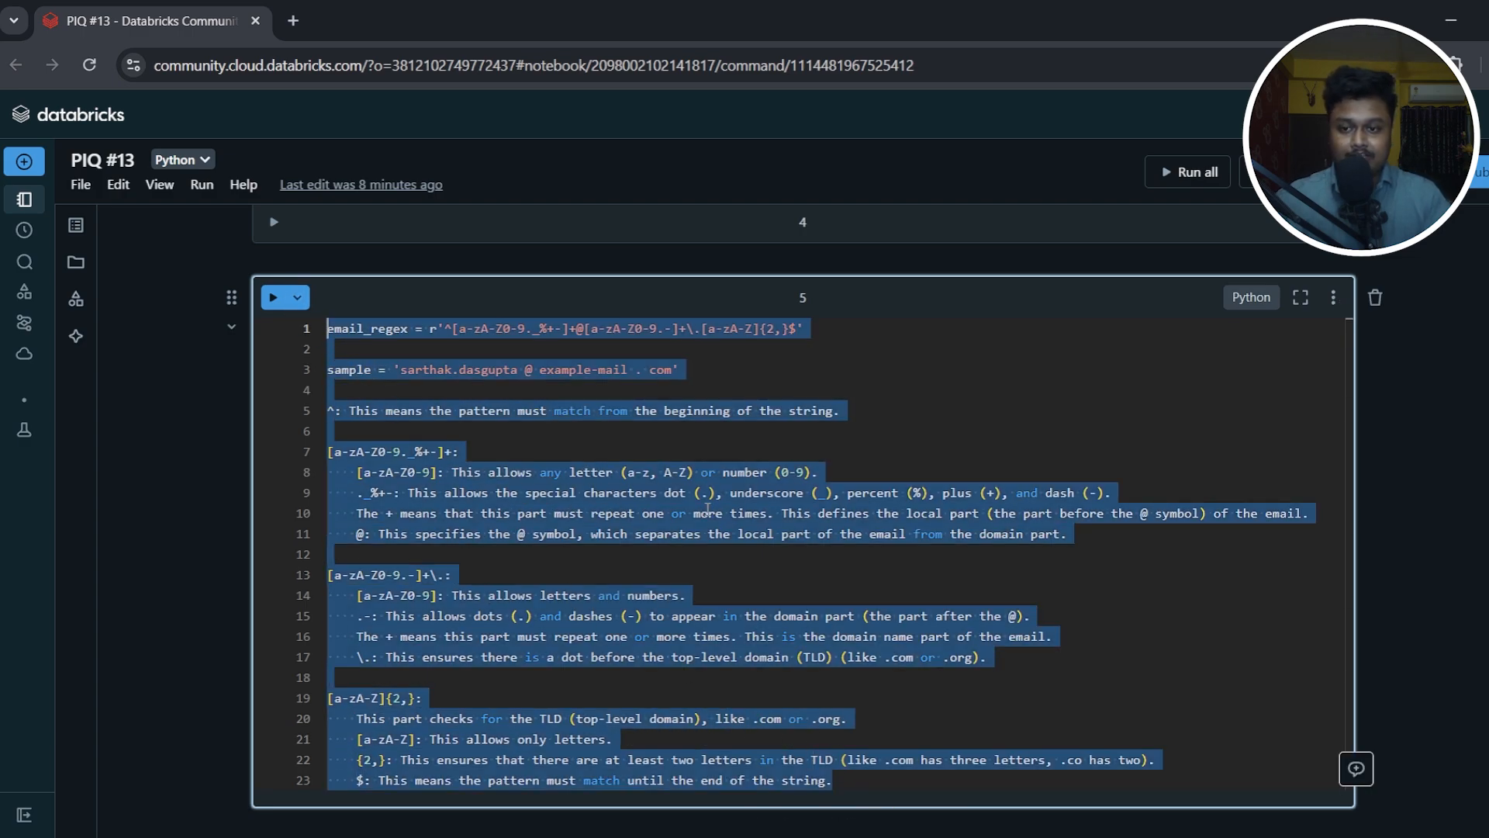
{"action": "left_click", "coordinate": [333, 455]}
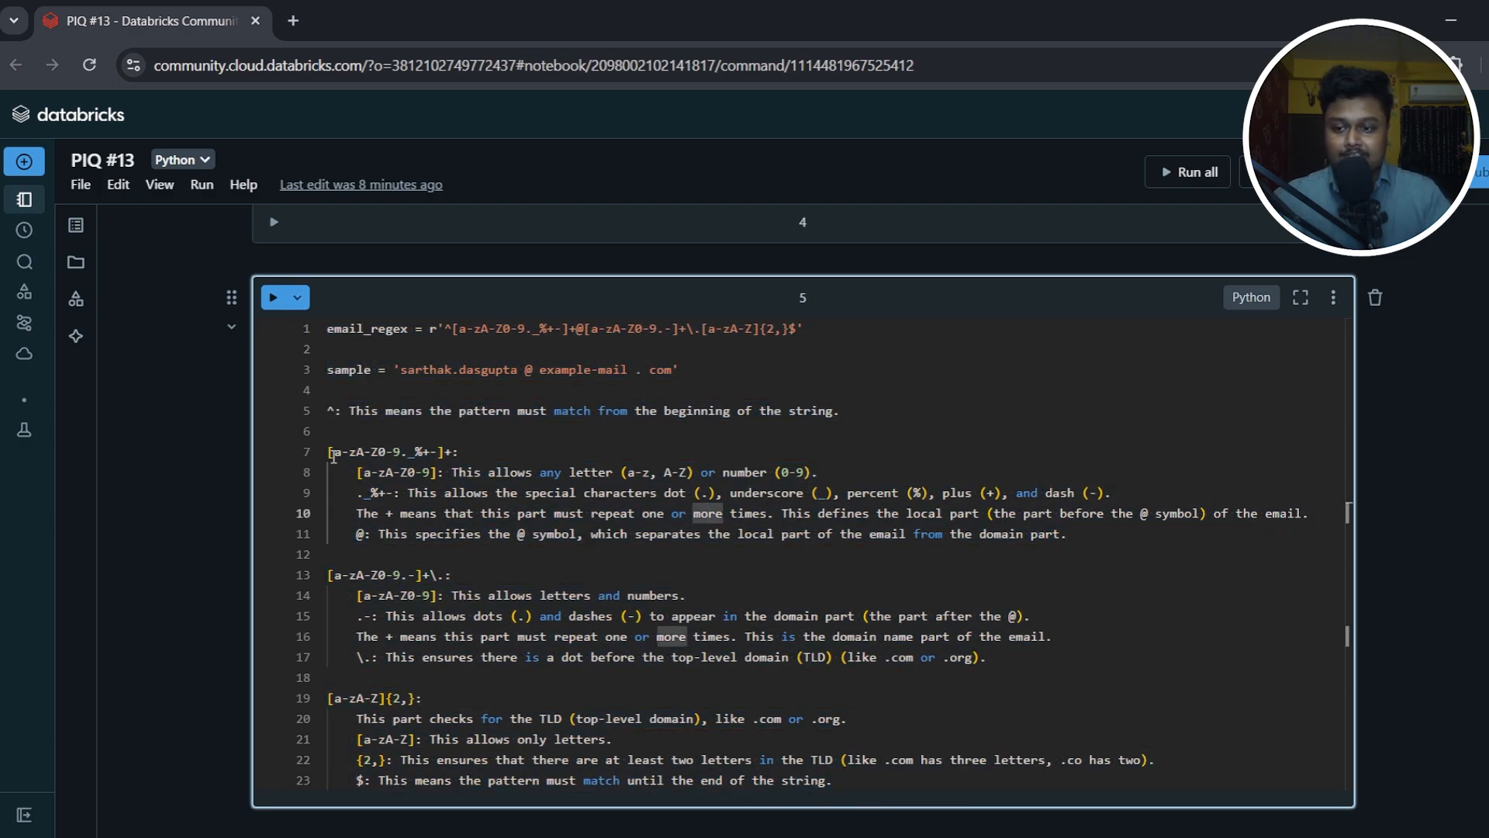
{"action": "left_click_drag", "start_coordinate": [333, 451], "coordinate": [421, 698]}
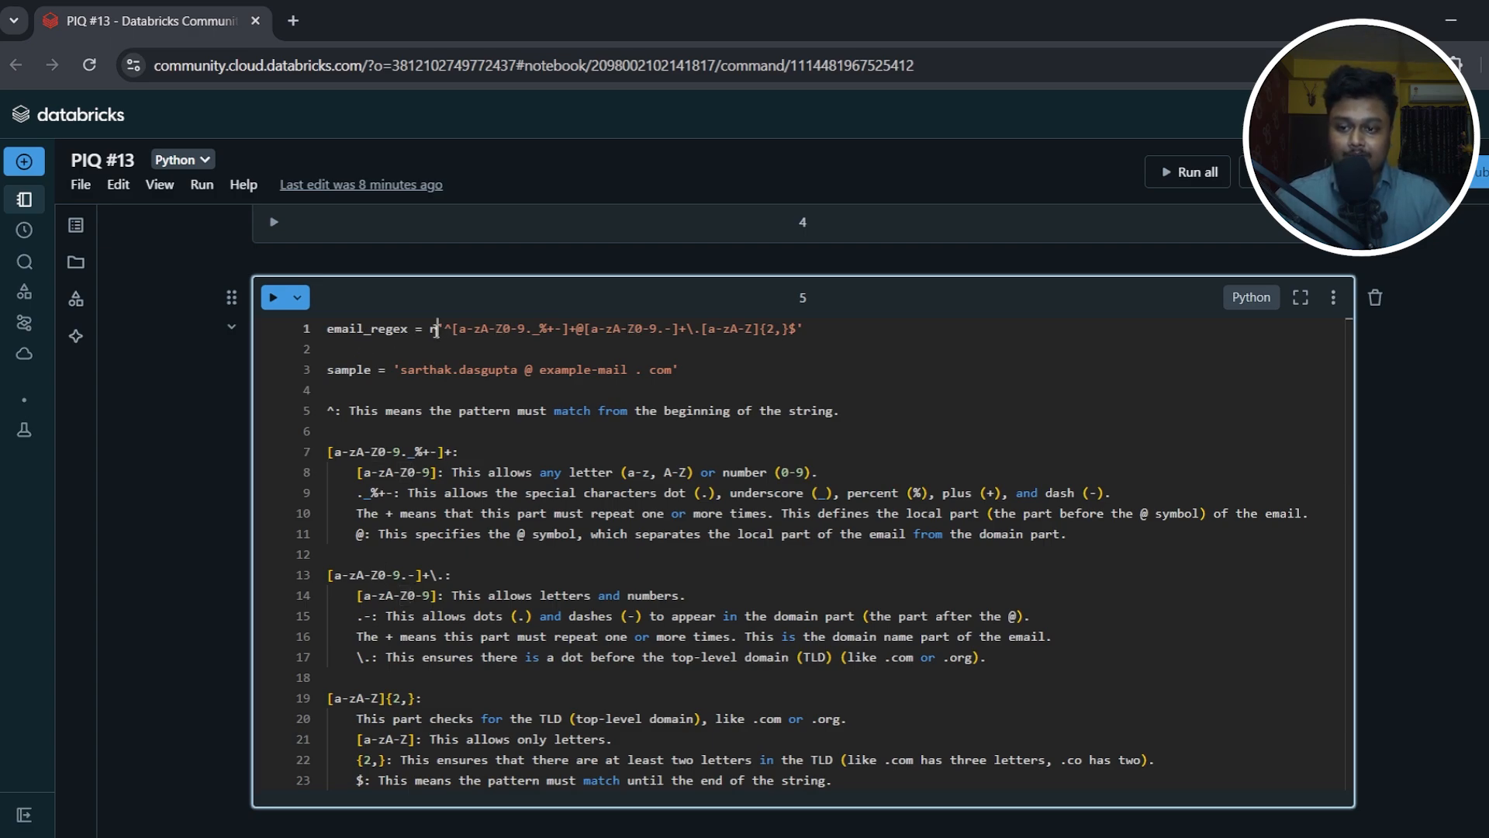
{"action": "left_click_drag", "start_coordinate": [439, 329], "coordinate": [802, 328]}
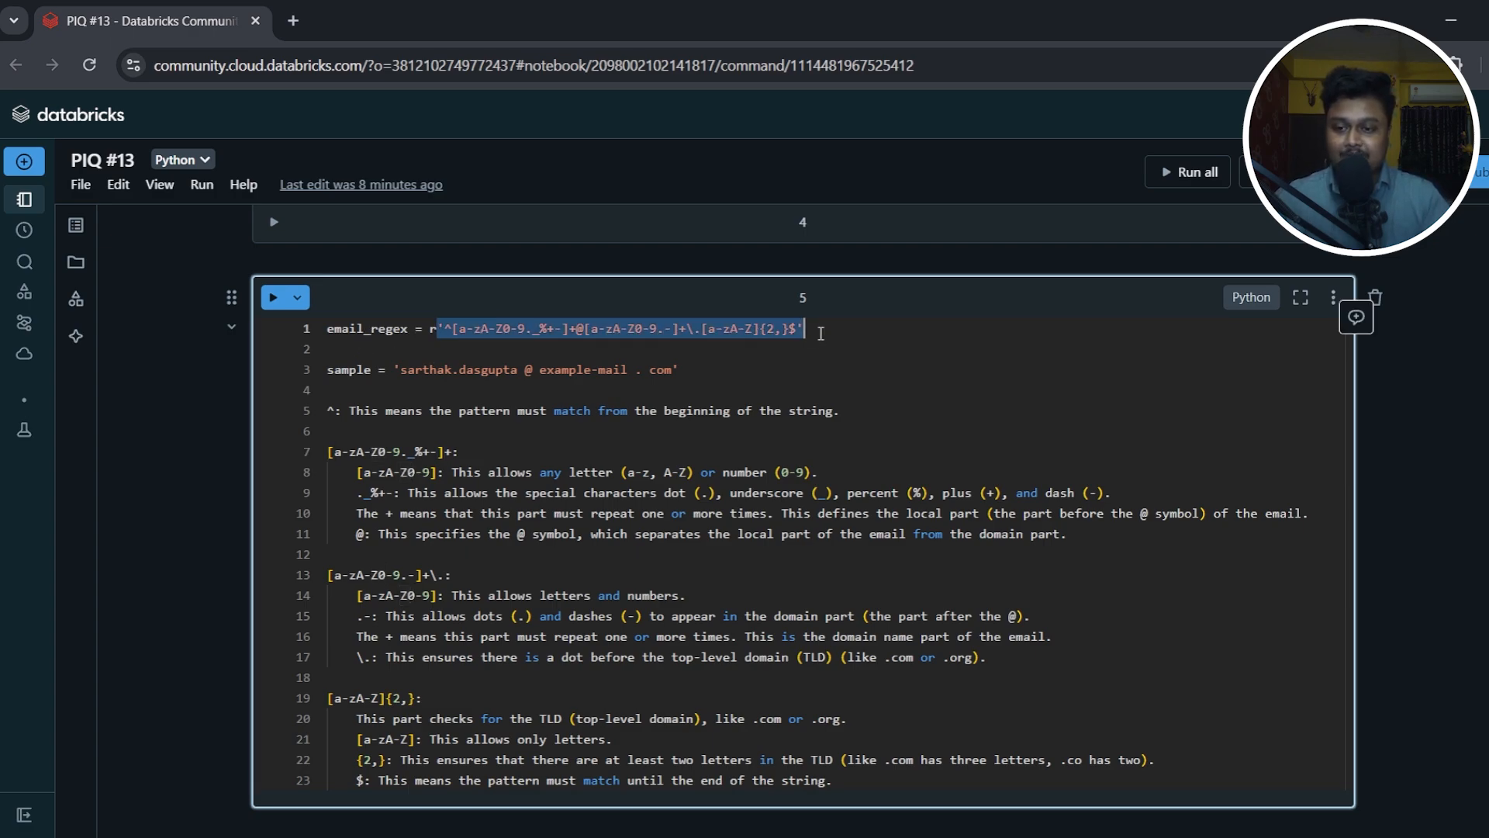
{"action": "mouse_move", "coordinate": [1210, 534]}
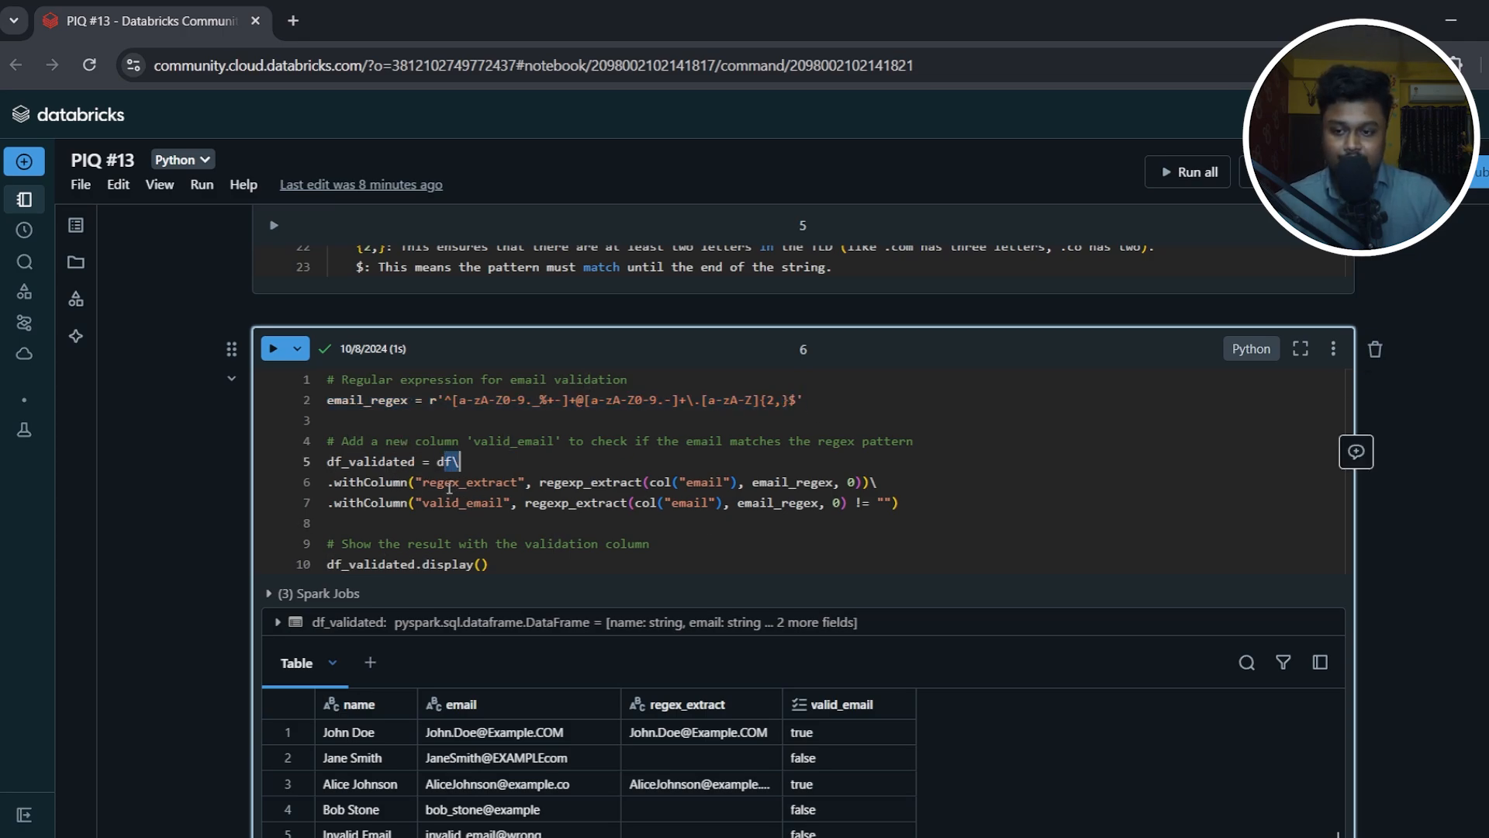
{"action": "double_click", "coordinate": [471, 481]}
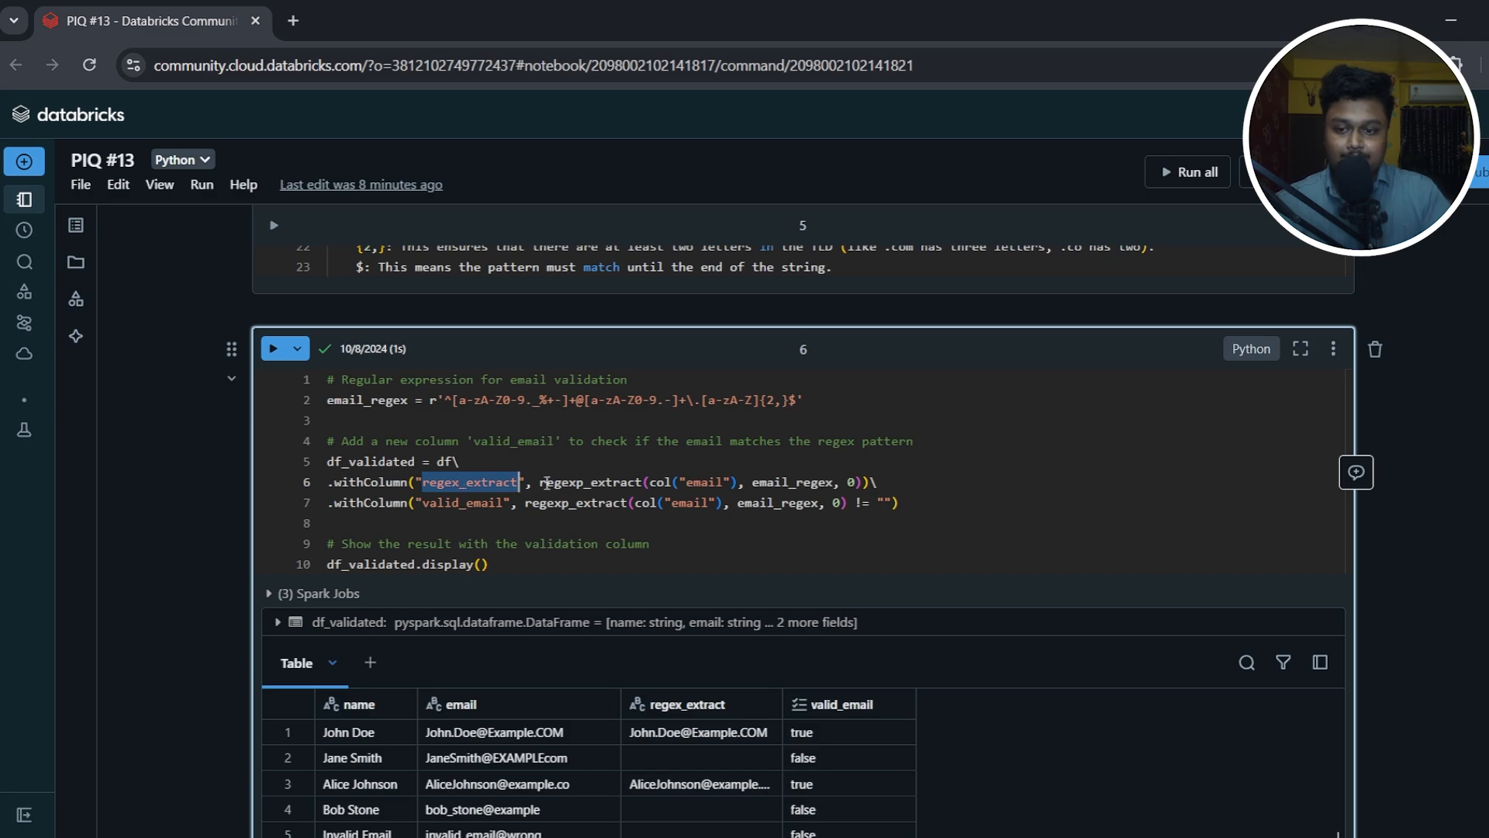
{"action": "double_click", "coordinate": [589, 482]}
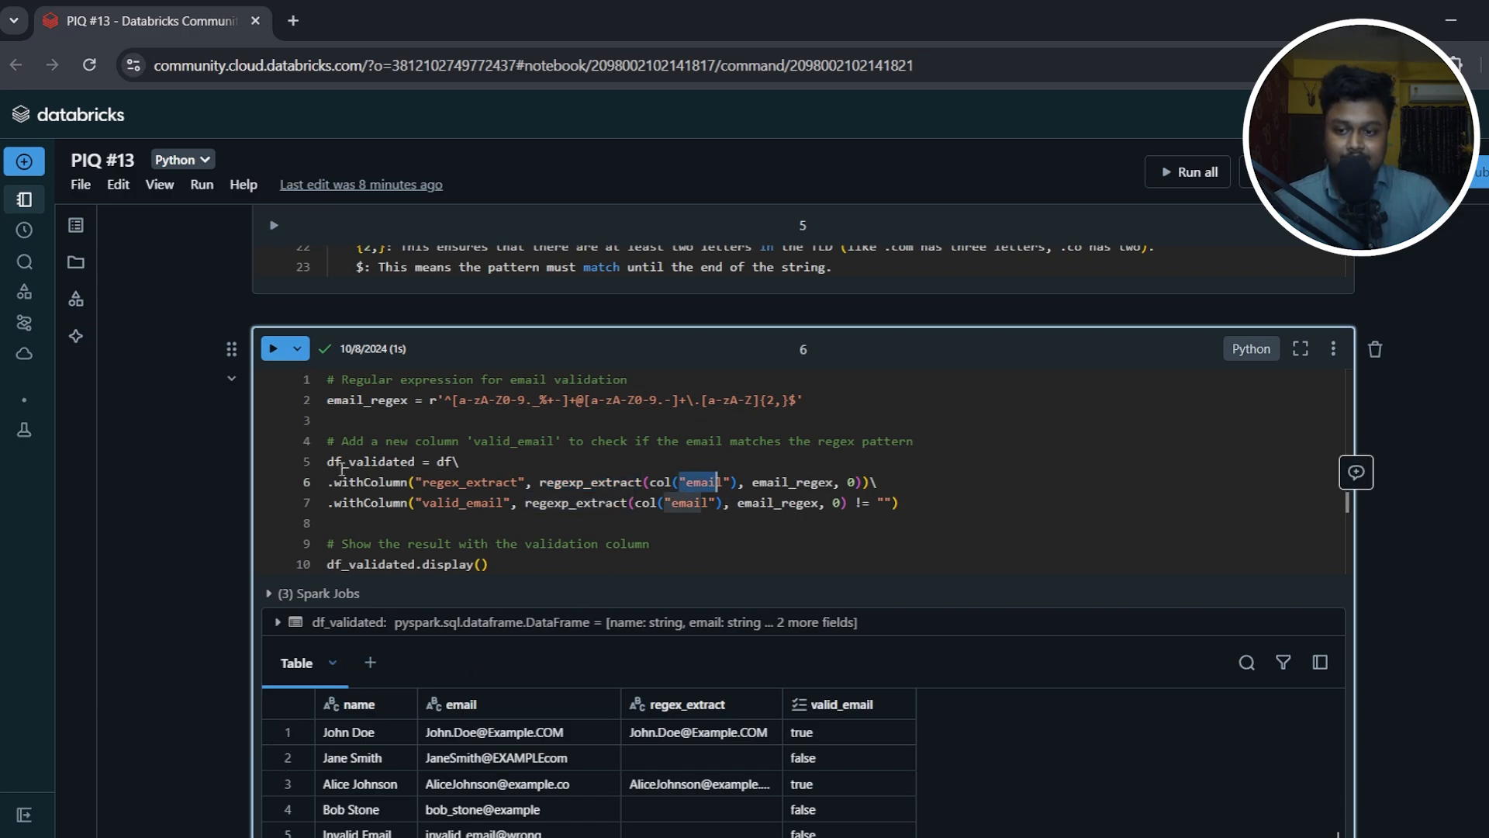
{"action": "mouse_move", "coordinate": [316, 349]}
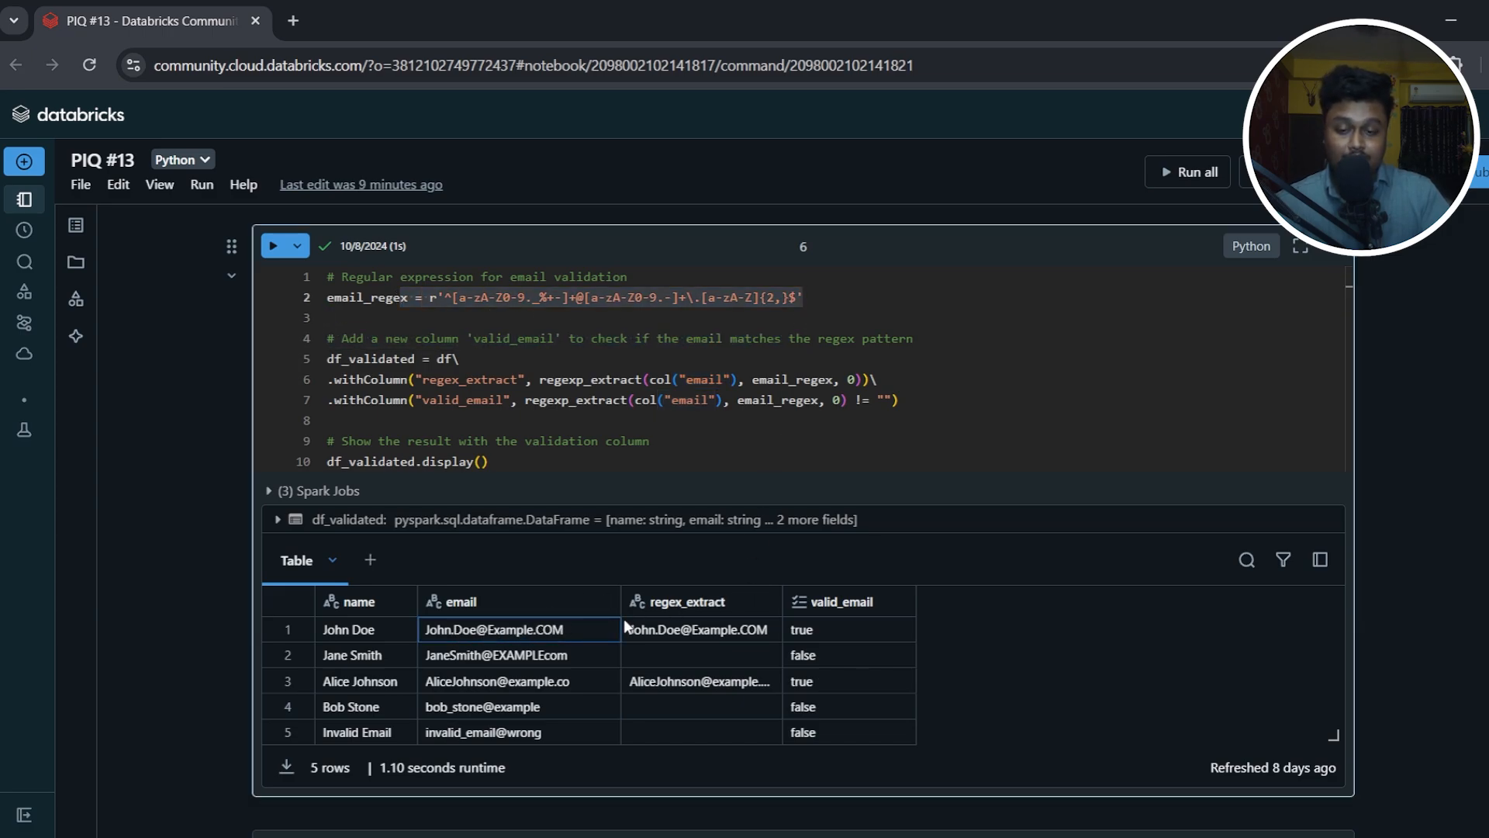
{"action": "double_click", "coordinate": [470, 379]}
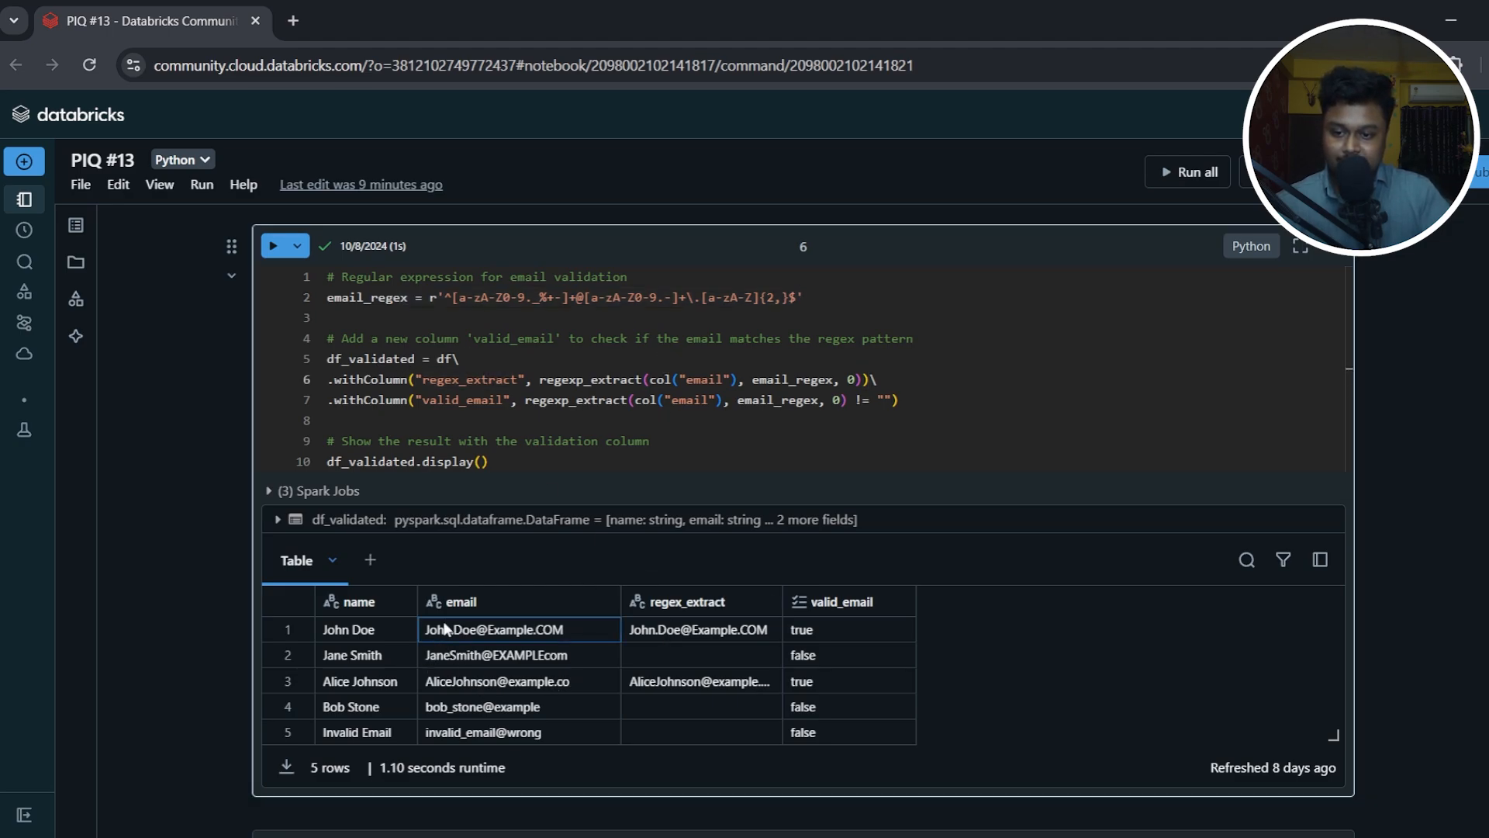
{"action": "double_click", "coordinate": [493, 629]}
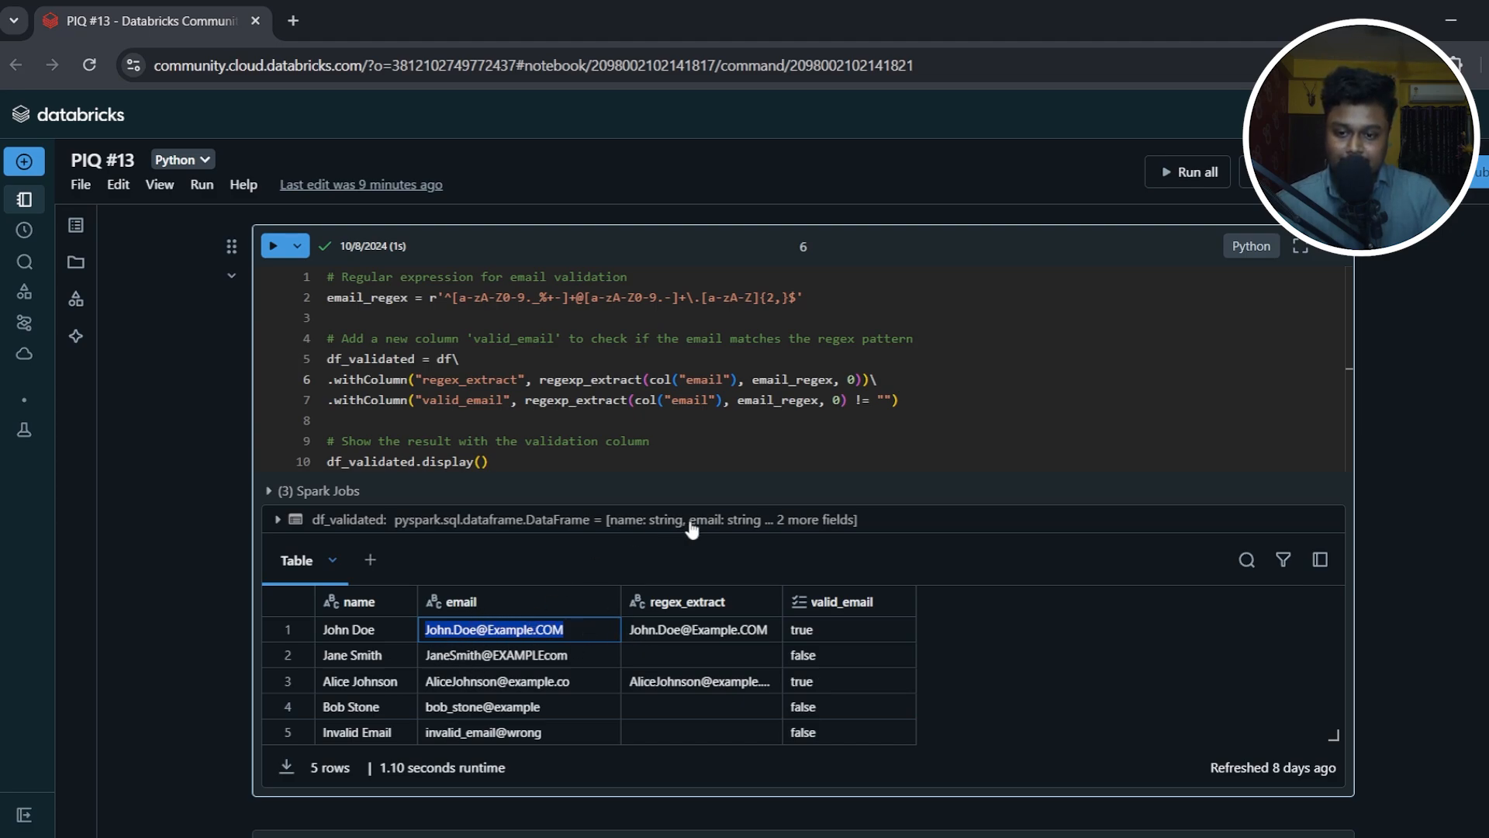
{"action": "mouse_move", "coordinate": [659, 631]}
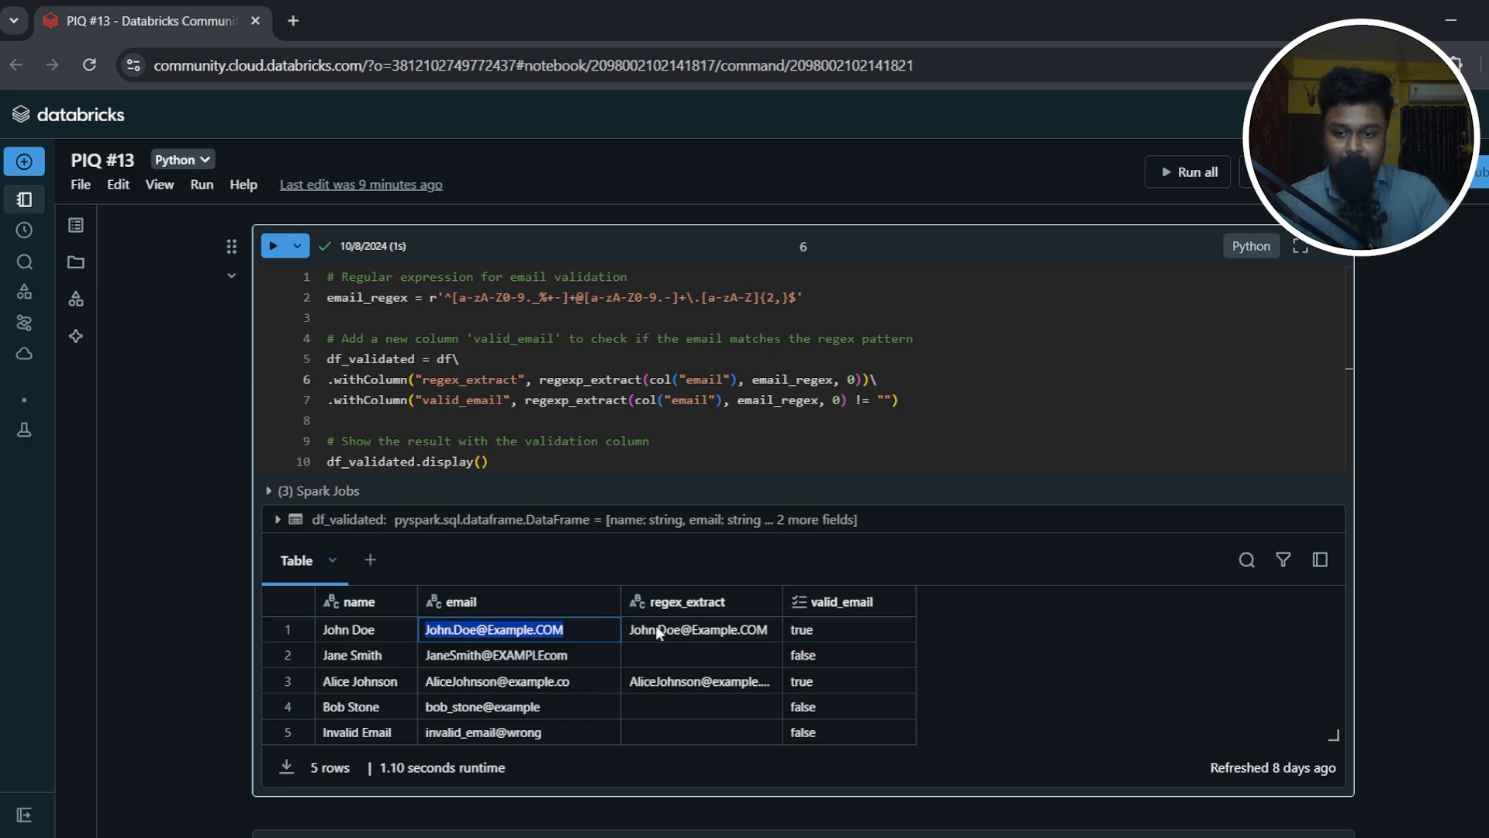
{"action": "left_click", "coordinate": [495, 655]}
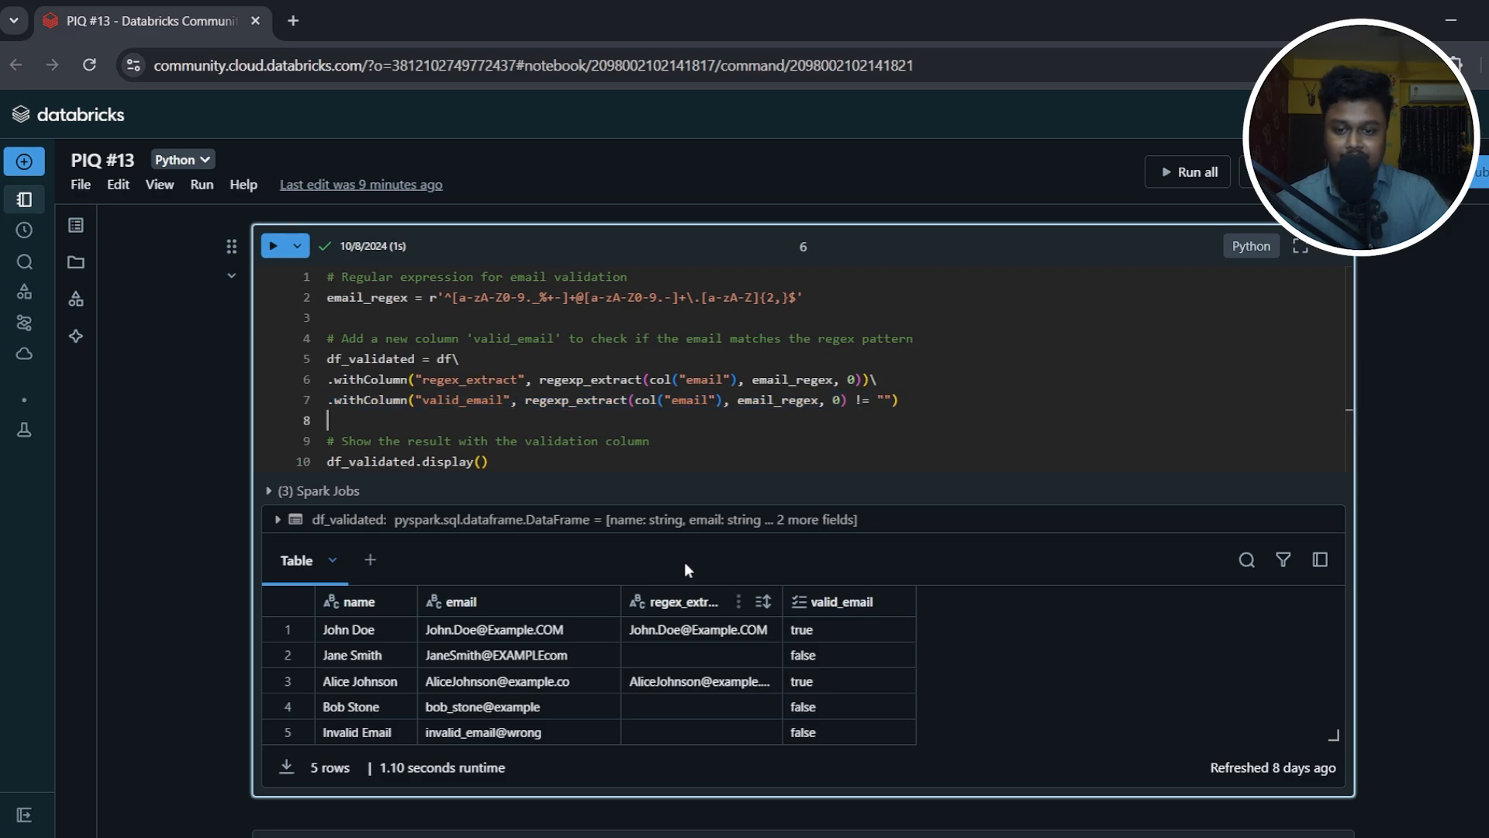
{"action": "double_click", "coordinate": [461, 400]}
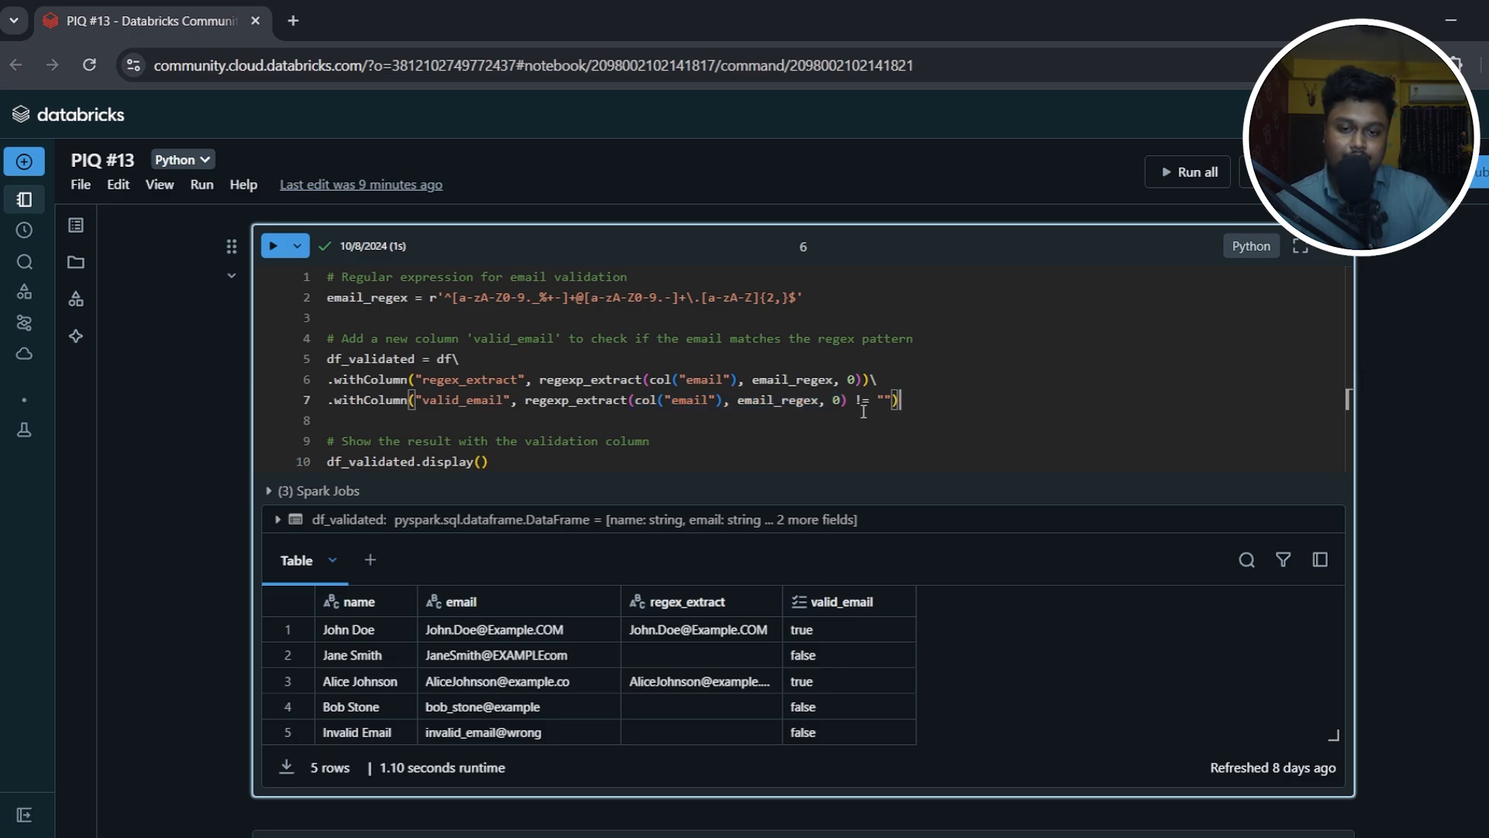
{"action": "mouse_move", "coordinate": [872, 529]}
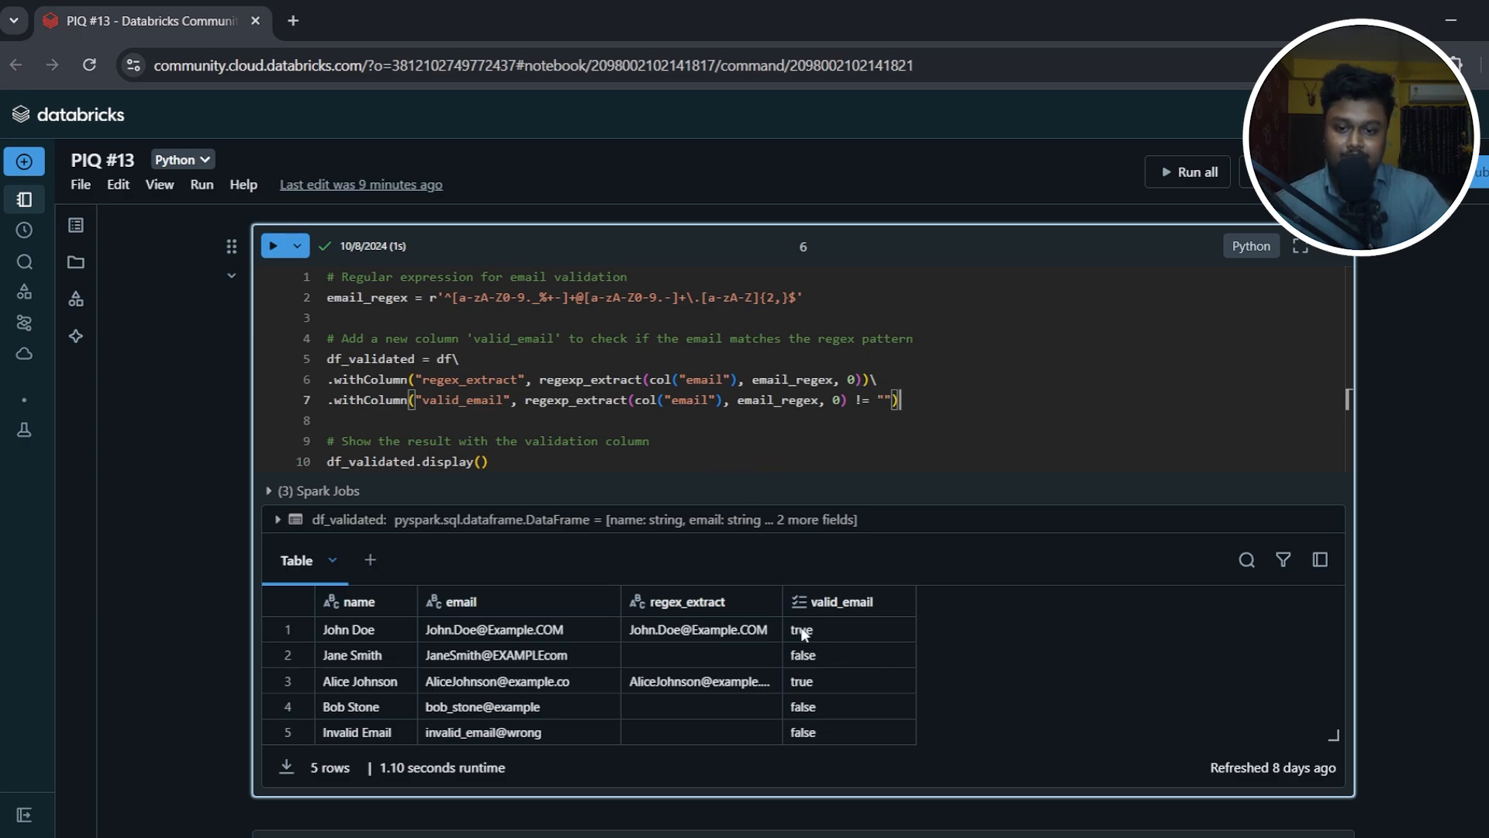
{"action": "left_click", "coordinate": [844, 654]}
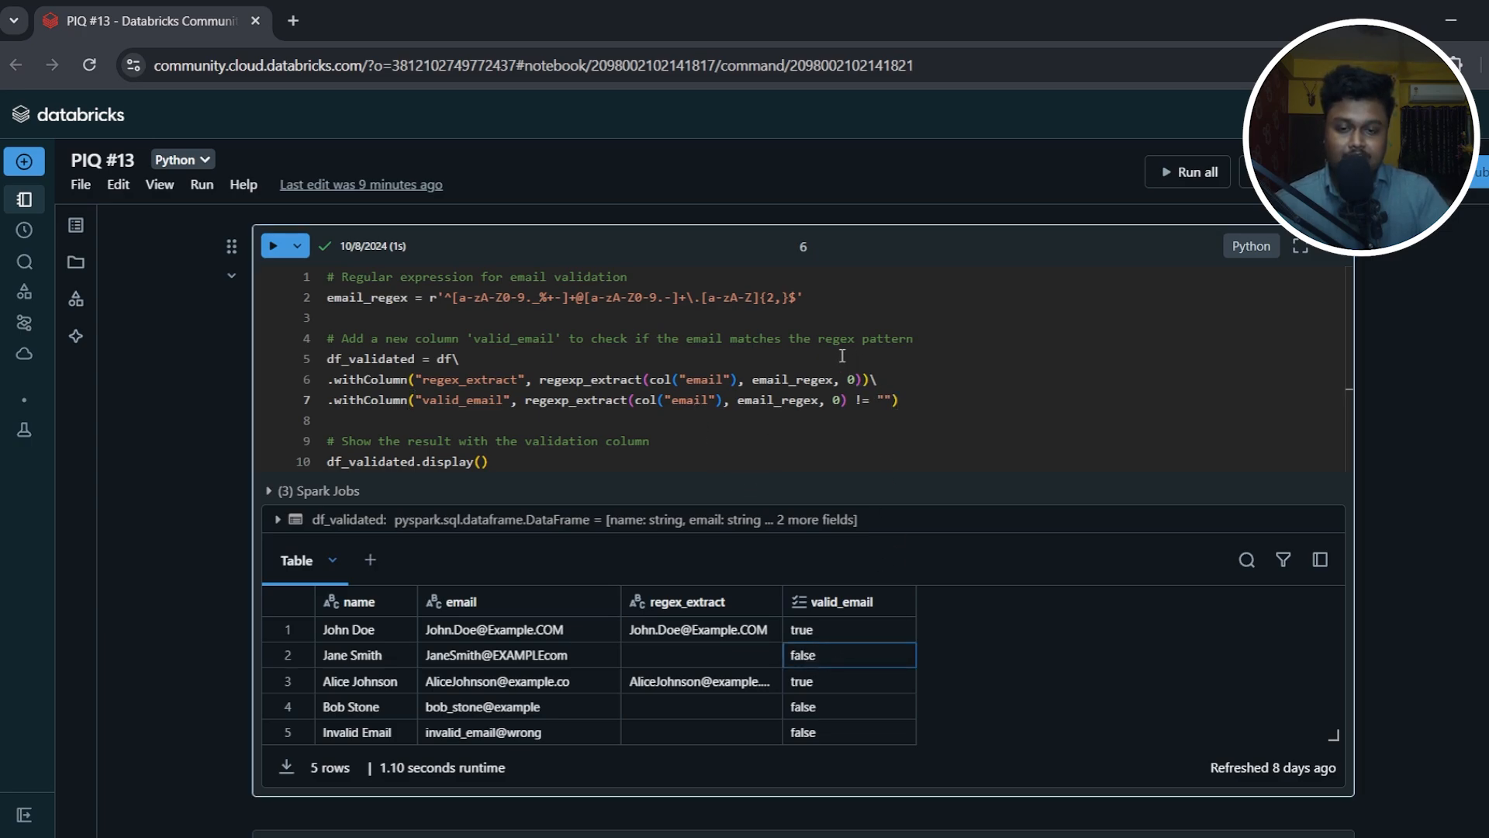
{"action": "left_click", "coordinate": [494, 629]}
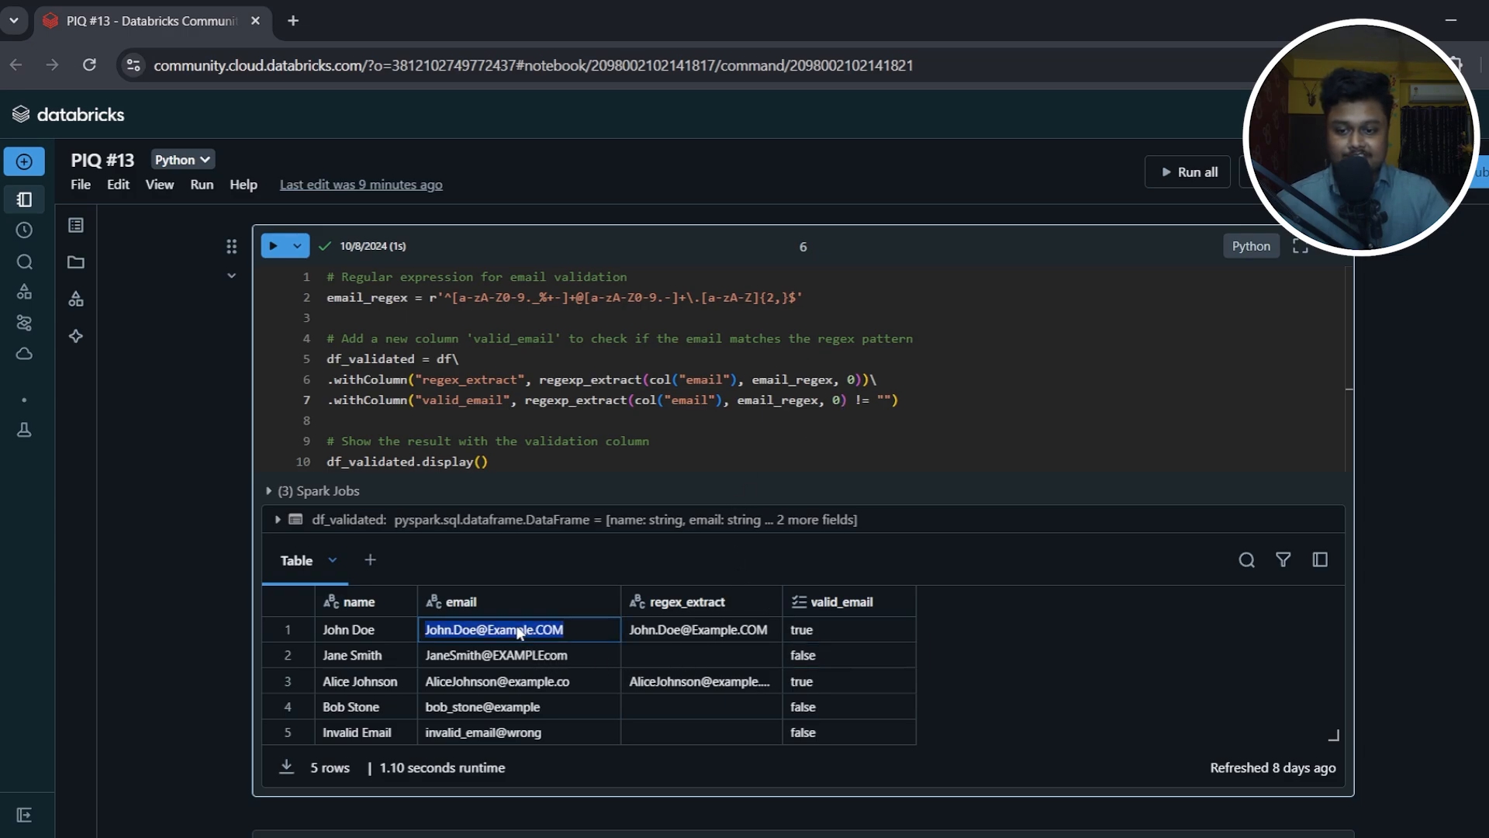
{"action": "mouse_move", "coordinate": [833, 614]}
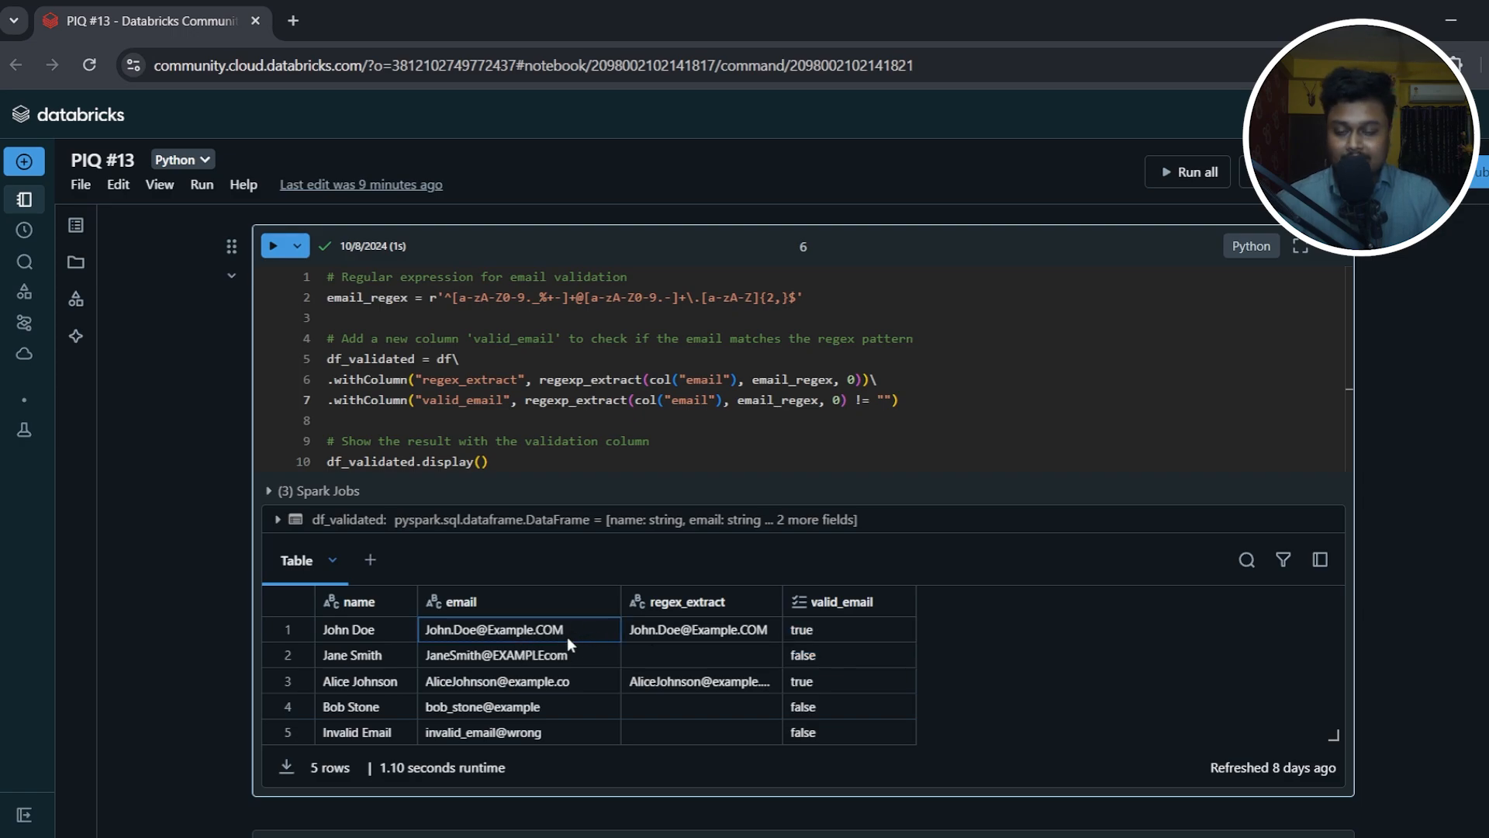
{"action": "mouse_move", "coordinate": [457, 677]}
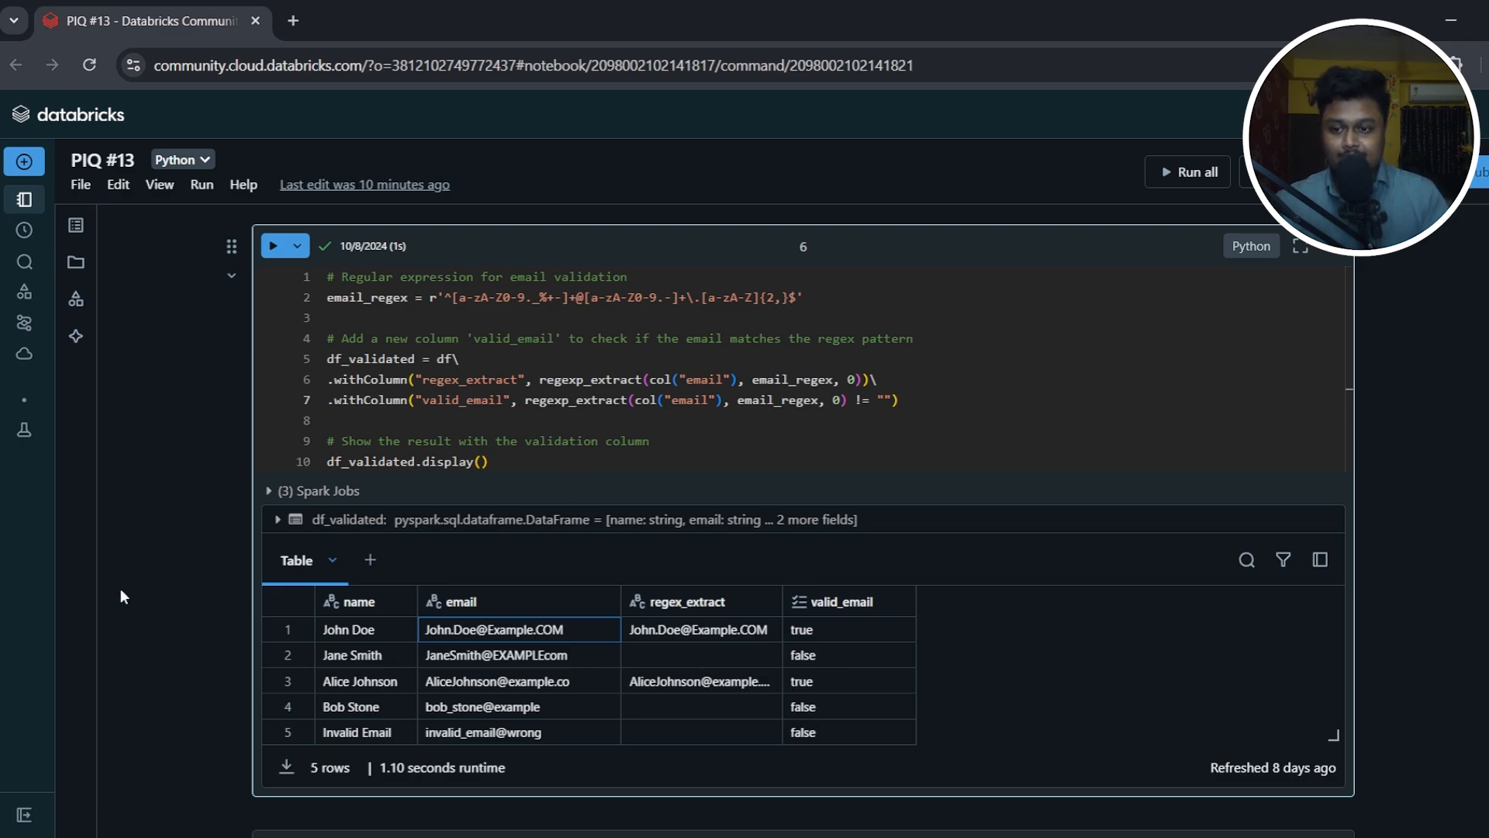
{"action": "scroll", "scroll_direction": "down", "scroll_amount": 3}
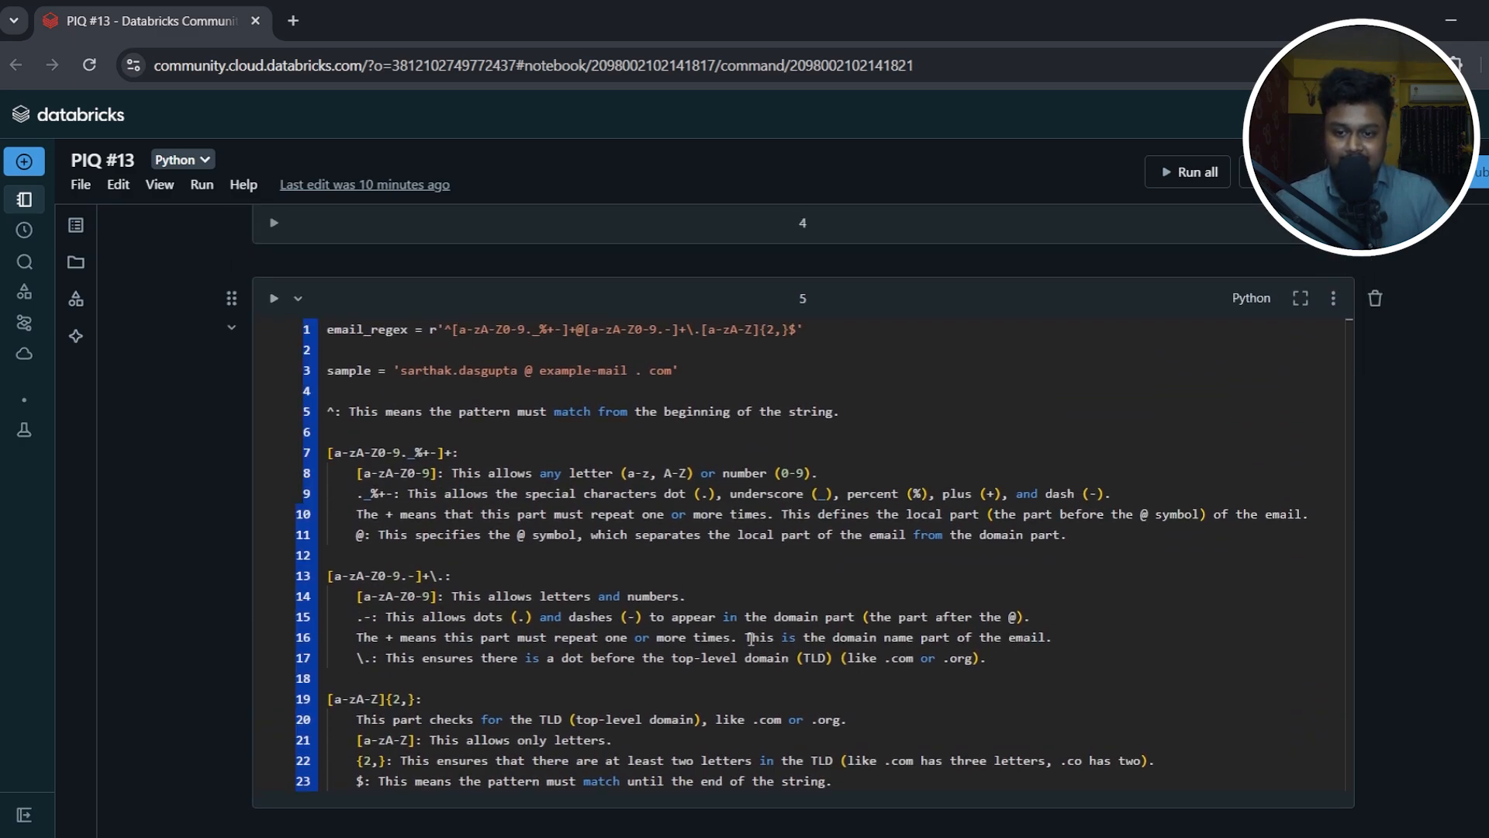
{"action": "key", "text": "ctrl+a"}
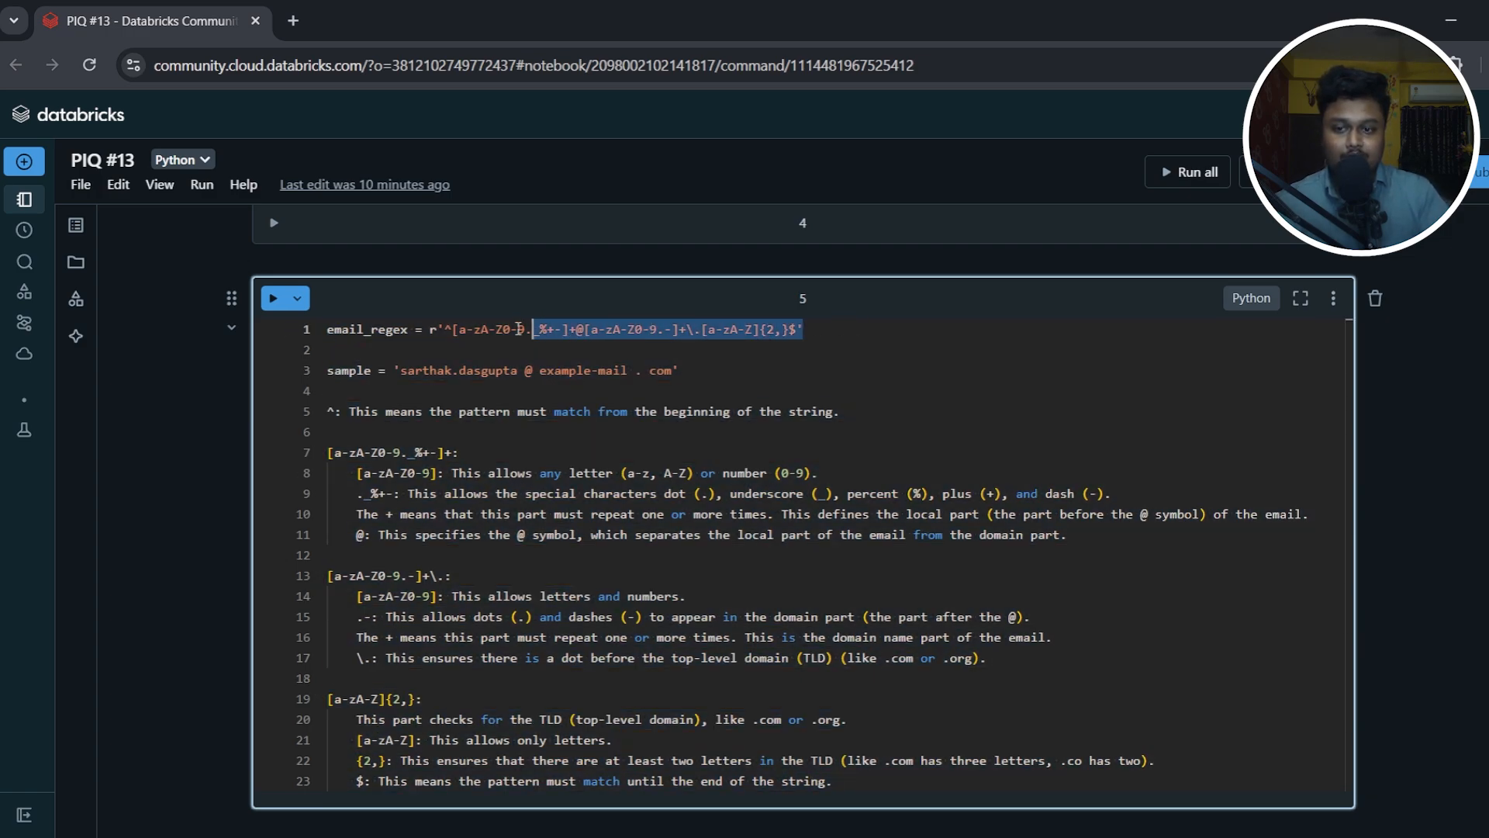
{"action": "scroll", "scroll_direction": "down", "scroll_amount": 3}
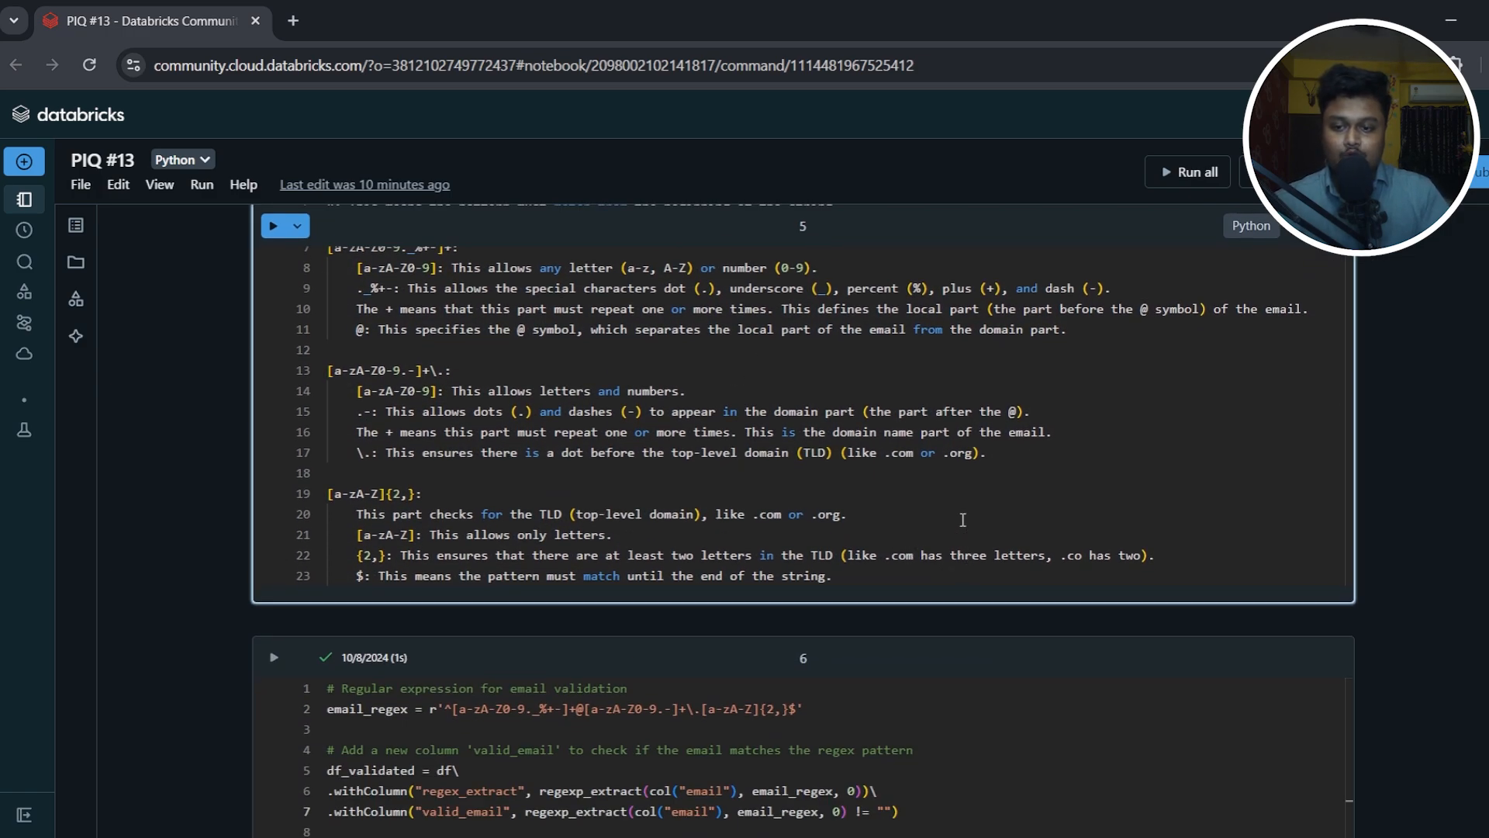
{"action": "mouse_move", "coordinate": [917, 595]}
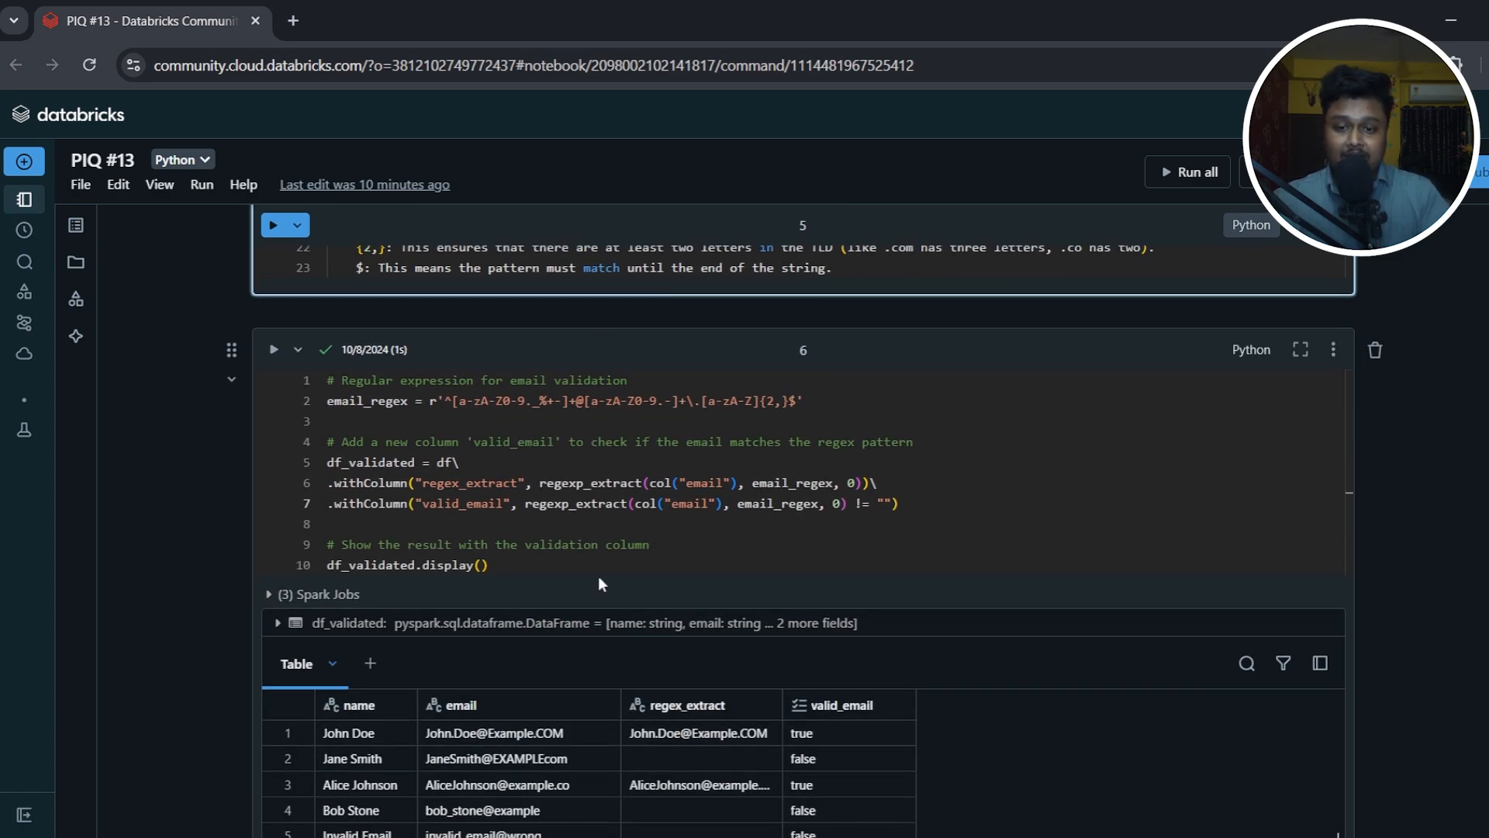
{"action": "mouse_move", "coordinate": [1475, 592]}
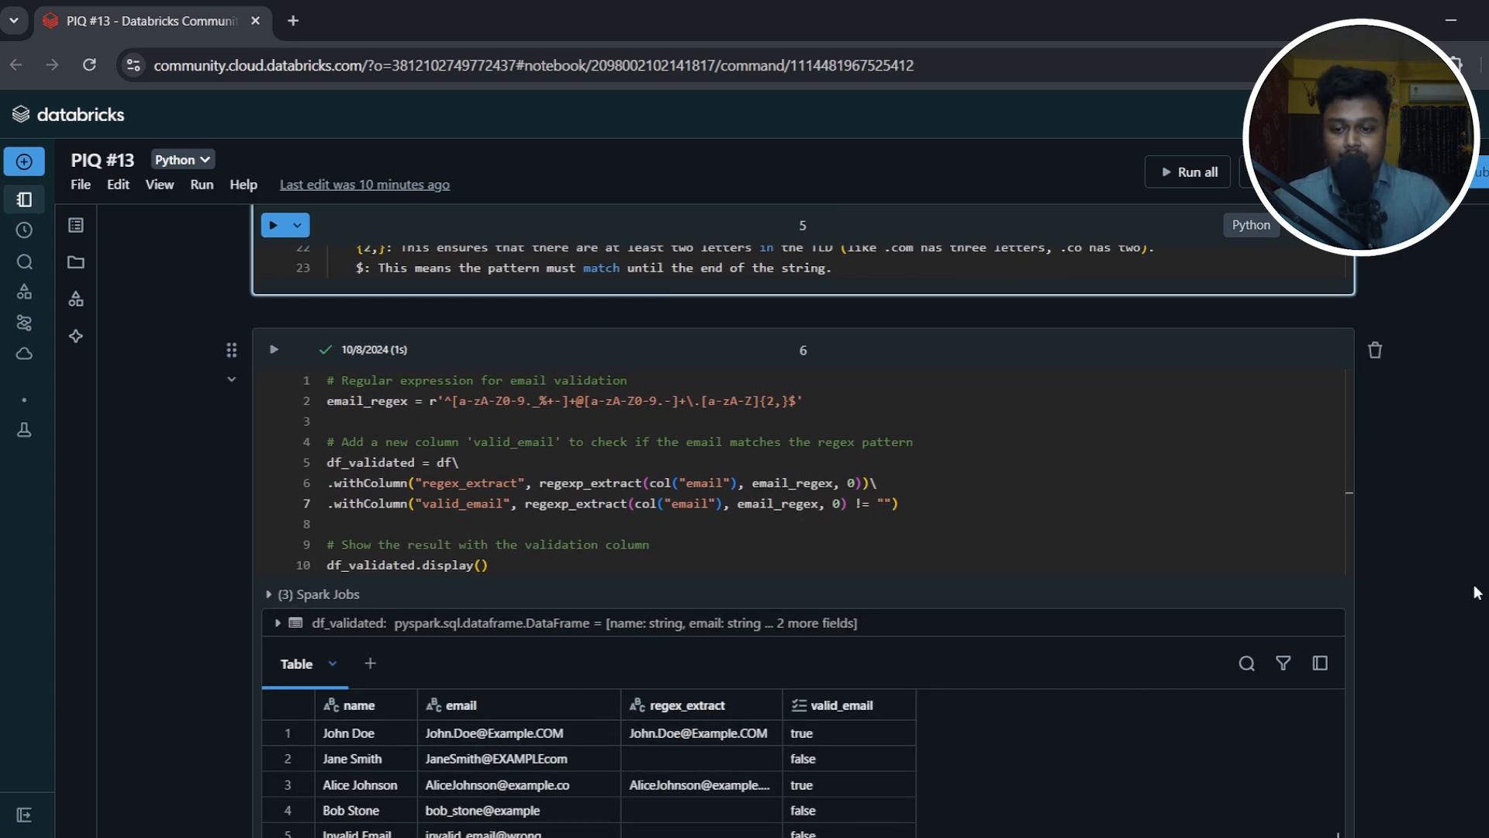